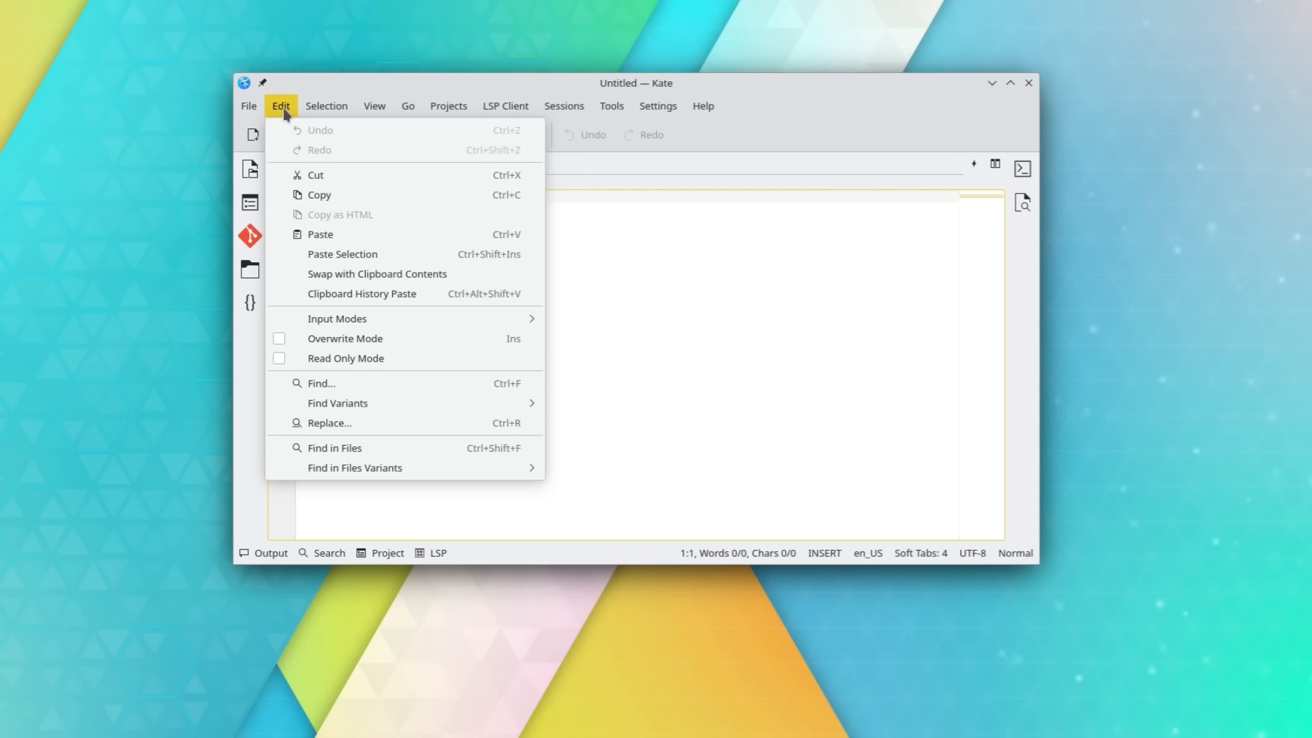
pyautogui.moveTo(336, 319)
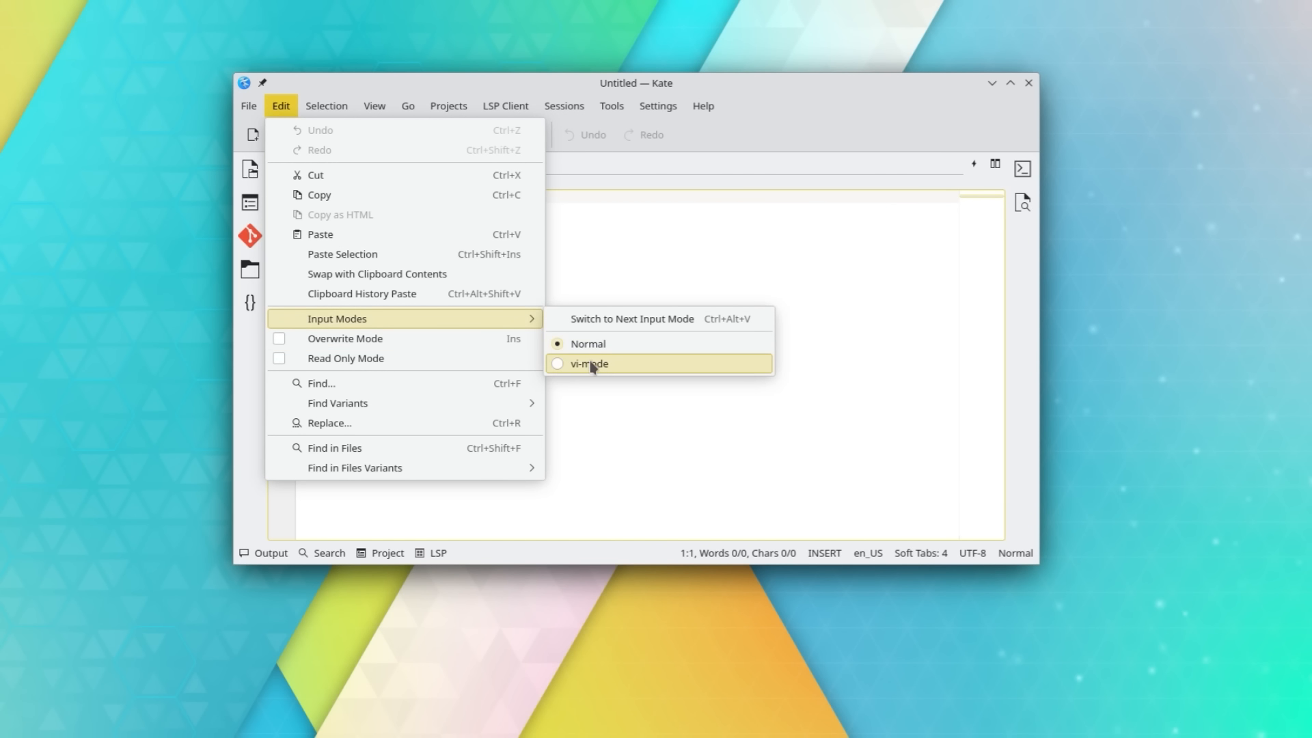
# - Split Kate's editor into several side-by-side and stacked untitled document panes
pyautogui.click(588, 362)
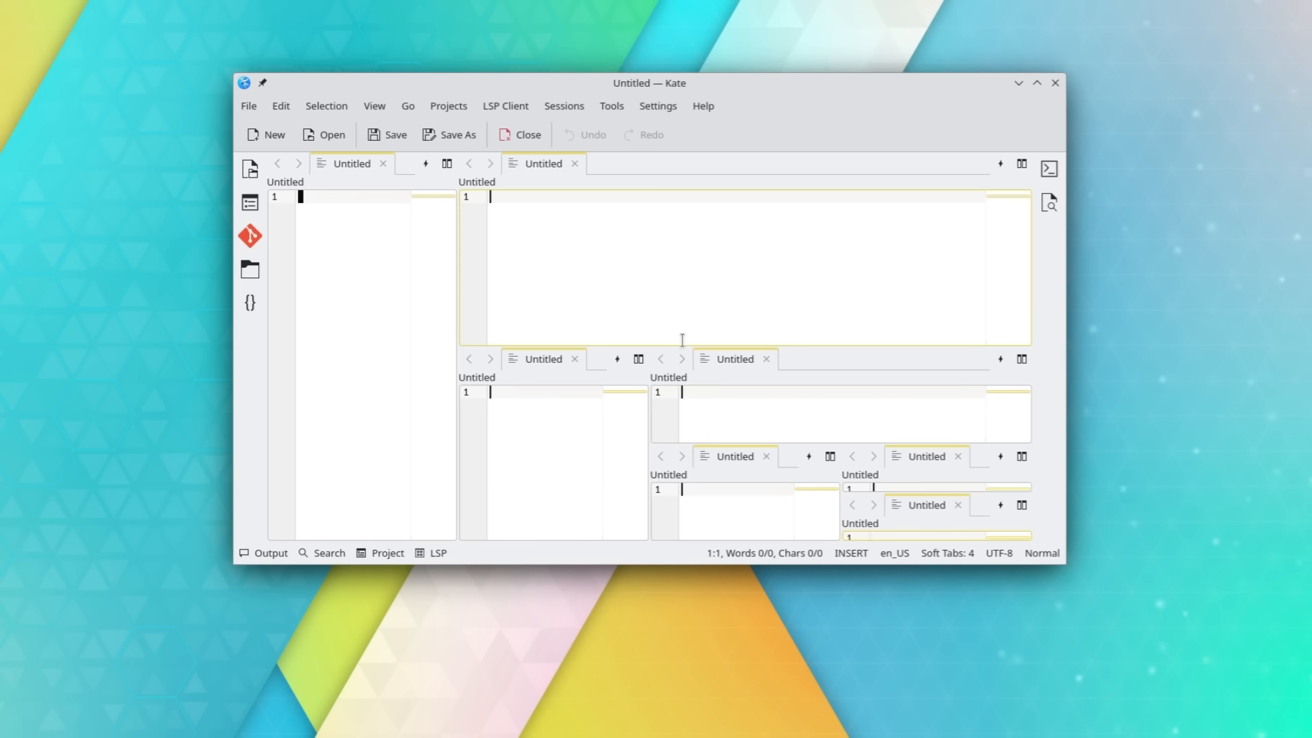
pyautogui.moveTo(612, 276)
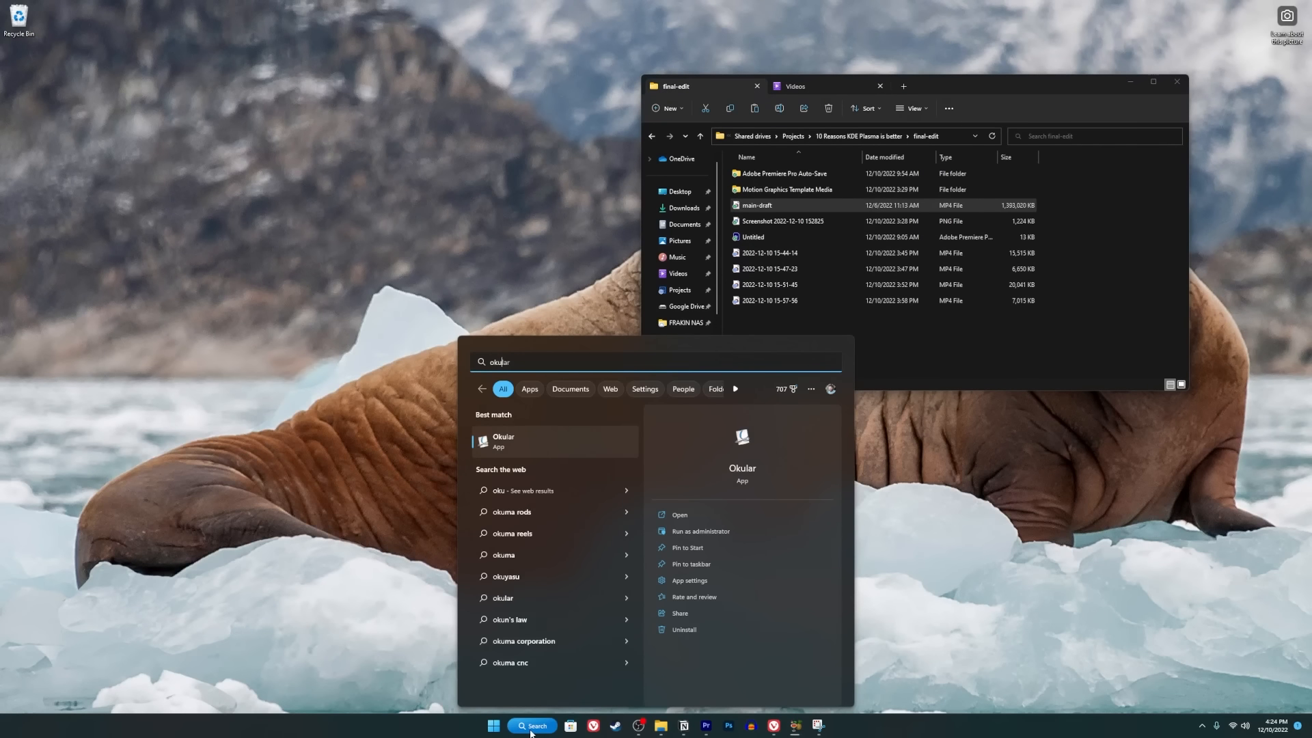
# - Launch Okular and browse the Open Document picker to the academic Environment and Society file
pyautogui.click(503, 440)
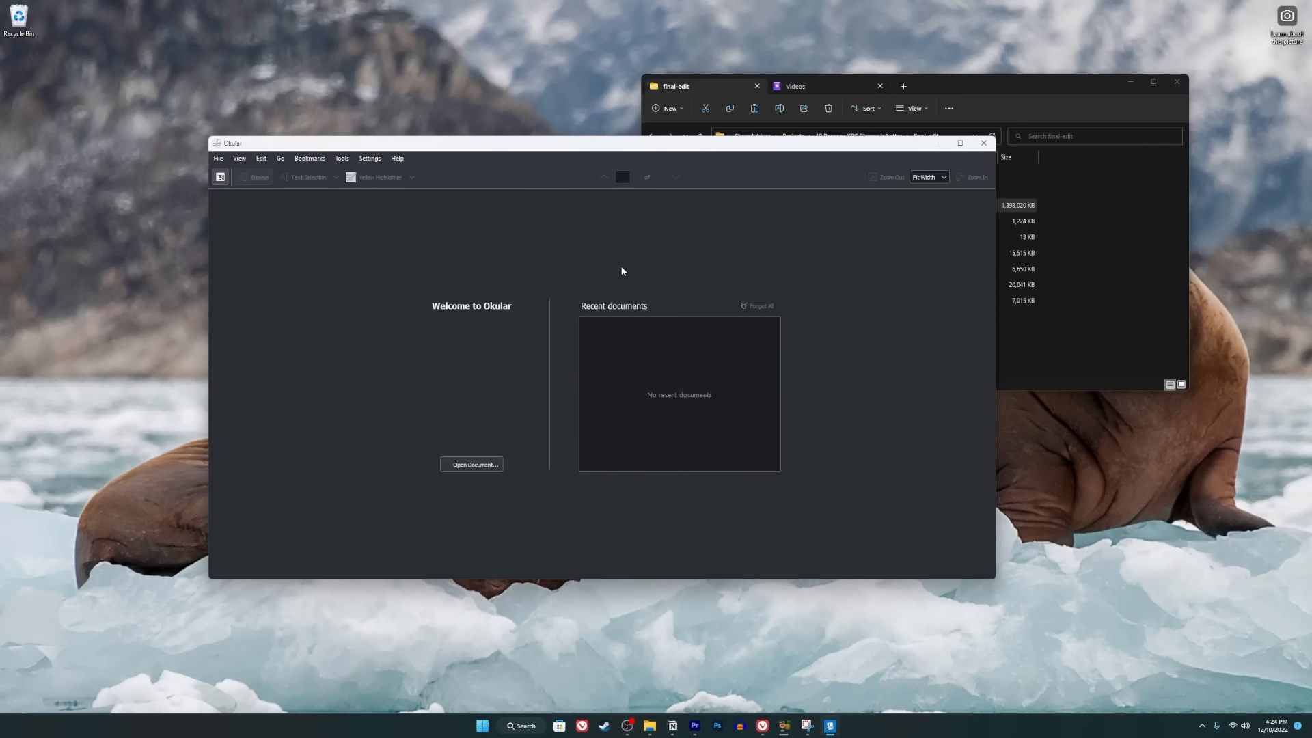
pyautogui.click(470, 465)
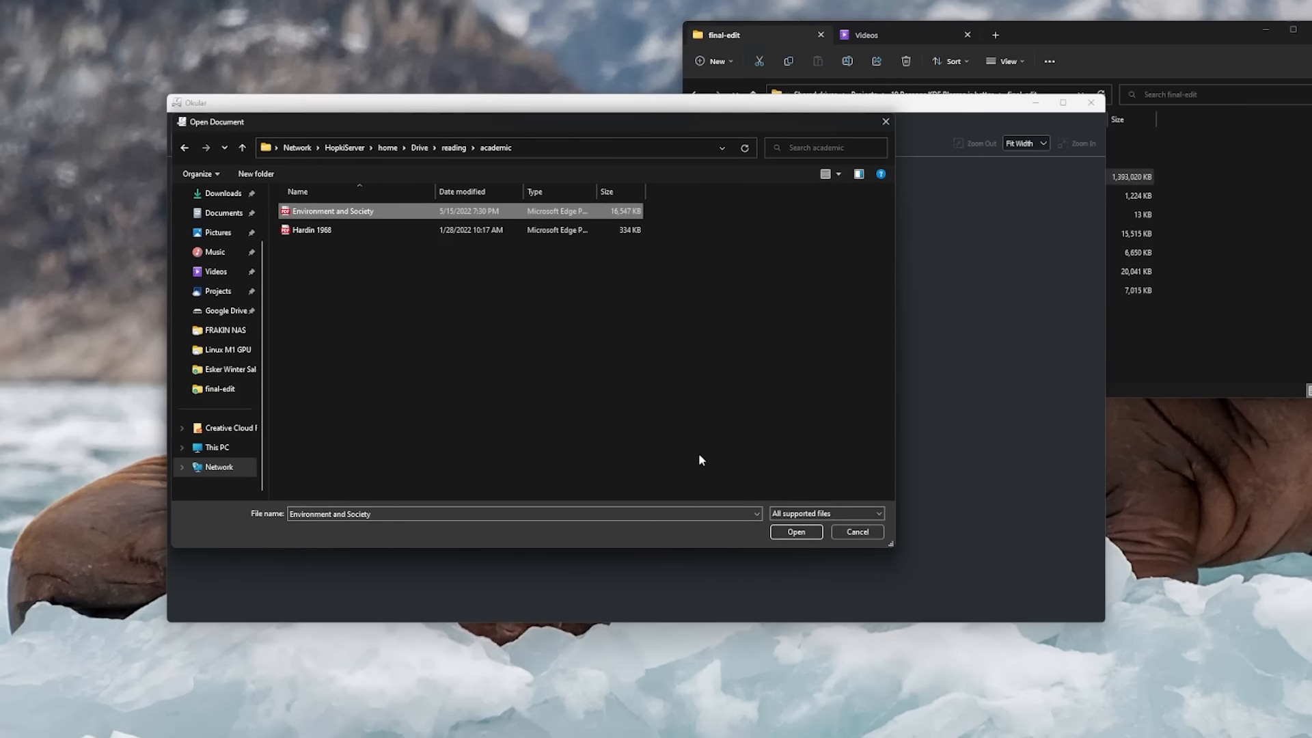
pyautogui.click(854, 532)
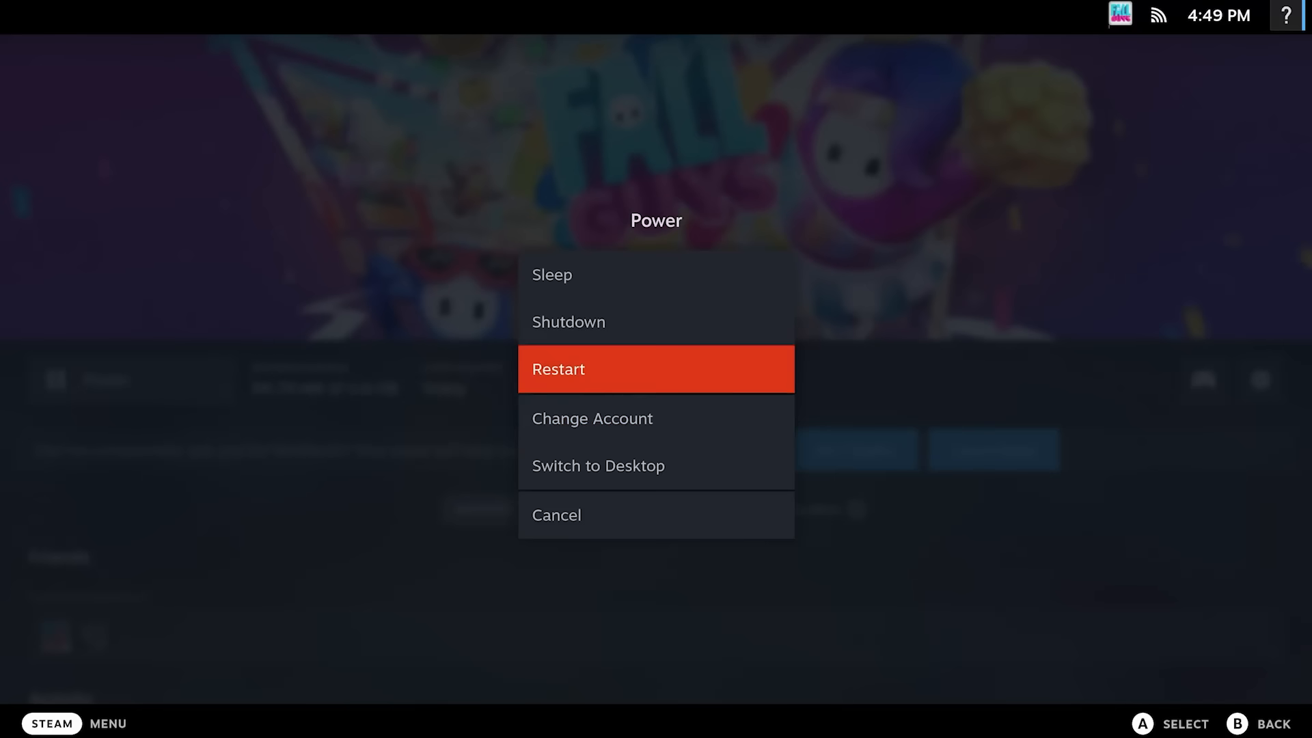
# - Enter Steam Deck desktop mode and view Discover's proton results with ProtonUp-Qt installed
pyautogui.click(597, 466)
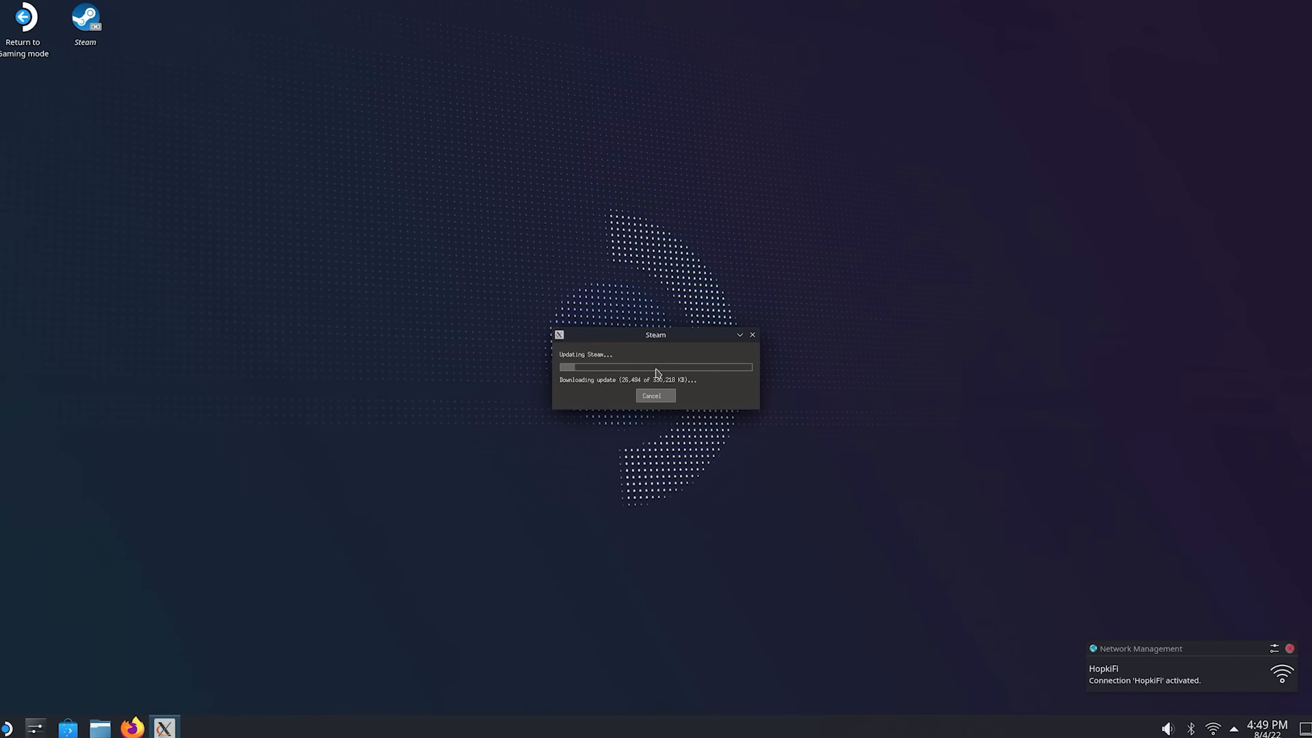
pyautogui.moveTo(655, 335); pyautogui.dragTo(1178, 138)
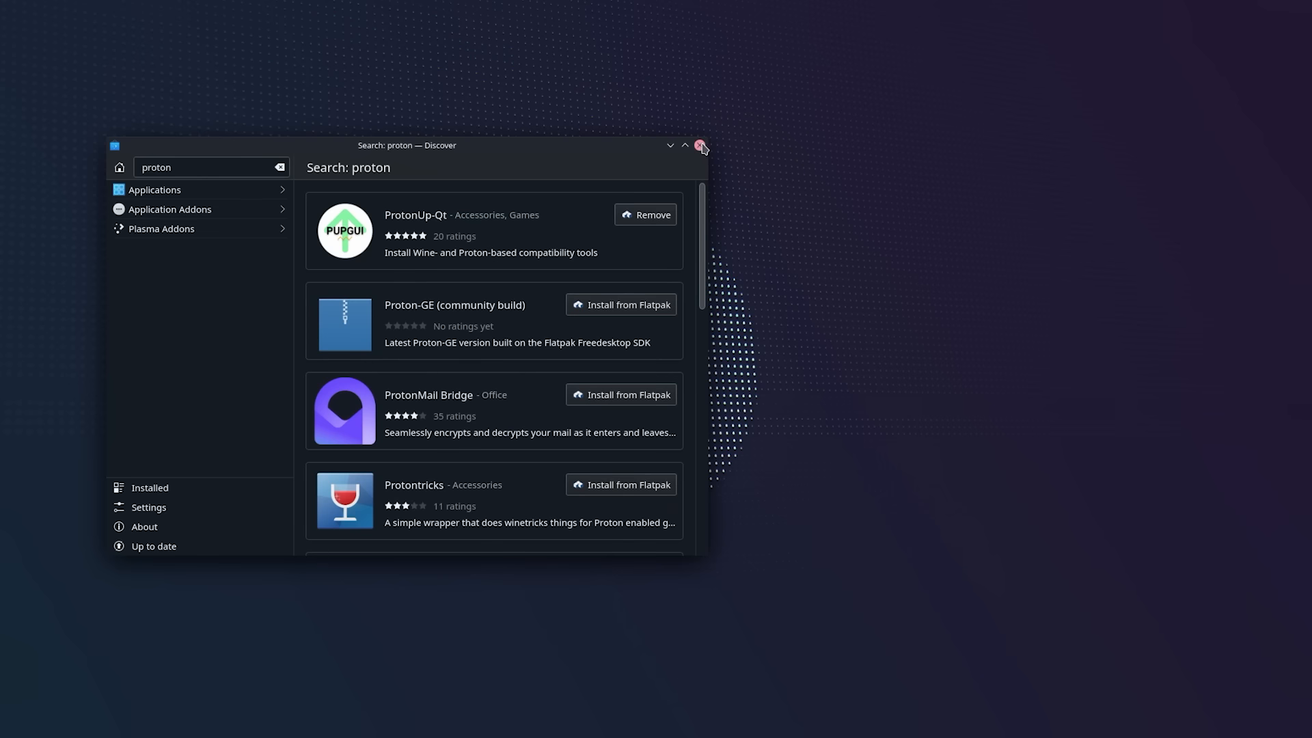
pyautogui.click(701, 146)
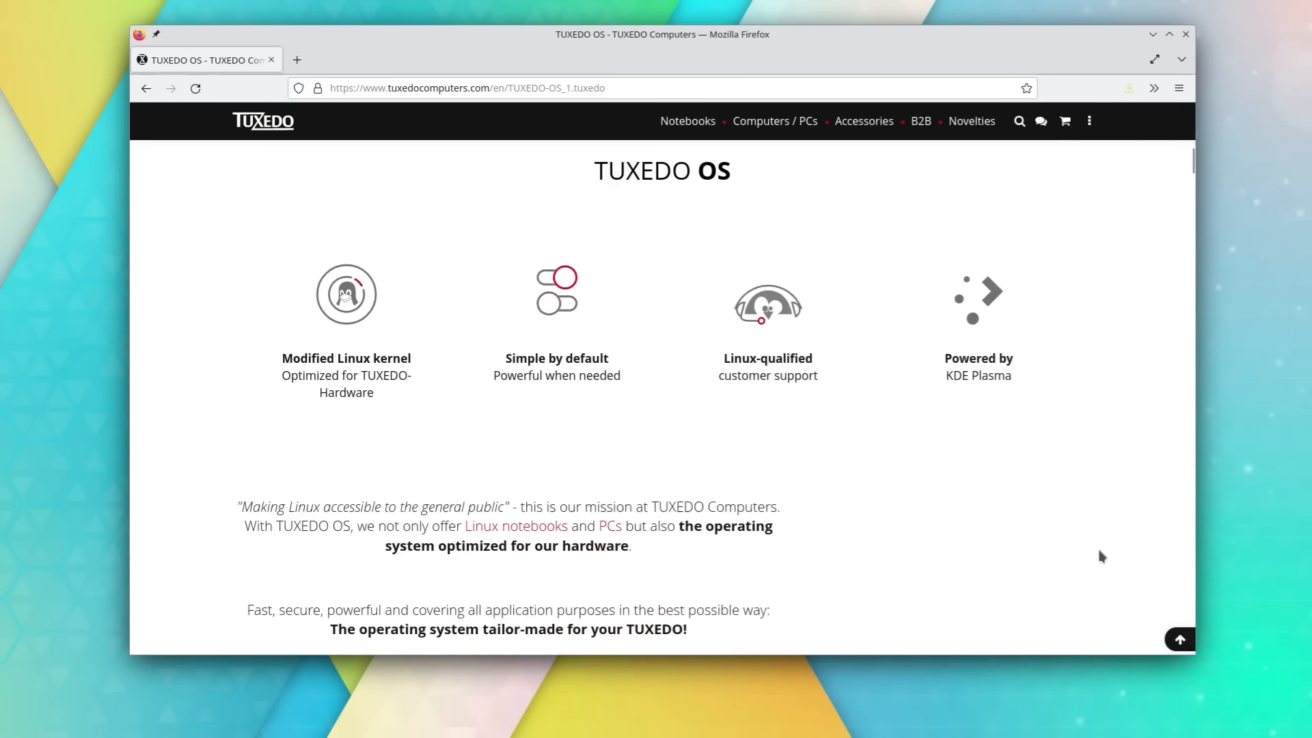
# - Scroll through the TUXEDO OS page and reach the Juno Tablet pre-order page
pyautogui.scroll(-3)
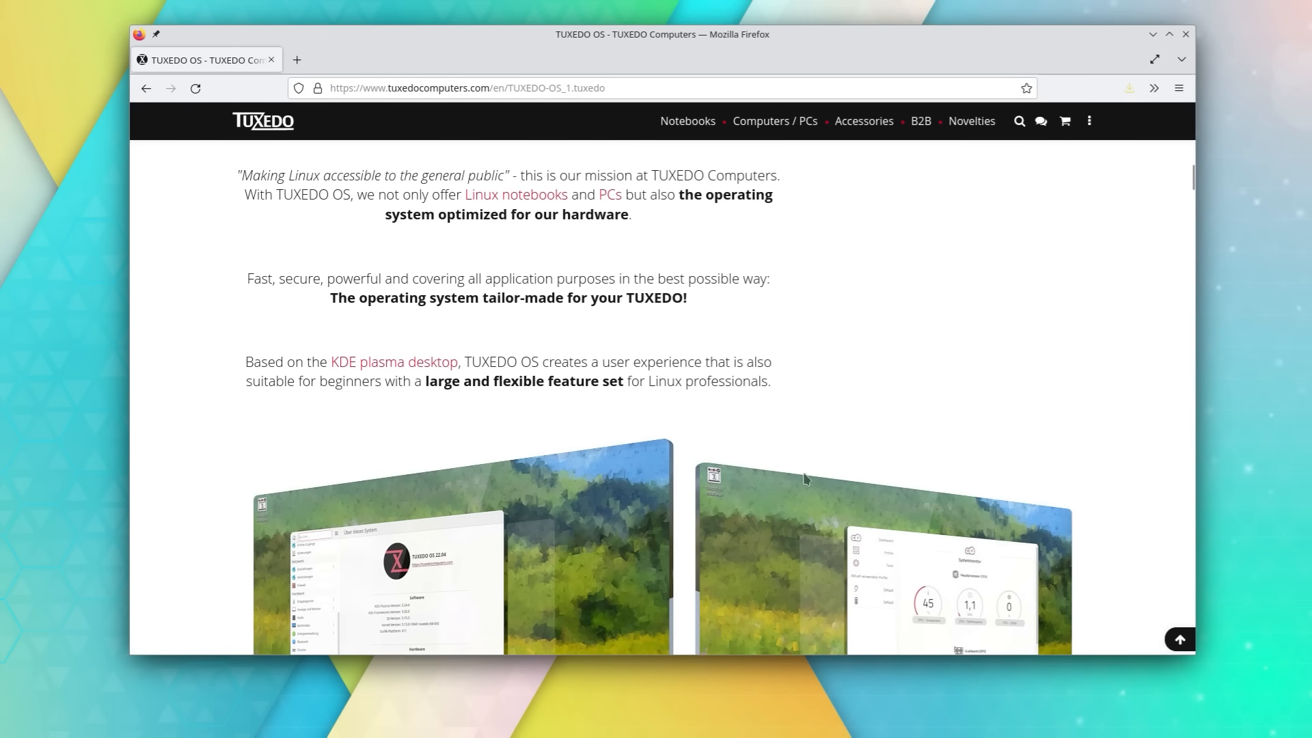
pyautogui.moveTo(245, 362); pyautogui.dragTo(458, 362)
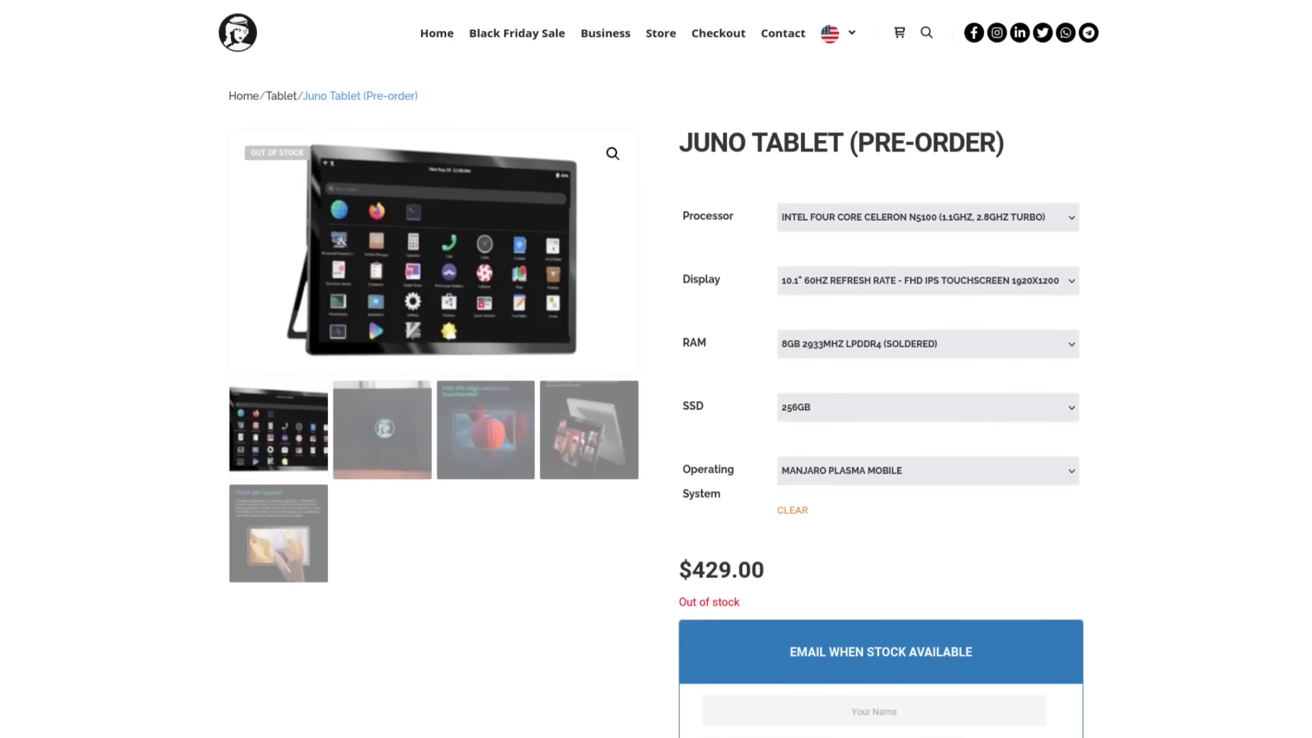
pyautogui.scroll(-3)
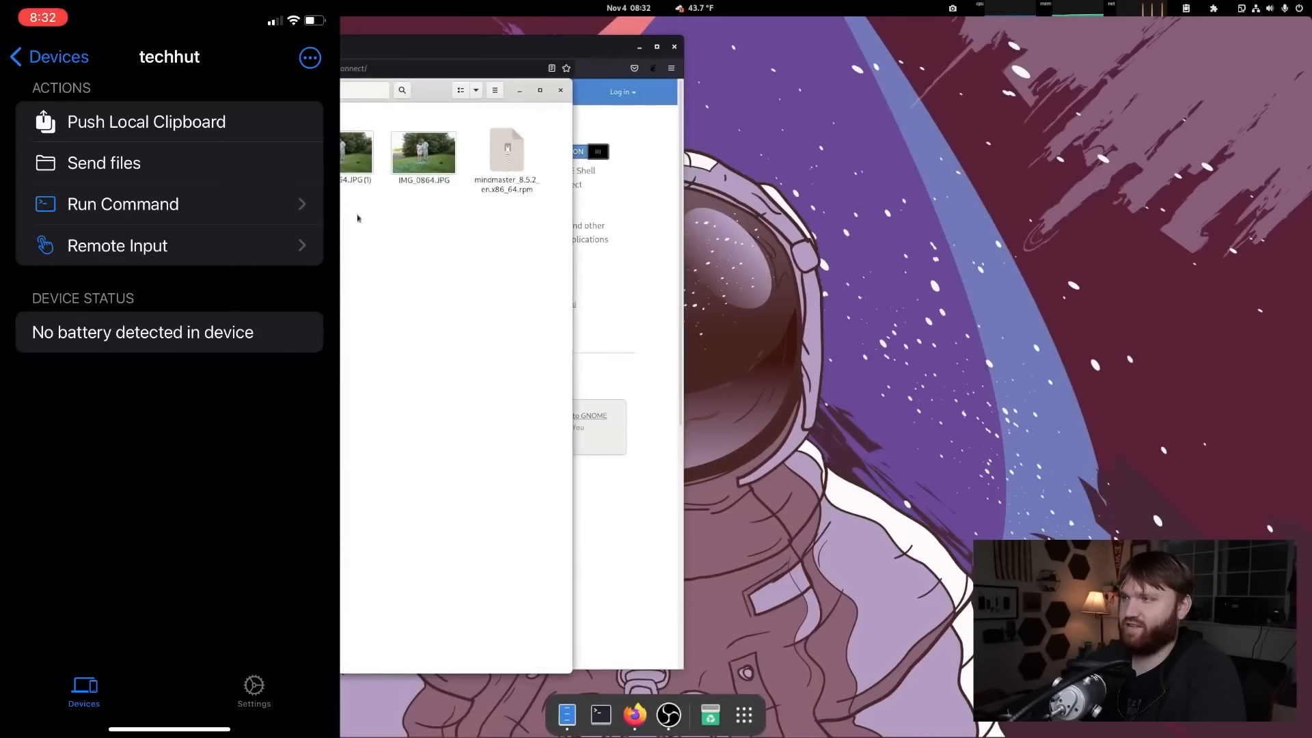
pyautogui.moveTo(533, 288)
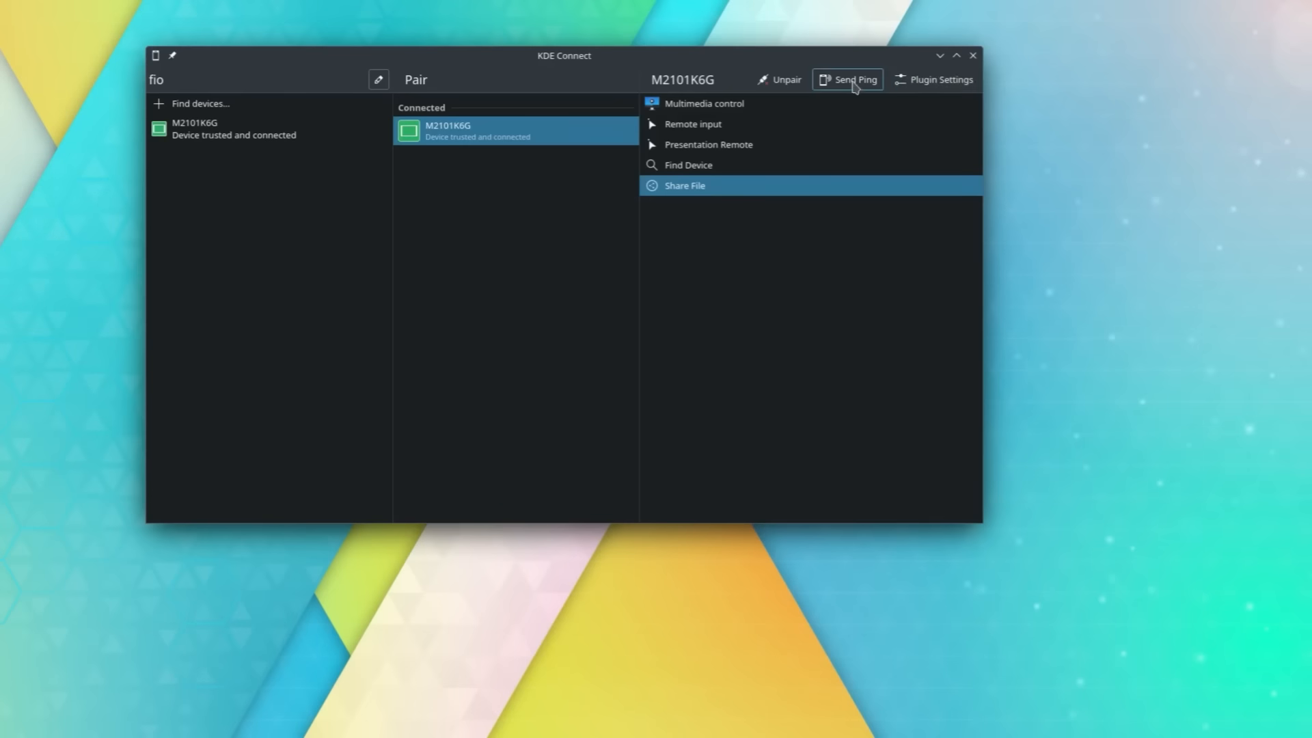
# - Show the M2101K6G phone's plugin list and scroll through it
pyautogui.click(934, 80)
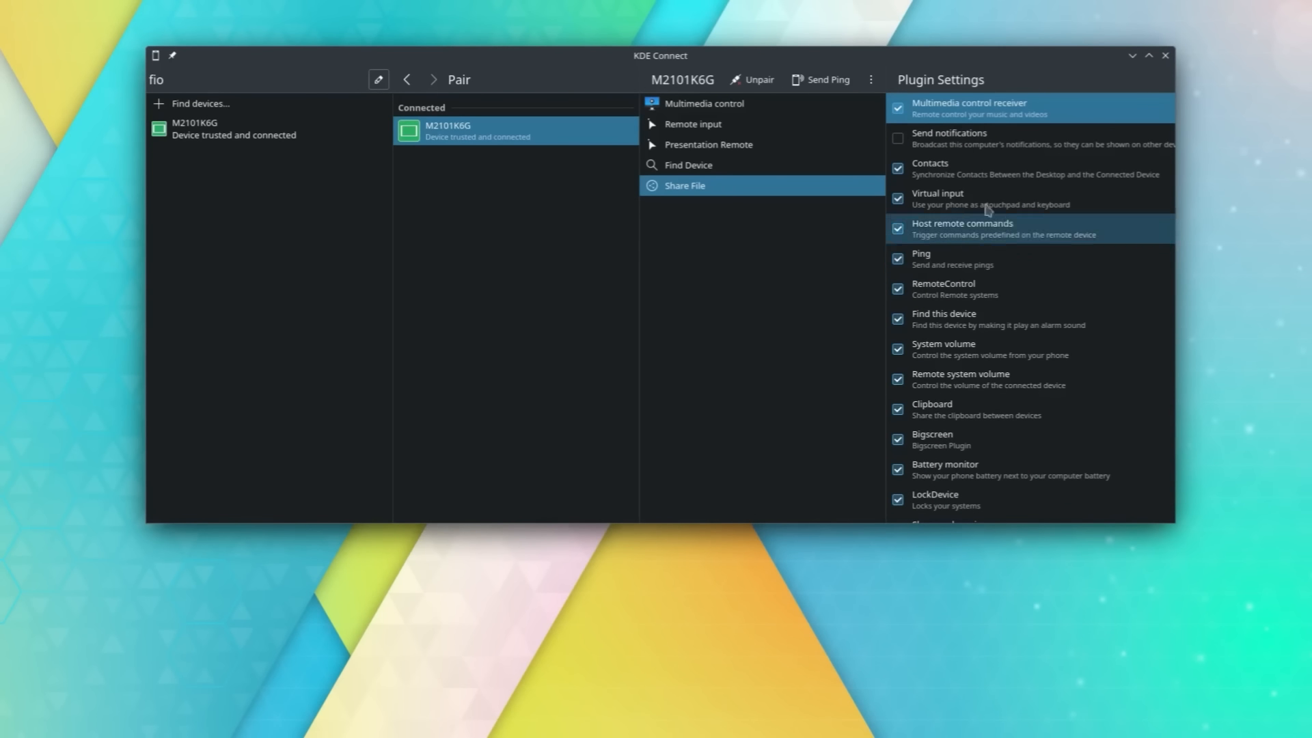
pyautogui.scroll(-3)
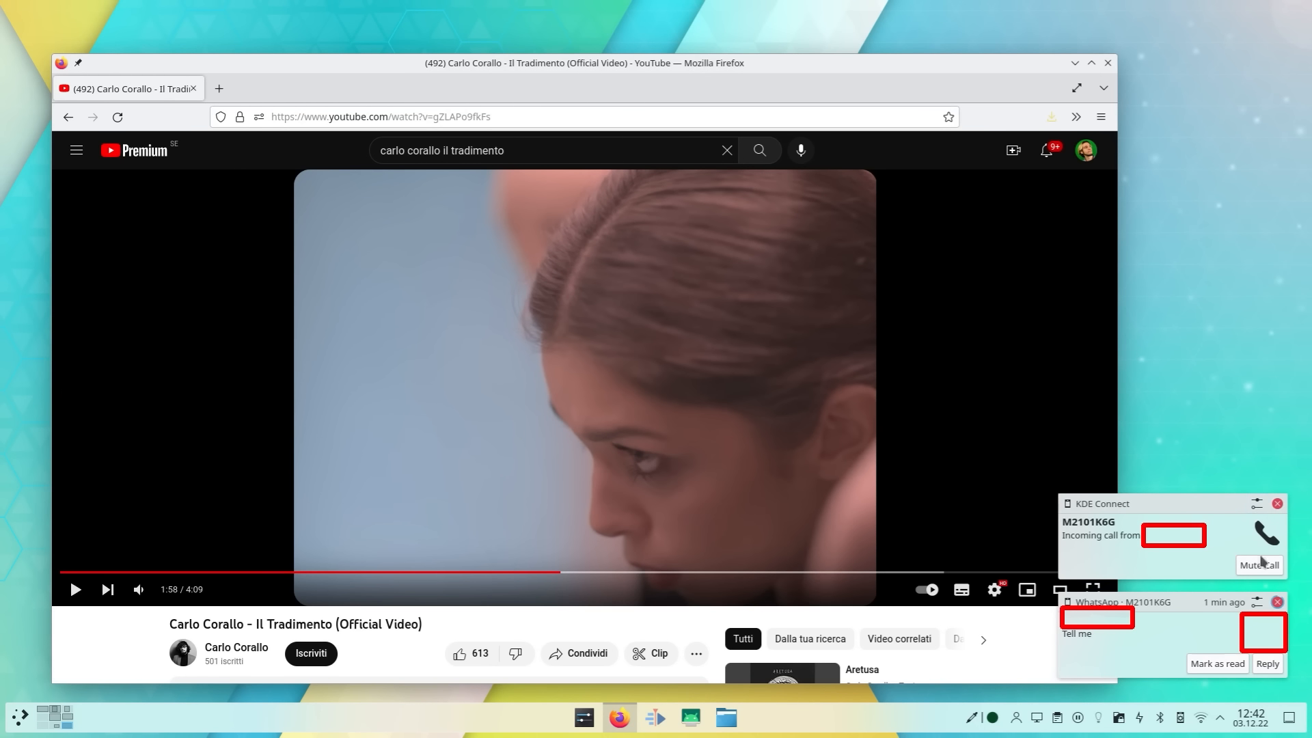
pyautogui.moveTo(1278, 361)
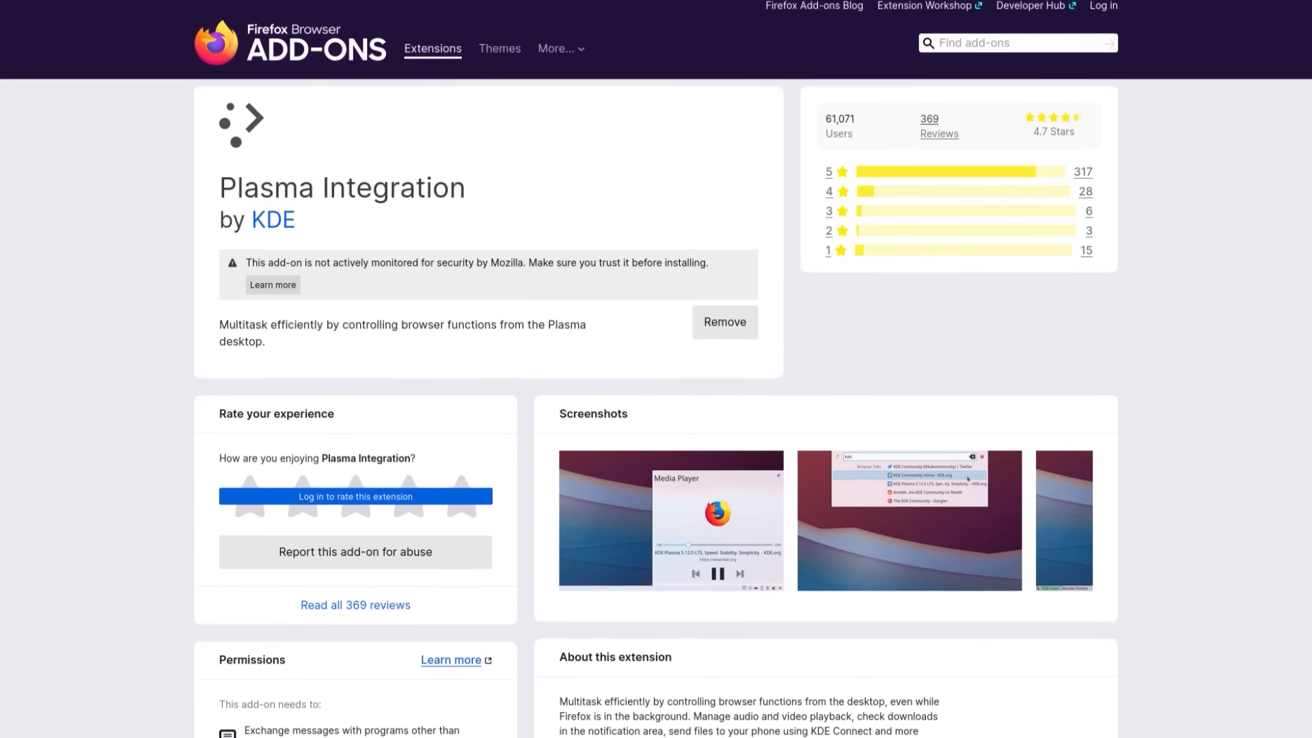
# - Seek the Media Player video, then show Colors settings with Breeze Dark and Breeze Light
pyautogui.scroll(-3)
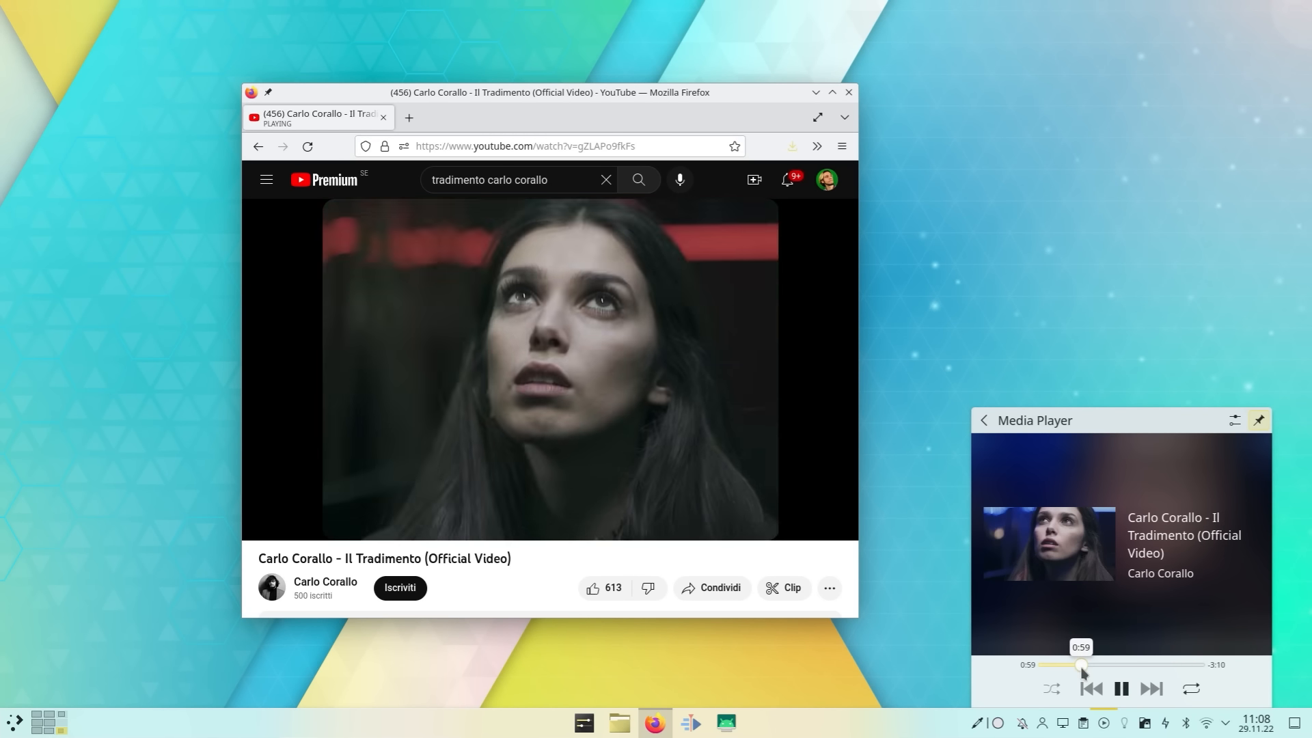
pyautogui.moveTo(1082, 664); pyautogui.dragTo(1139, 664)
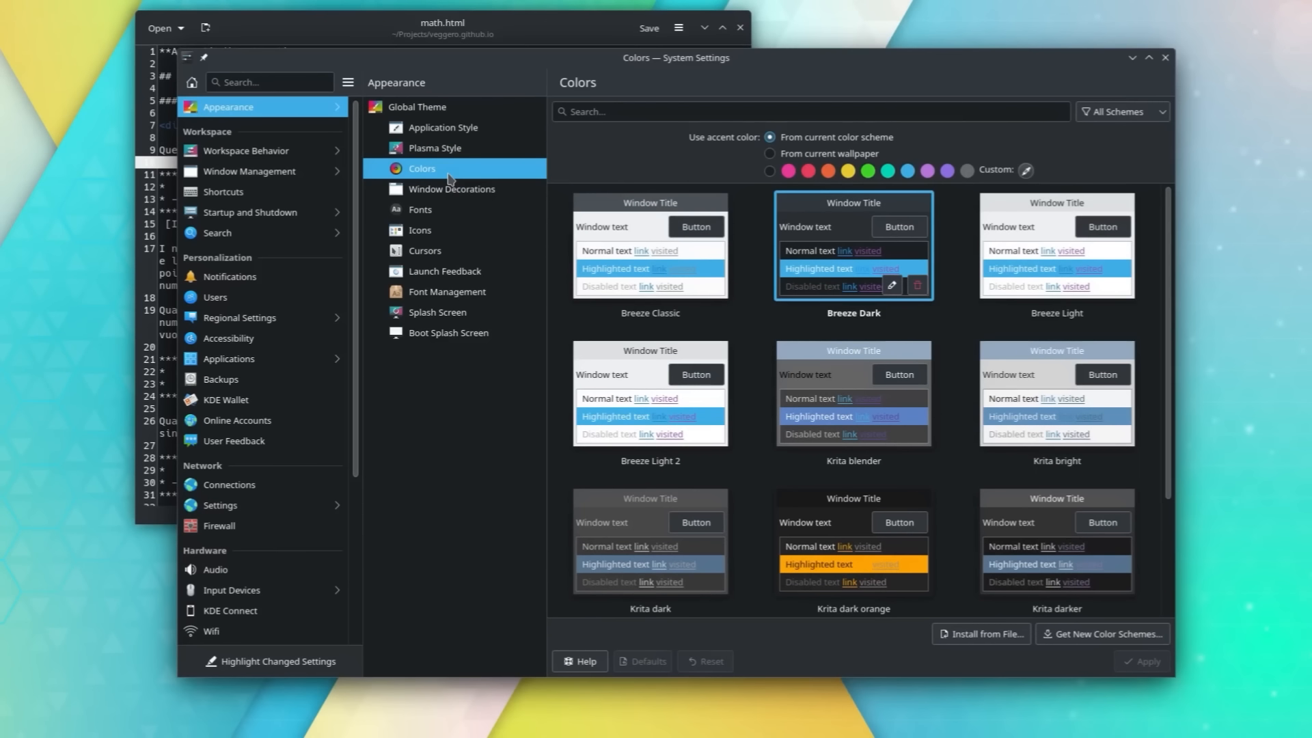
pyautogui.click(1055, 245)
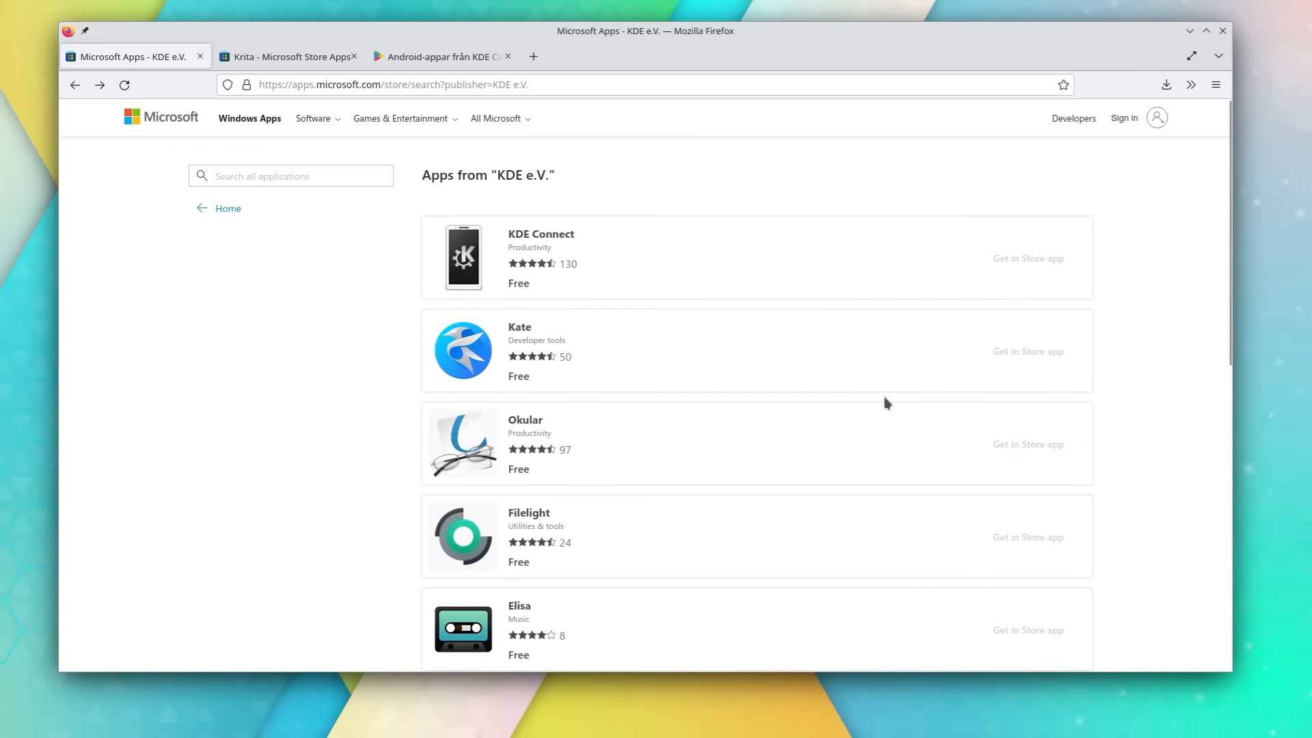
# - Move from the Krita tab to KDE Community's Google Play page and open KDE Connect
pyautogui.click(288, 56)
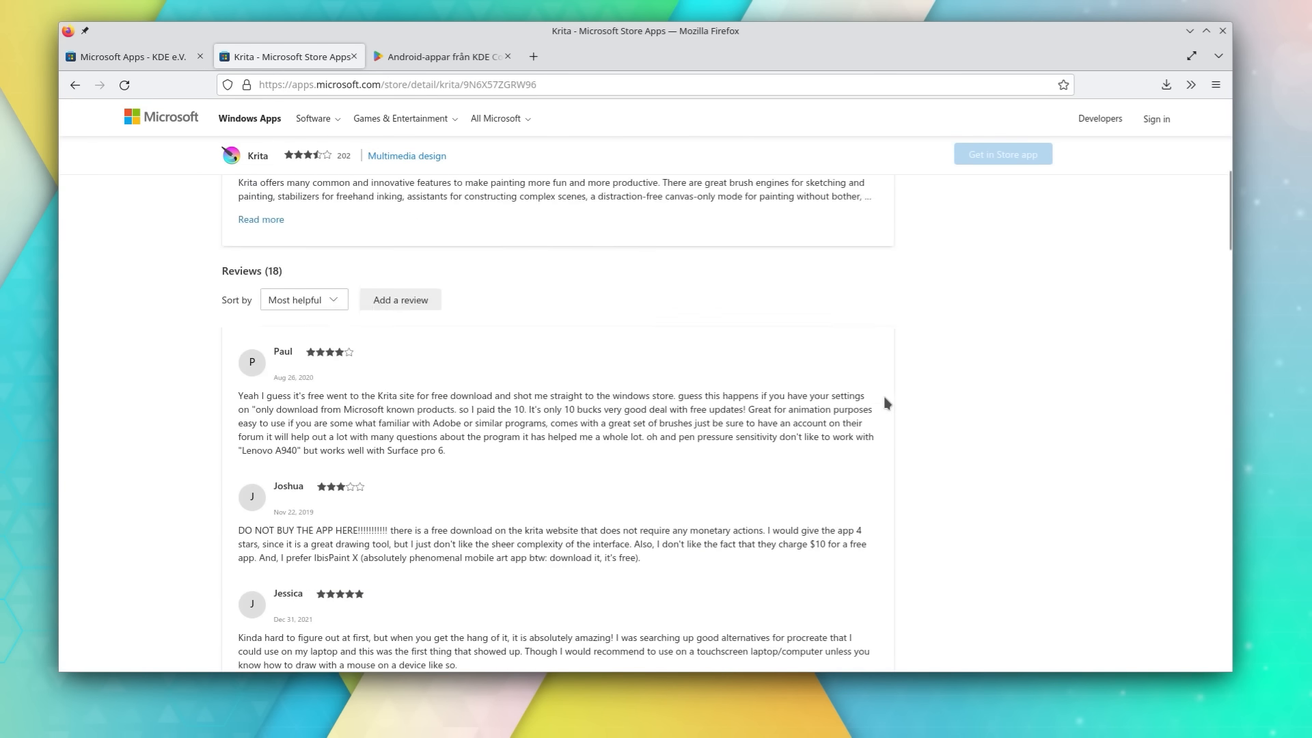
pyautogui.click(442, 56)
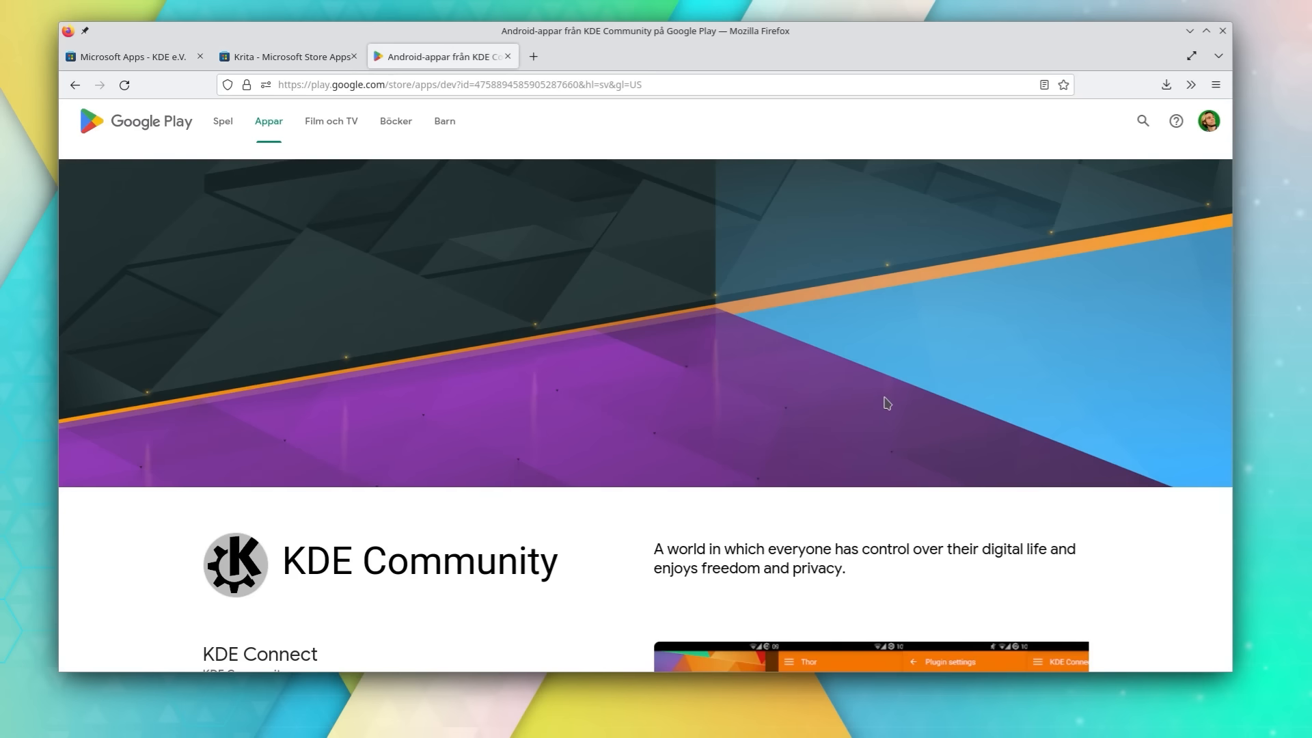
pyautogui.scroll(-3)
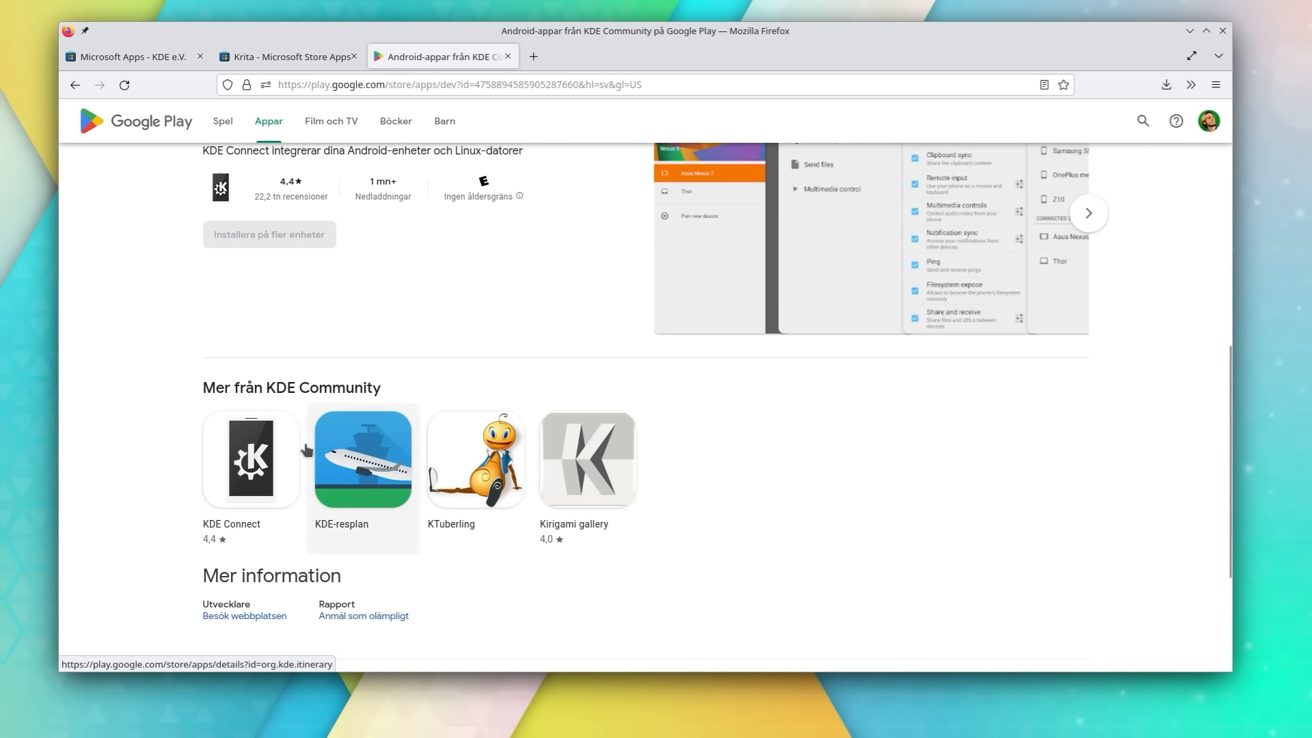
pyautogui.click(250, 459)
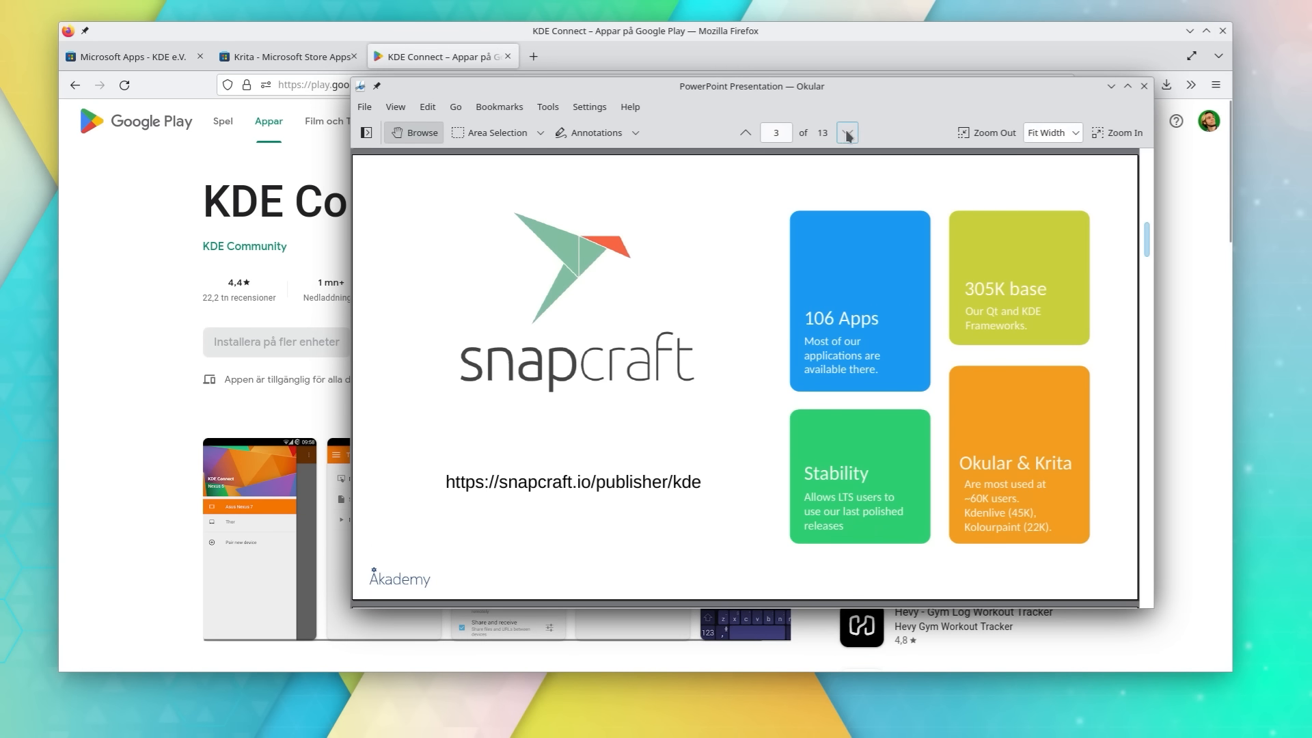
# - Advance three times to the following slides
pyautogui.click(847, 132)
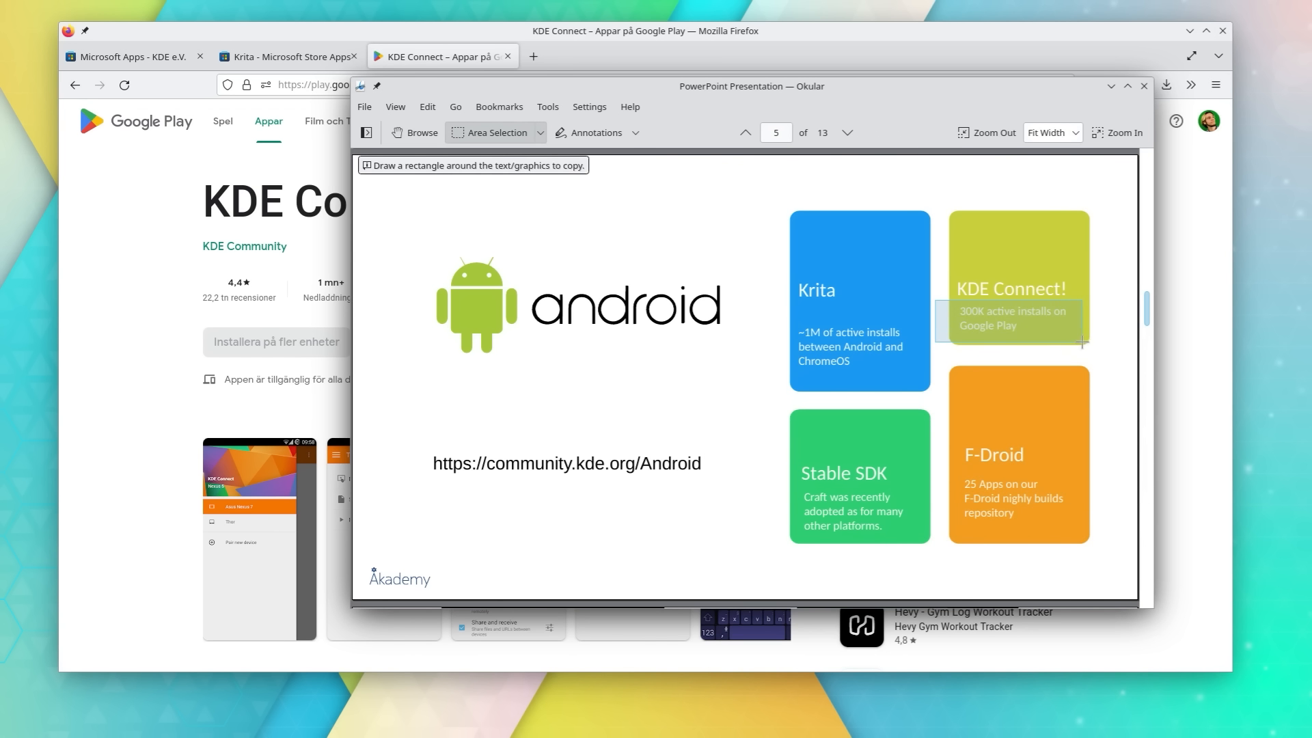
pyautogui.click(845, 132)
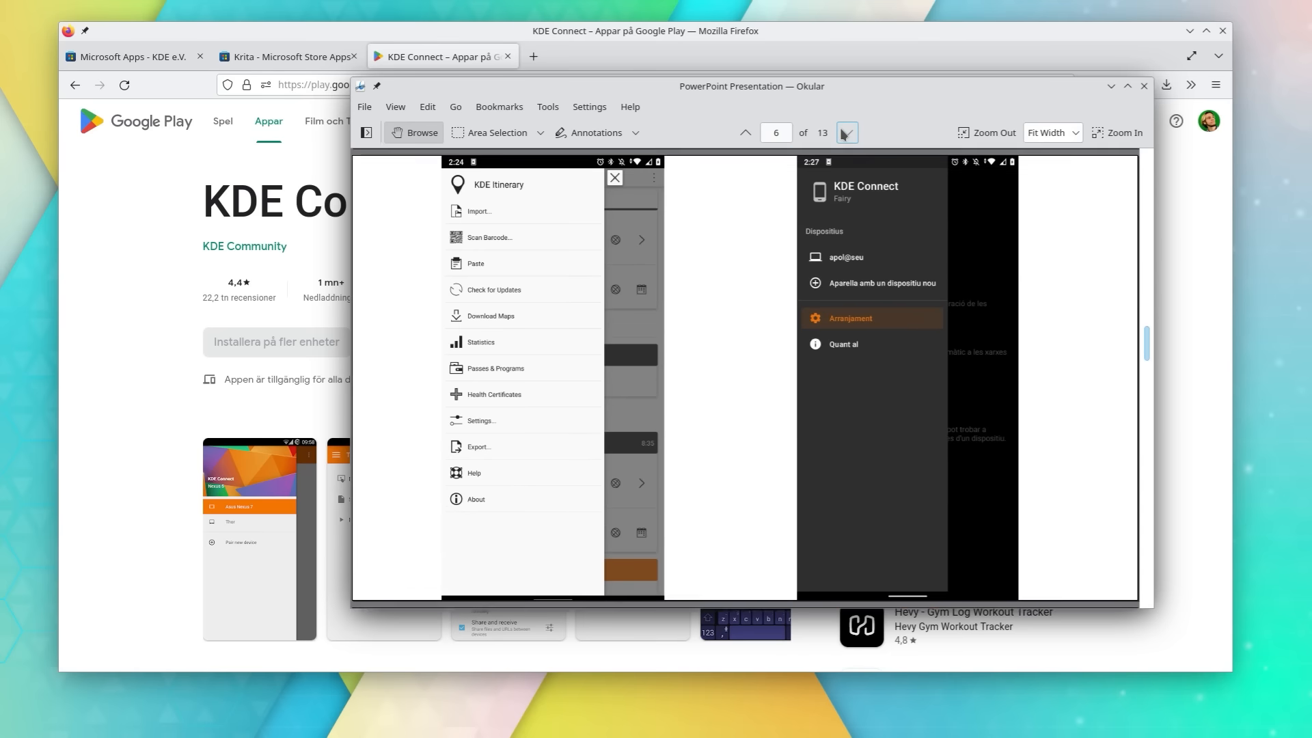
pyautogui.click(846, 132)
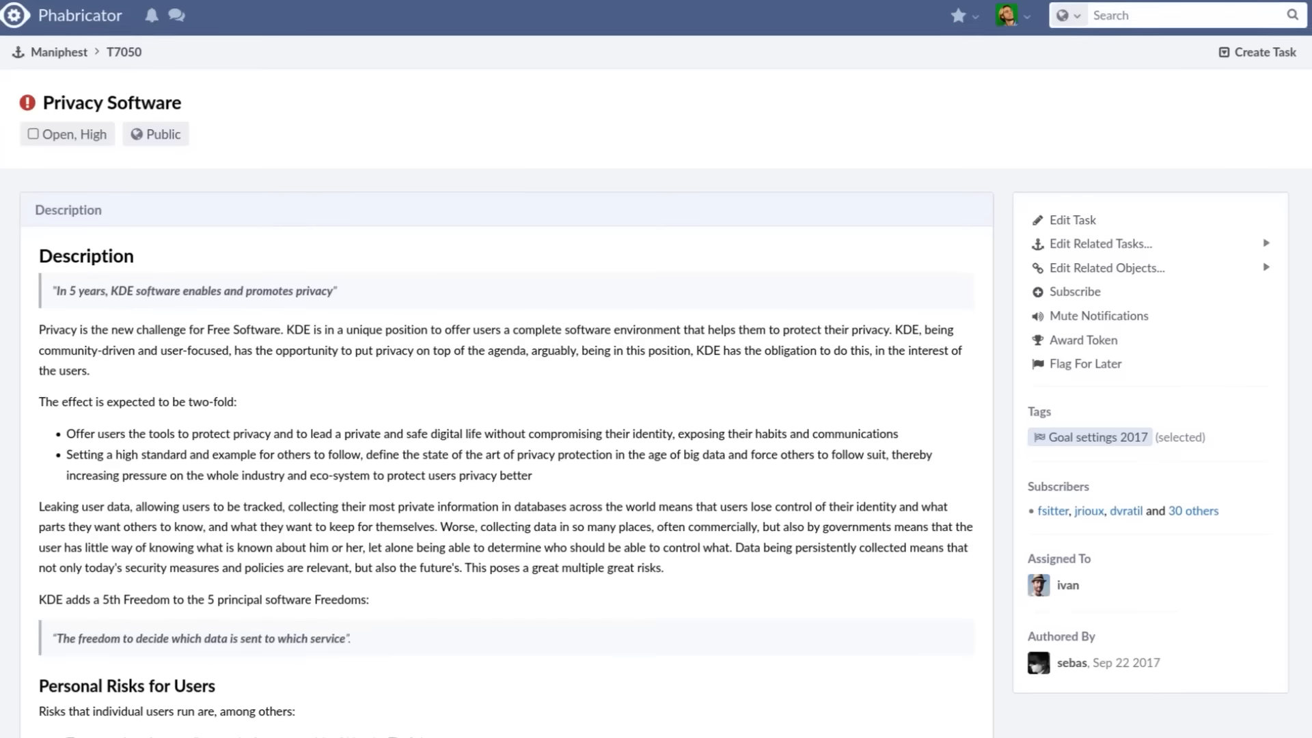
pyautogui.scroll(-3)
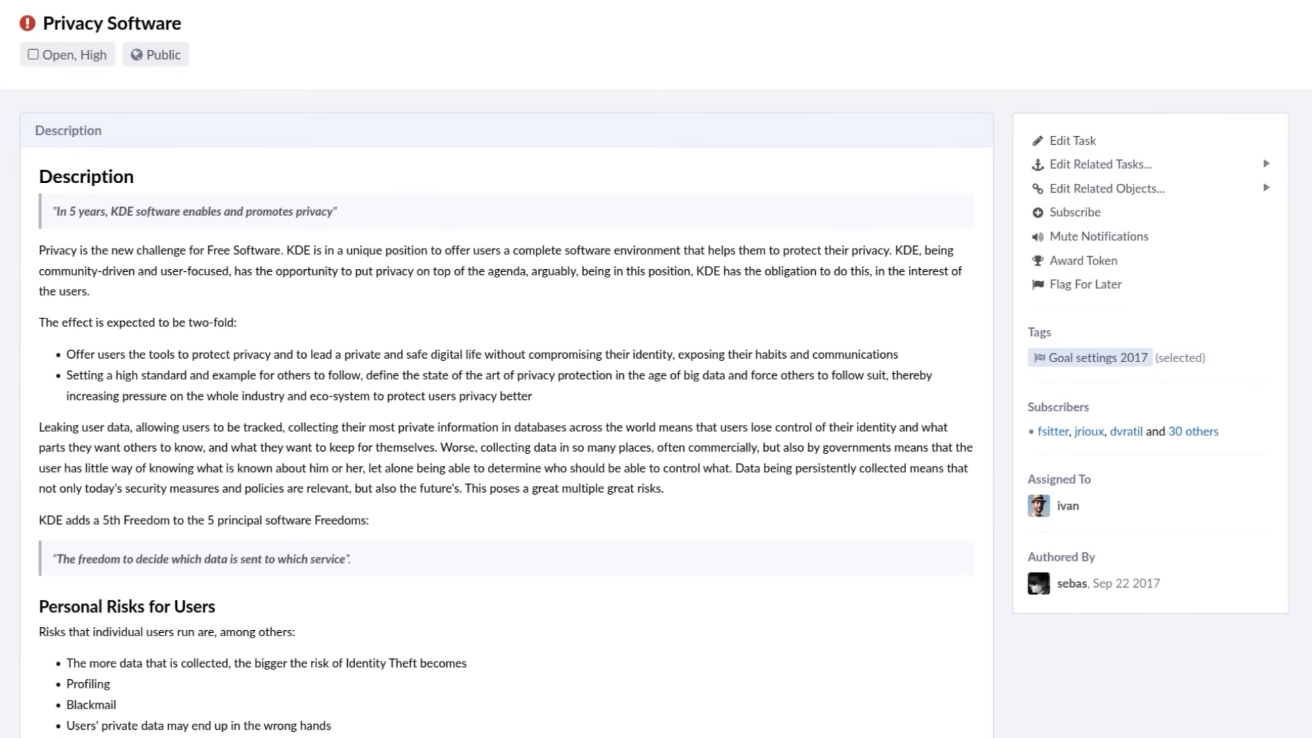
pyautogui.scroll(-3)
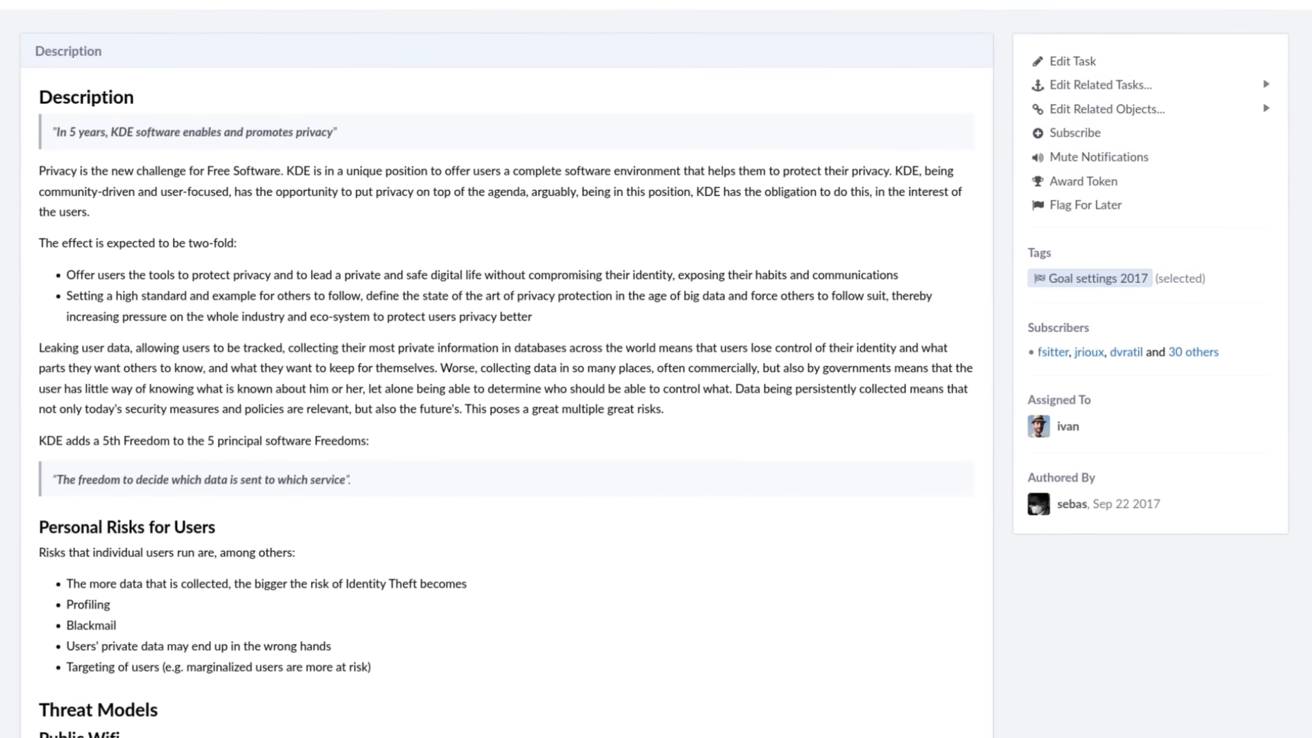
pyautogui.scroll(-3)
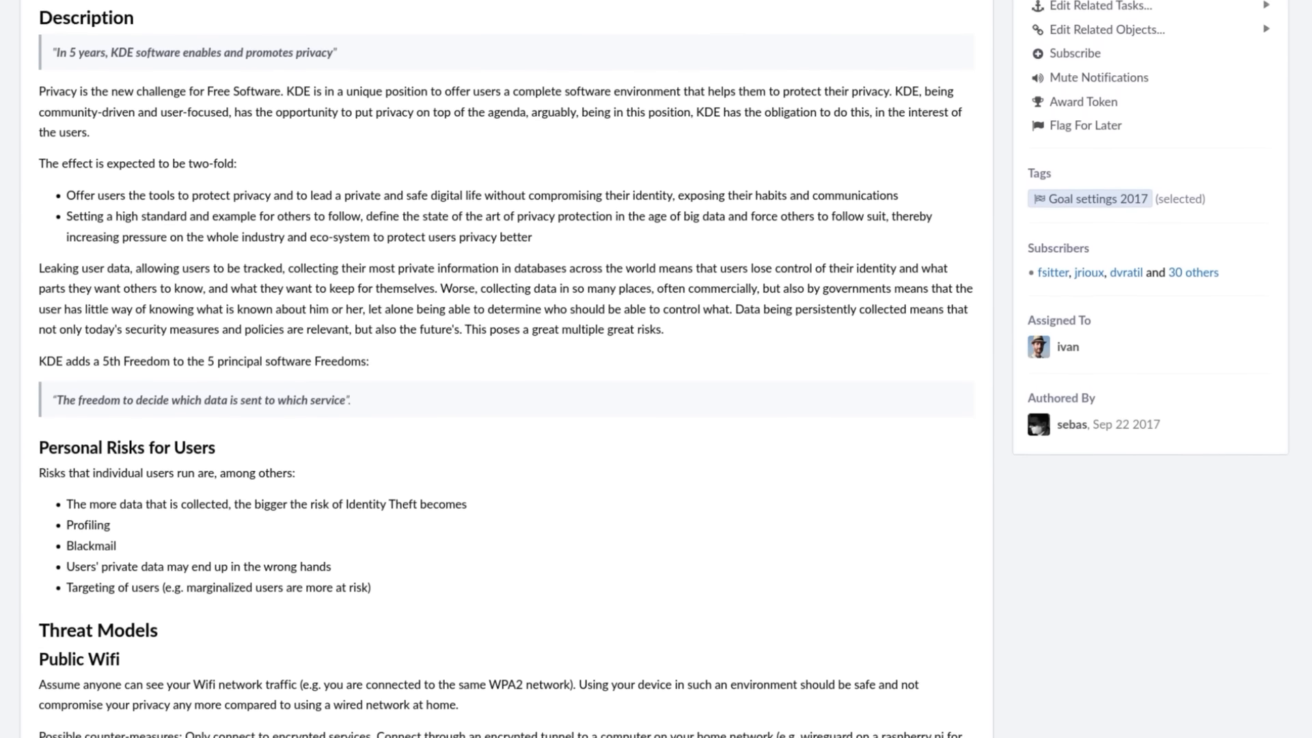
pyautogui.scroll(-3)
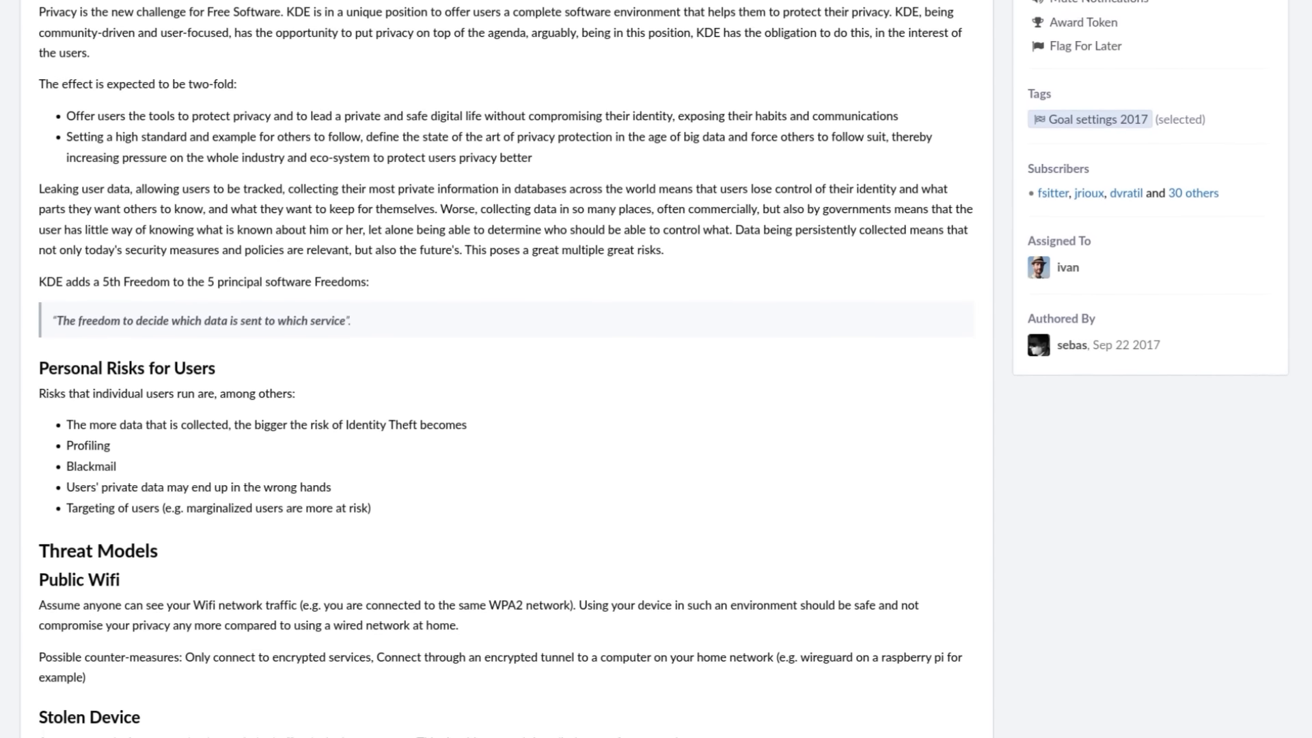
pyautogui.scroll(-3)
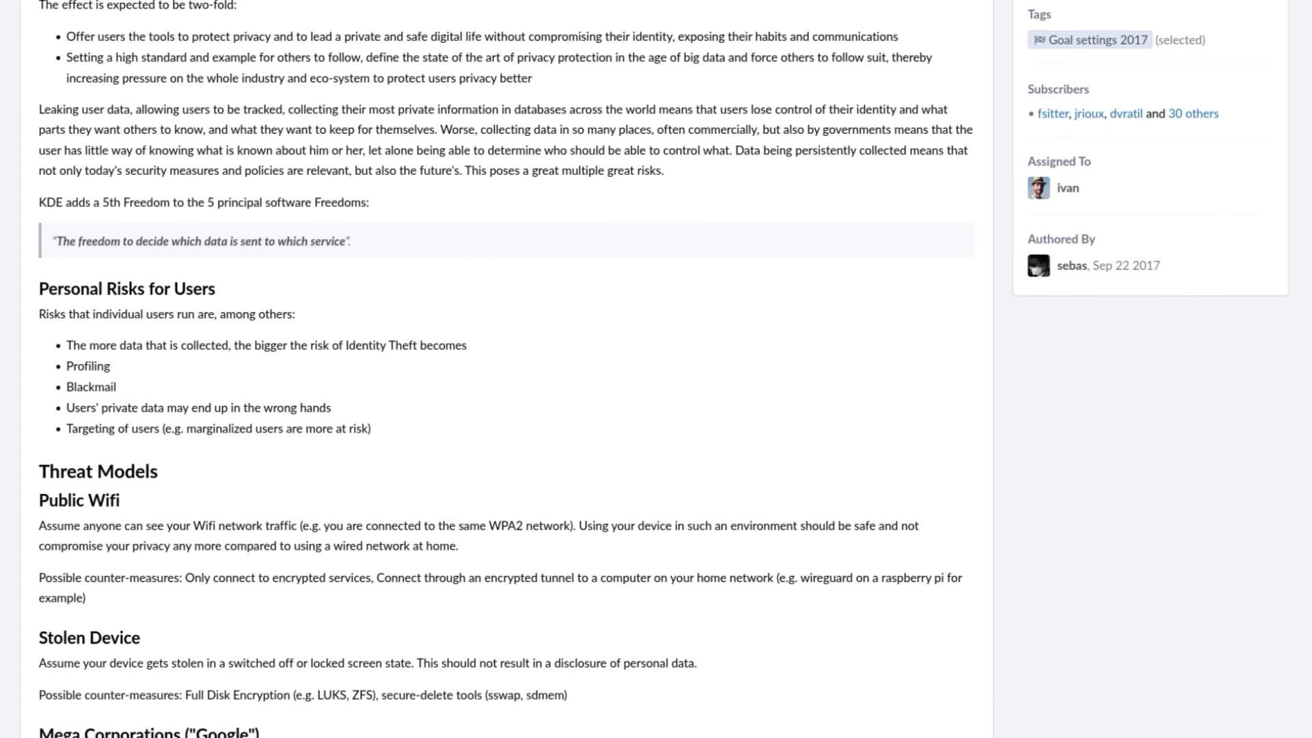
pyautogui.scroll(-3)
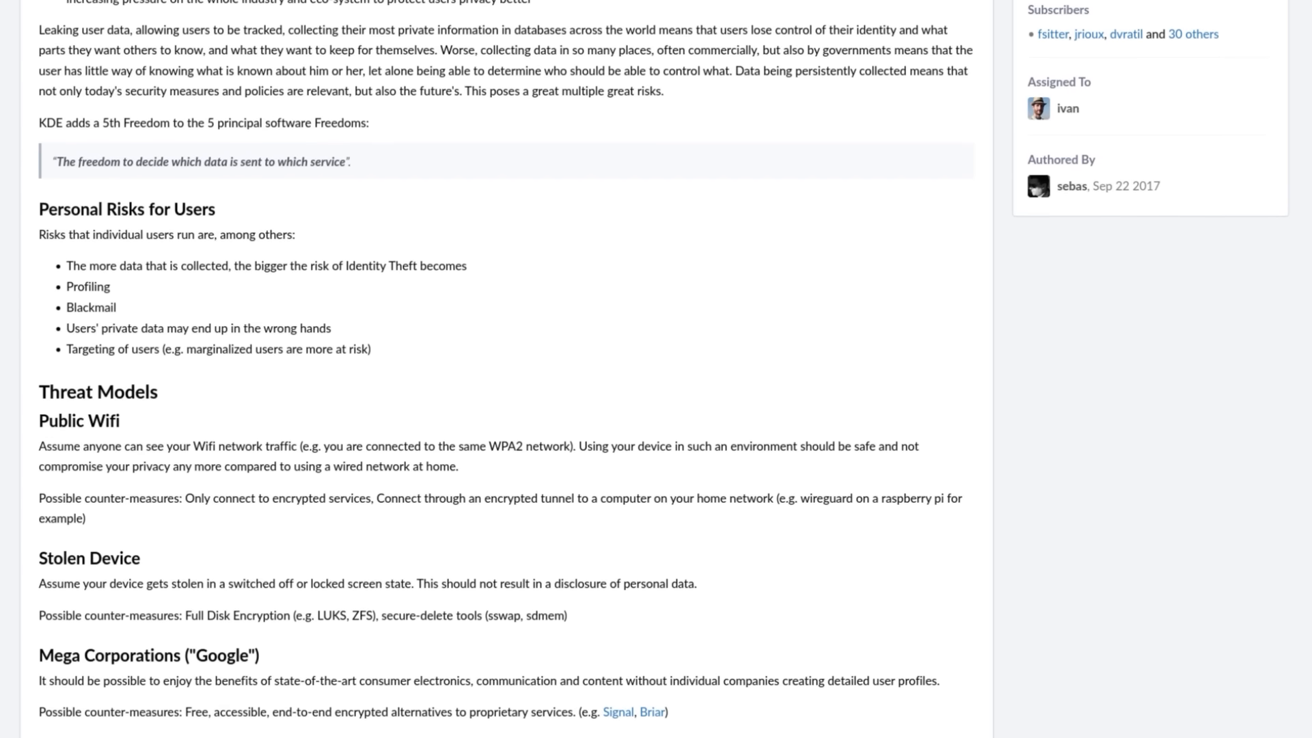
pyautogui.scroll(-3)
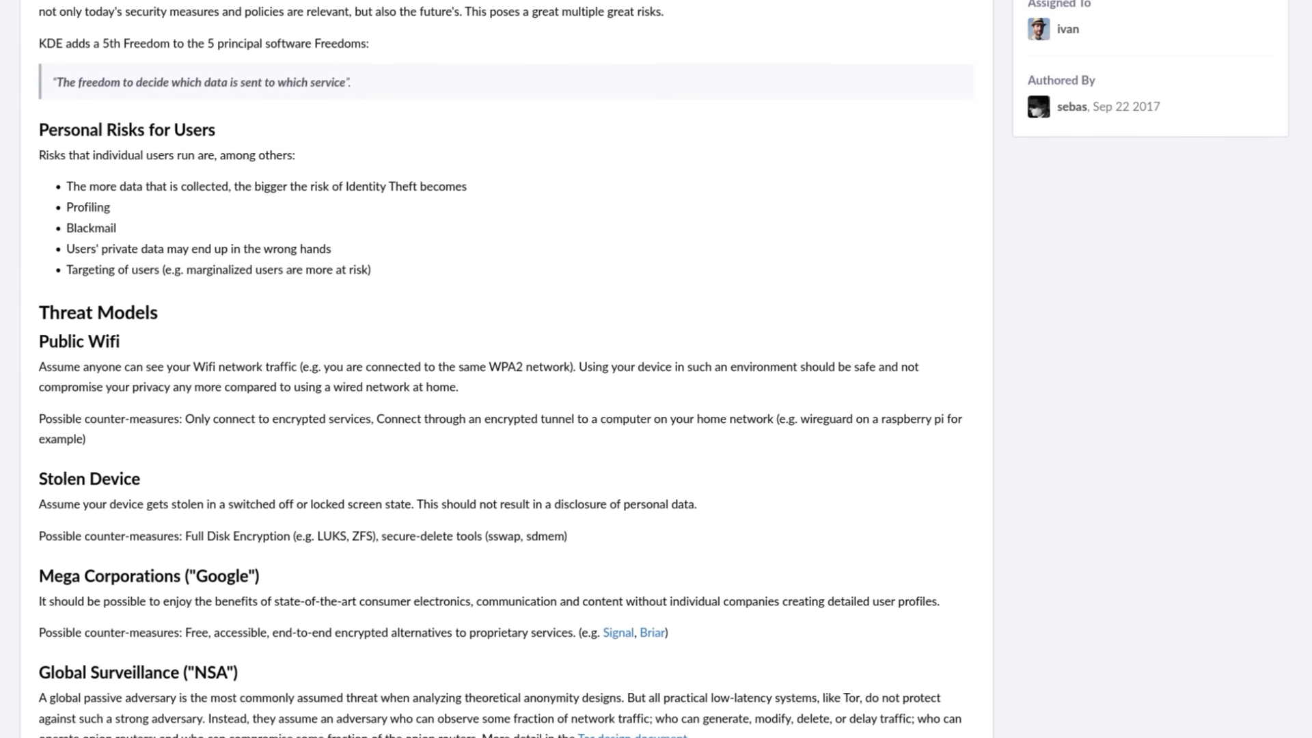
pyautogui.scroll(-3)
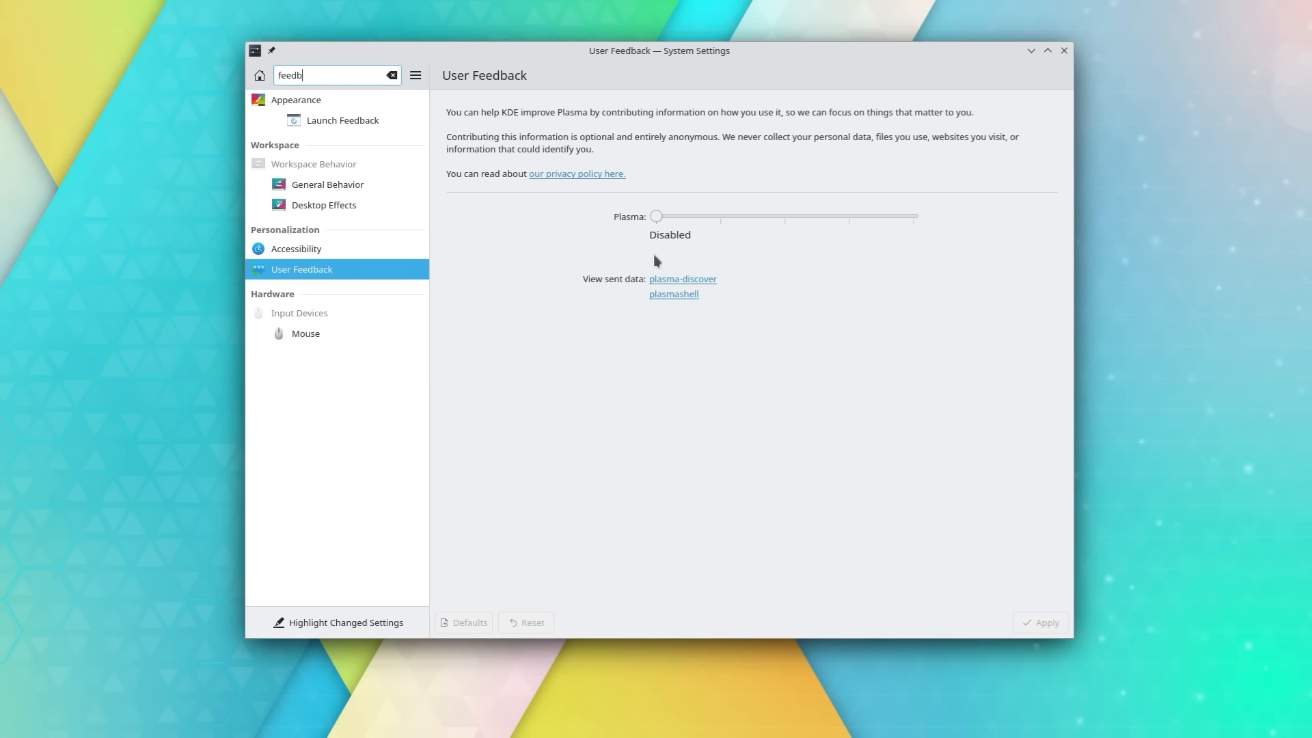
# - Set the Plasma feedback slider to detailed system information and usage statistics
pyautogui.moveTo(656, 216); pyautogui.dragTo(720, 215)
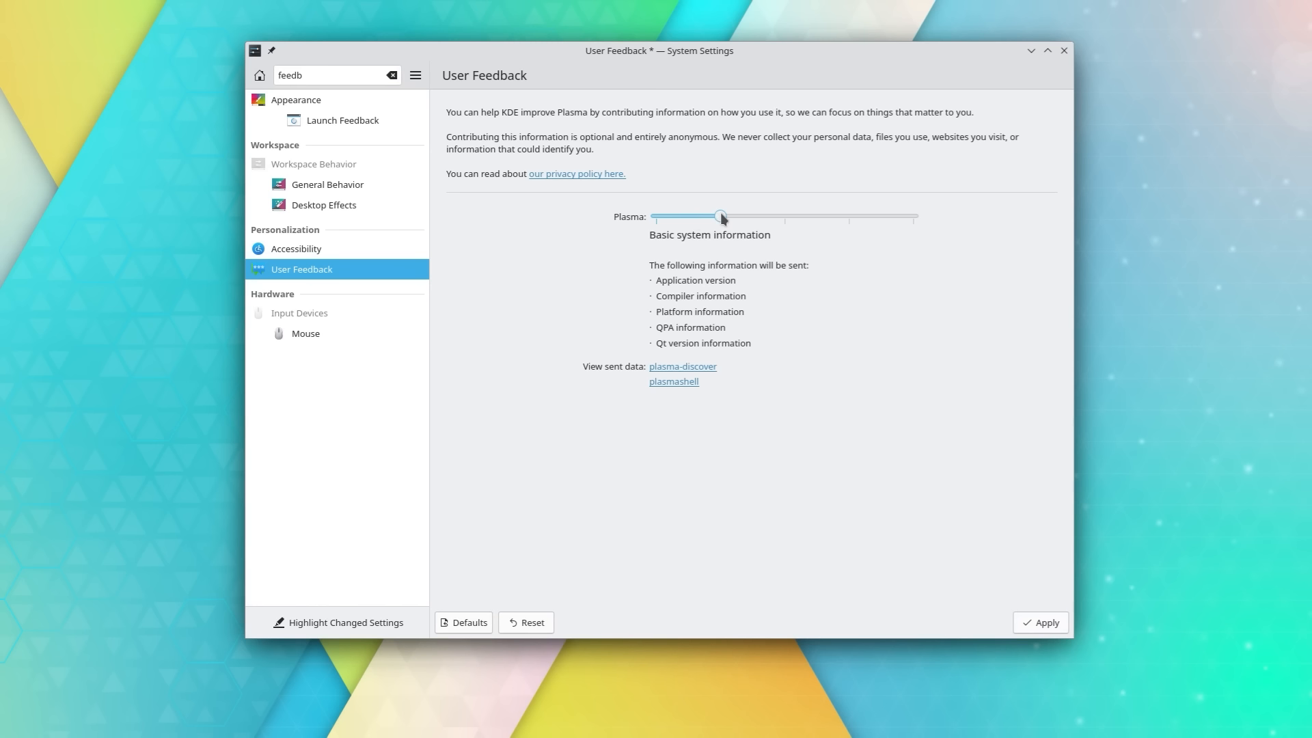
pyautogui.moveTo(722, 216); pyautogui.dragTo(849, 217)
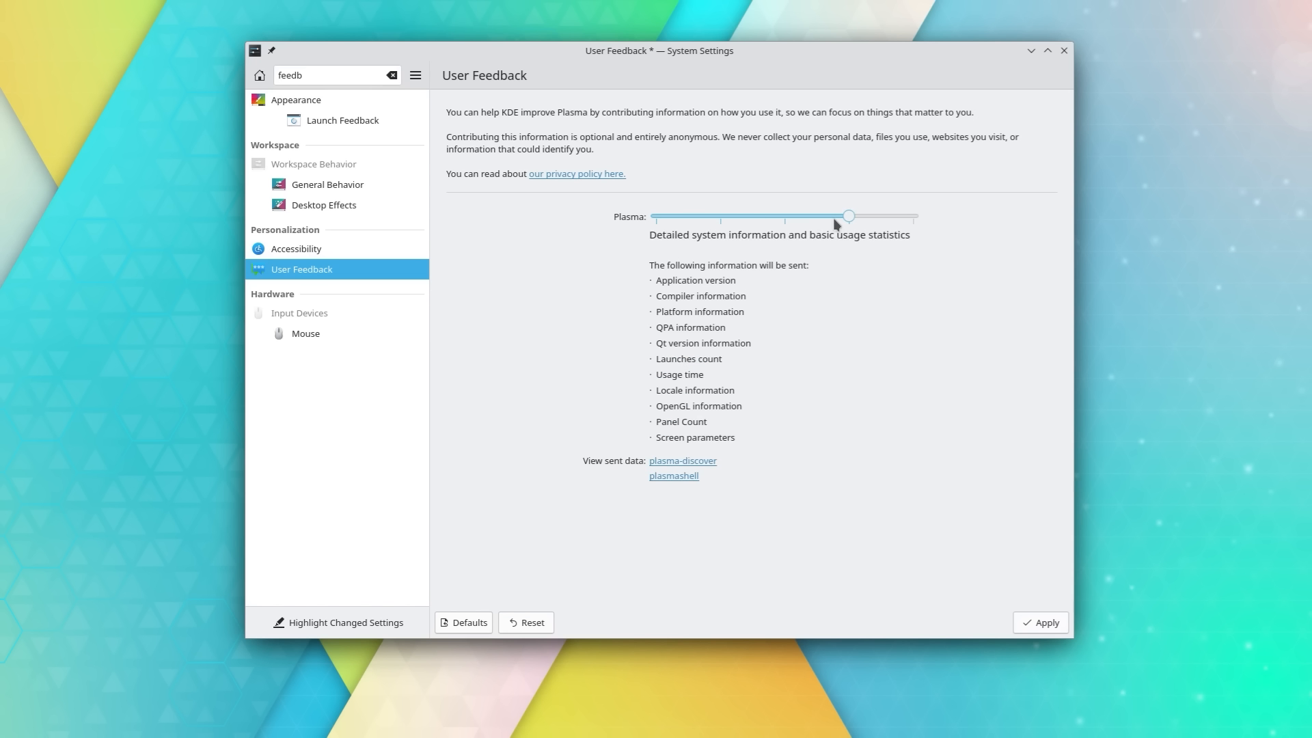
pyautogui.moveTo(847, 215); pyautogui.dragTo(655, 215)
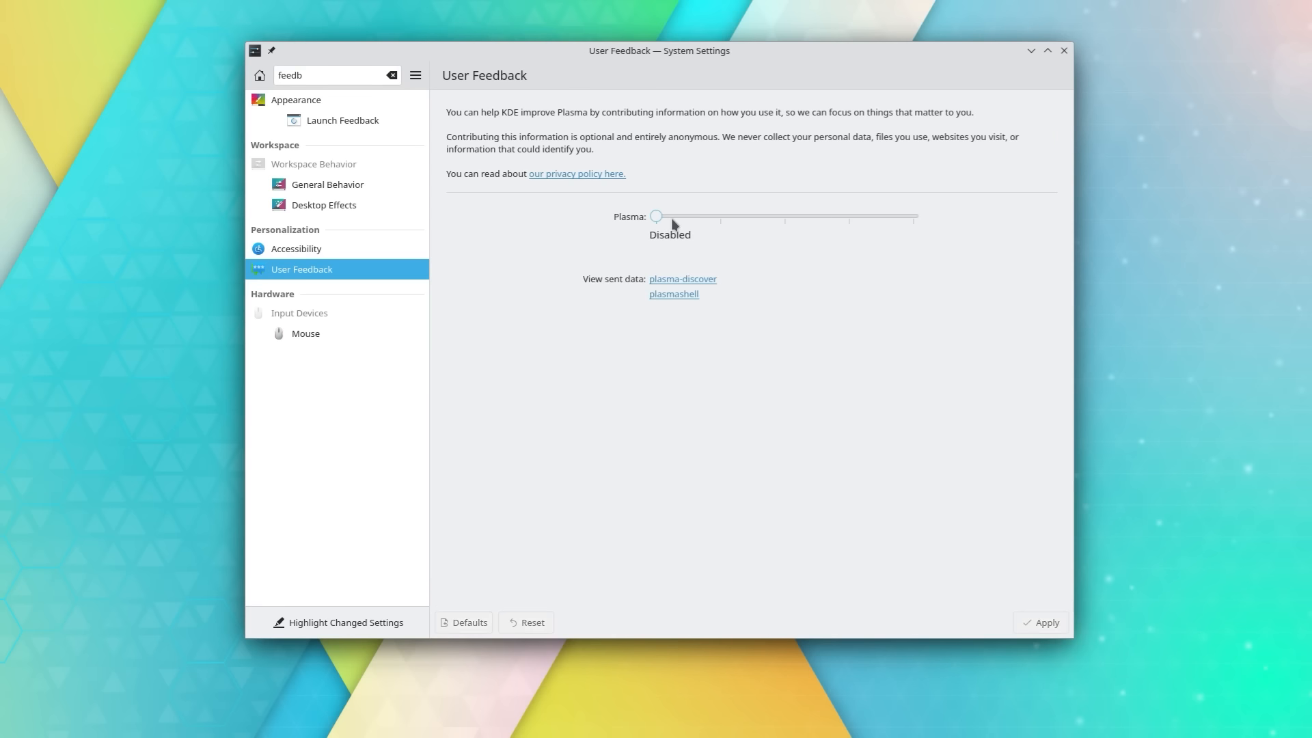
pyautogui.moveTo(656, 216); pyautogui.dragTo(848, 215)
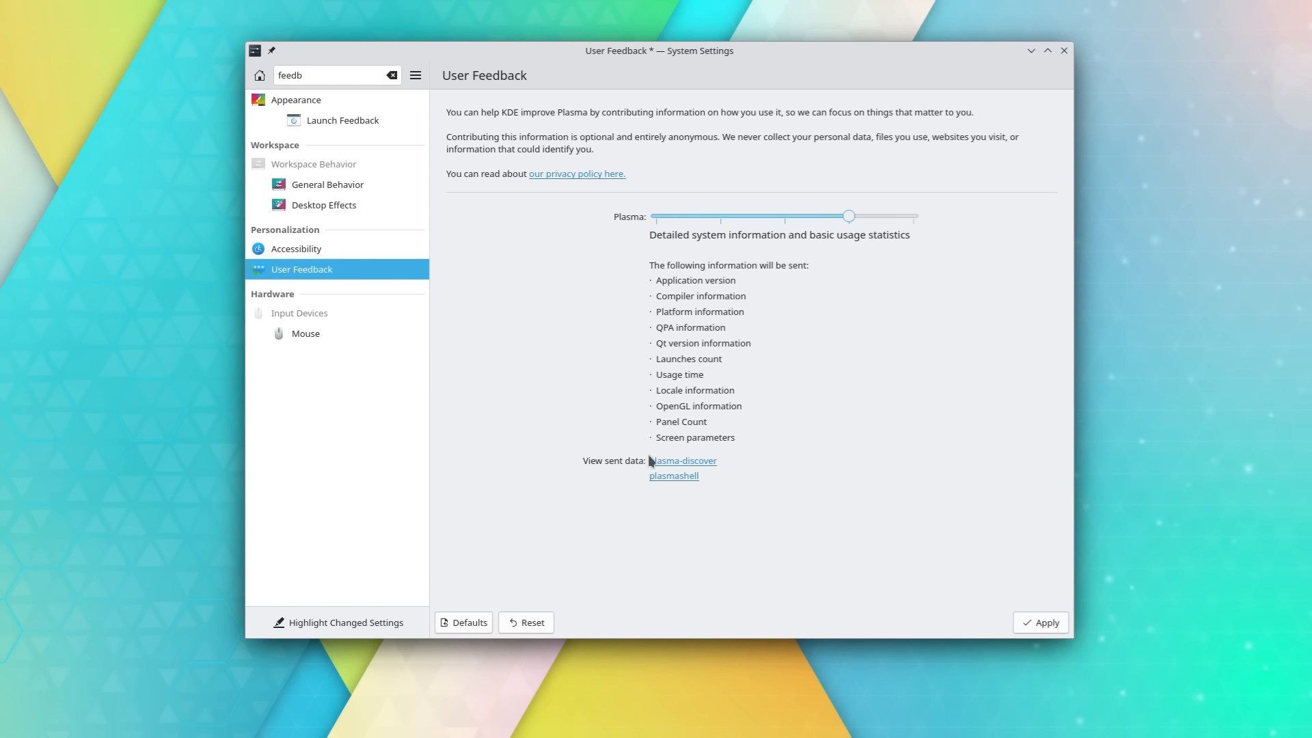
pyautogui.moveTo(686, 465)
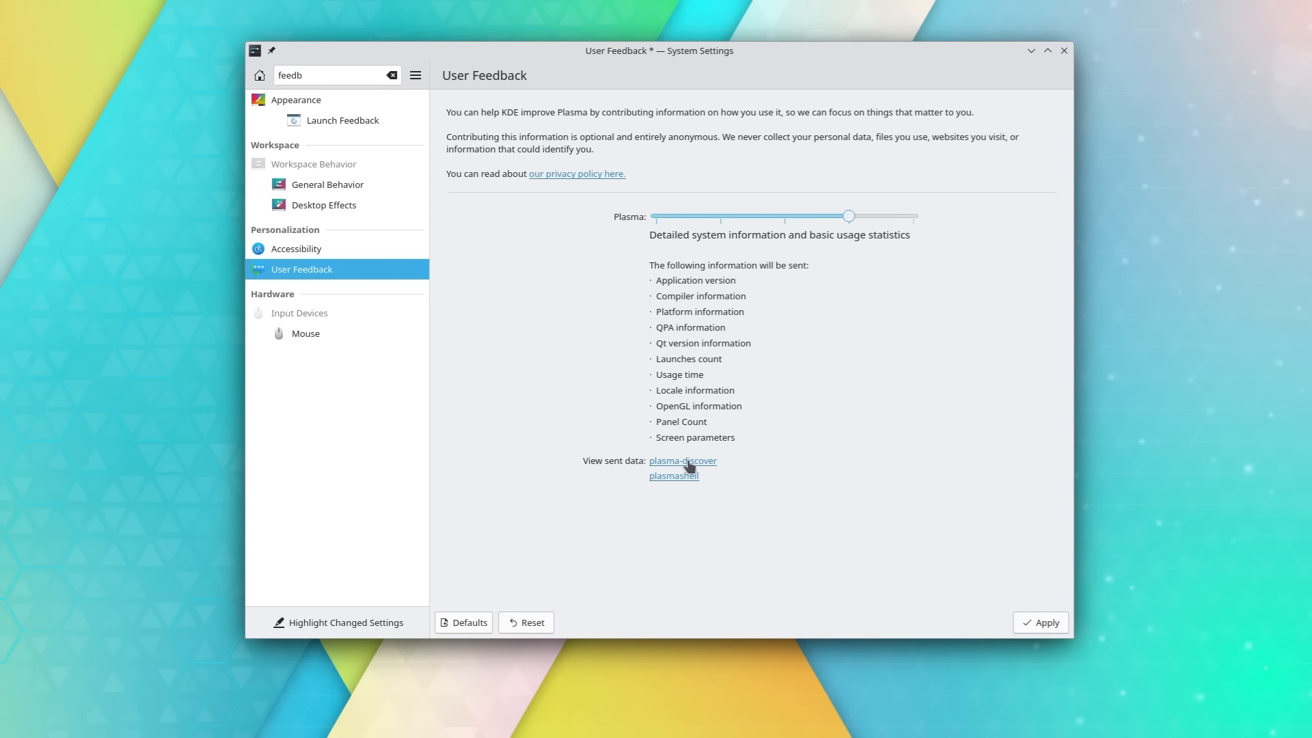
# - Open plasma-discover's sent-data log 20221109-204855.log in Dolphin
pyautogui.click(672, 475)
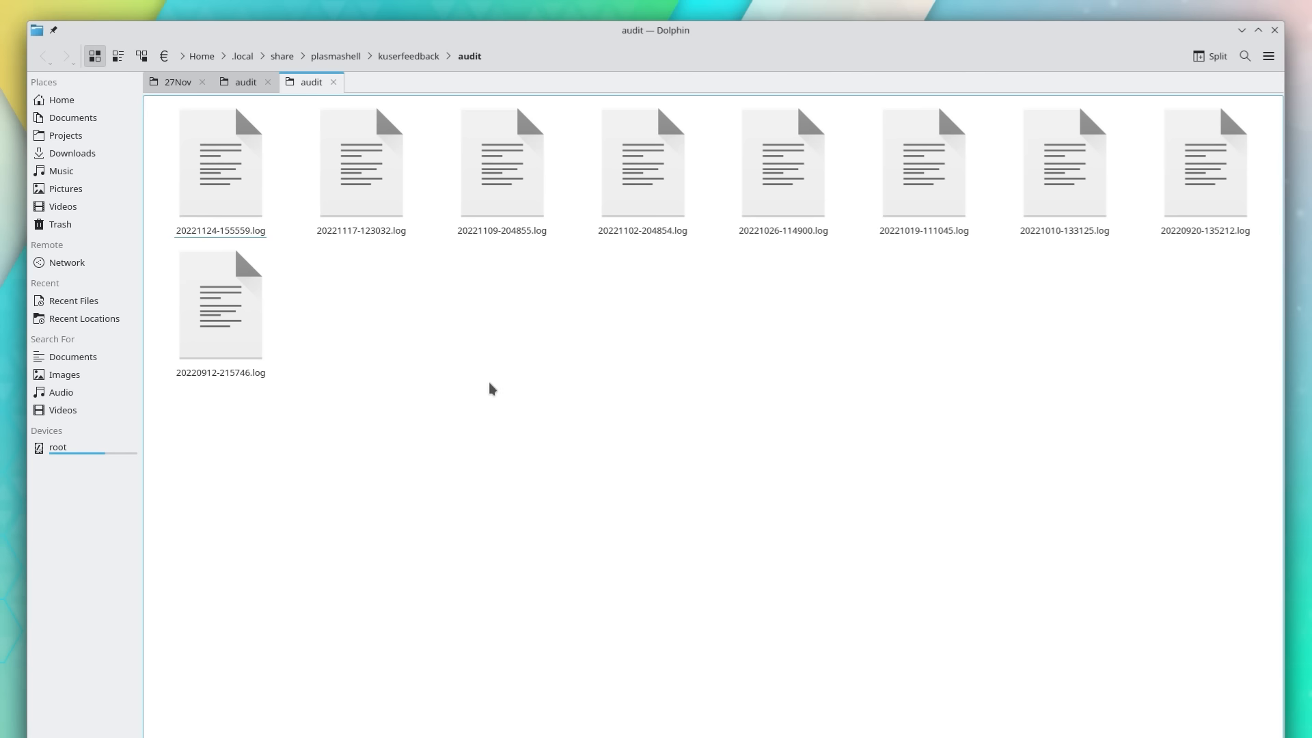
pyautogui.click(500, 163)
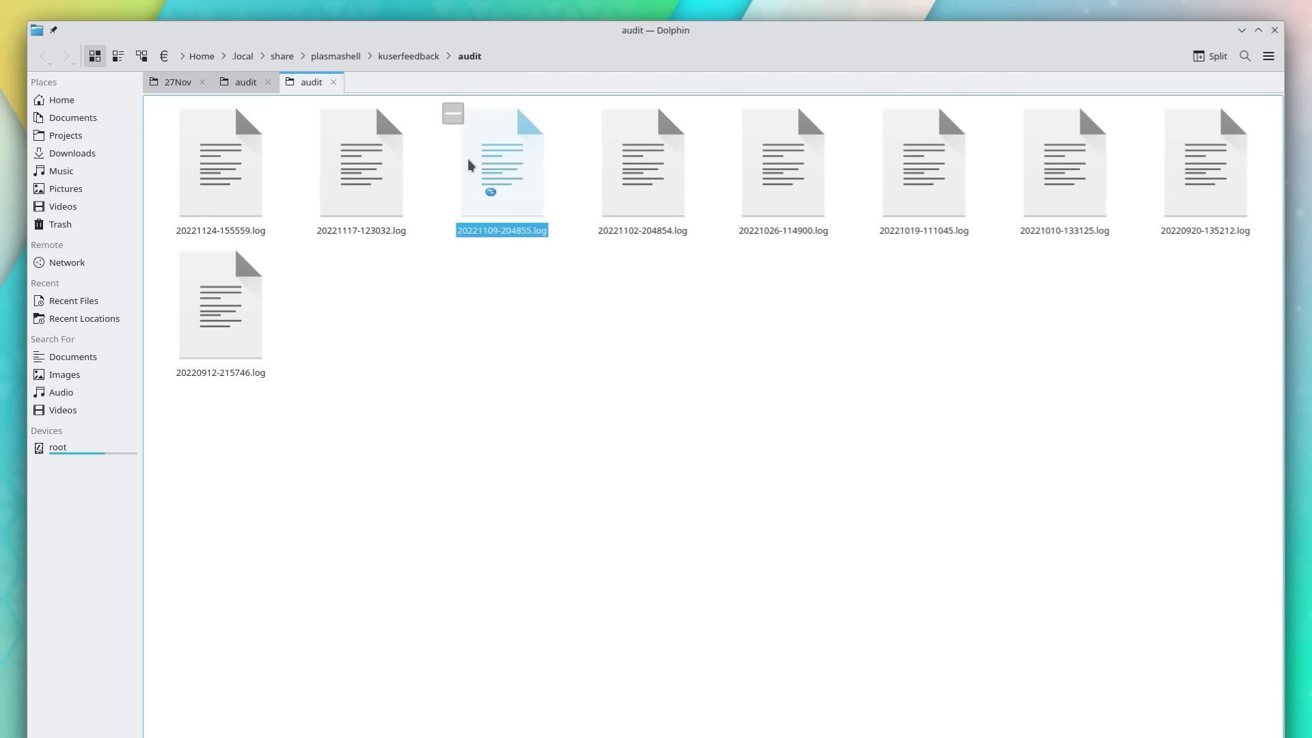
pyautogui.doubleClick(501, 161)
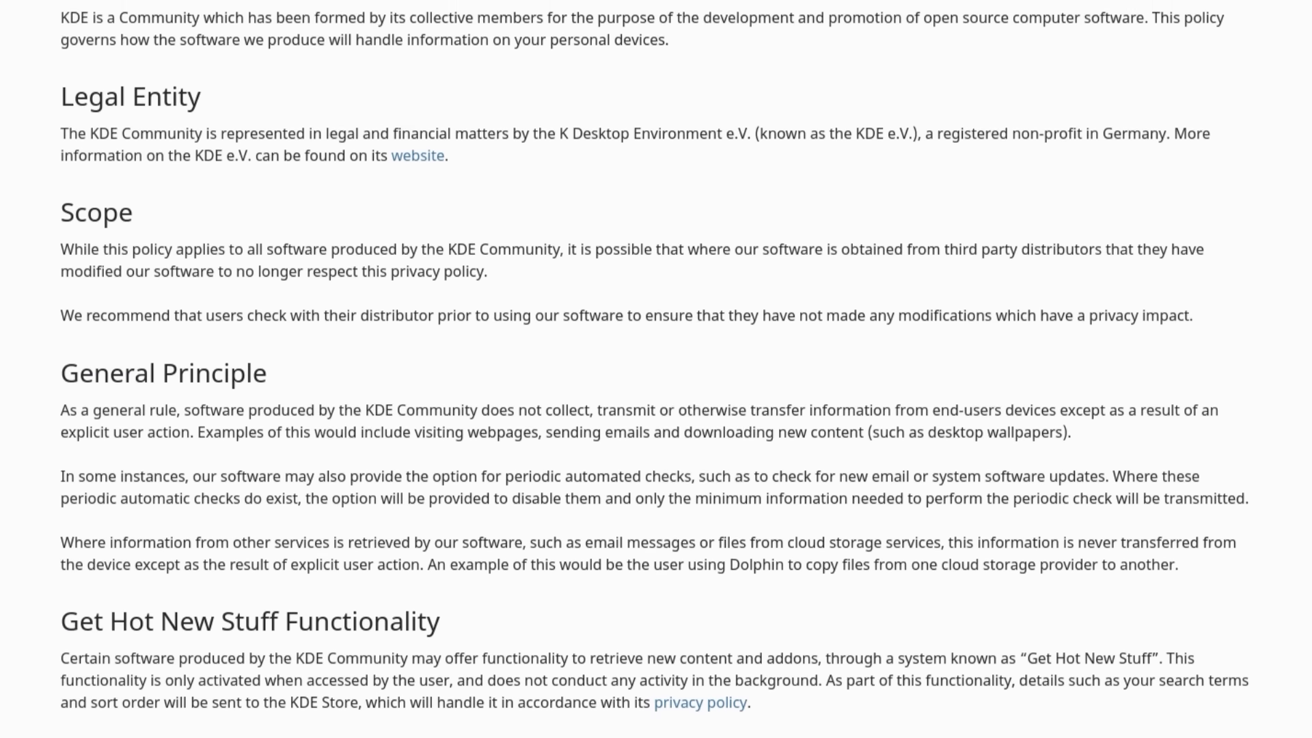
pyautogui.scroll(-3)
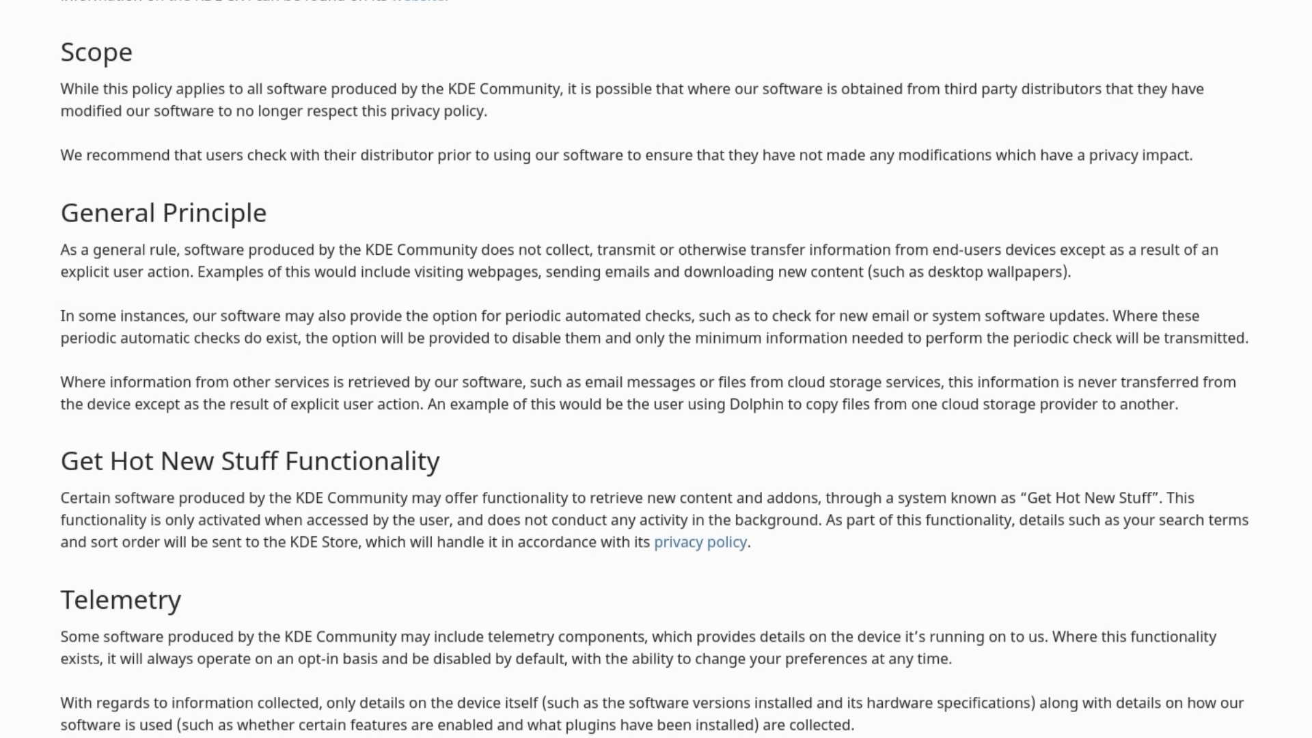
pyautogui.scroll(-3)
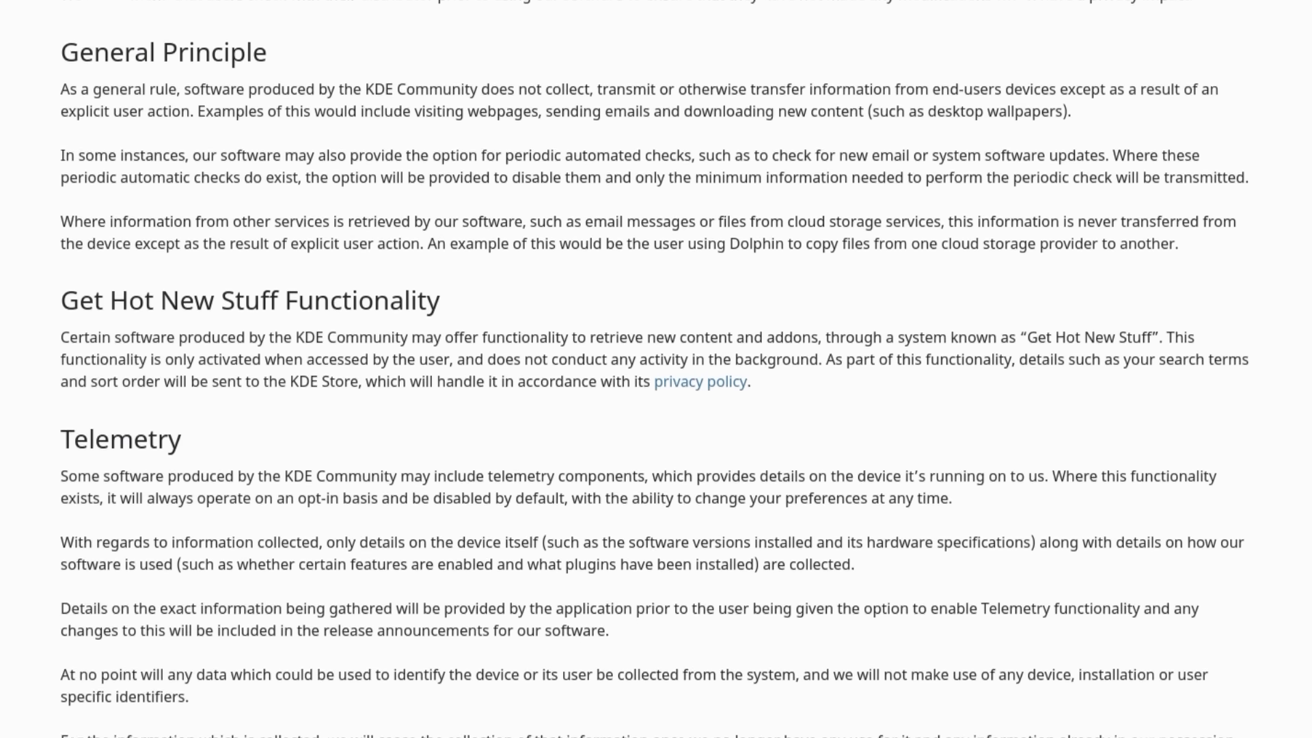
pyautogui.scroll(-3)
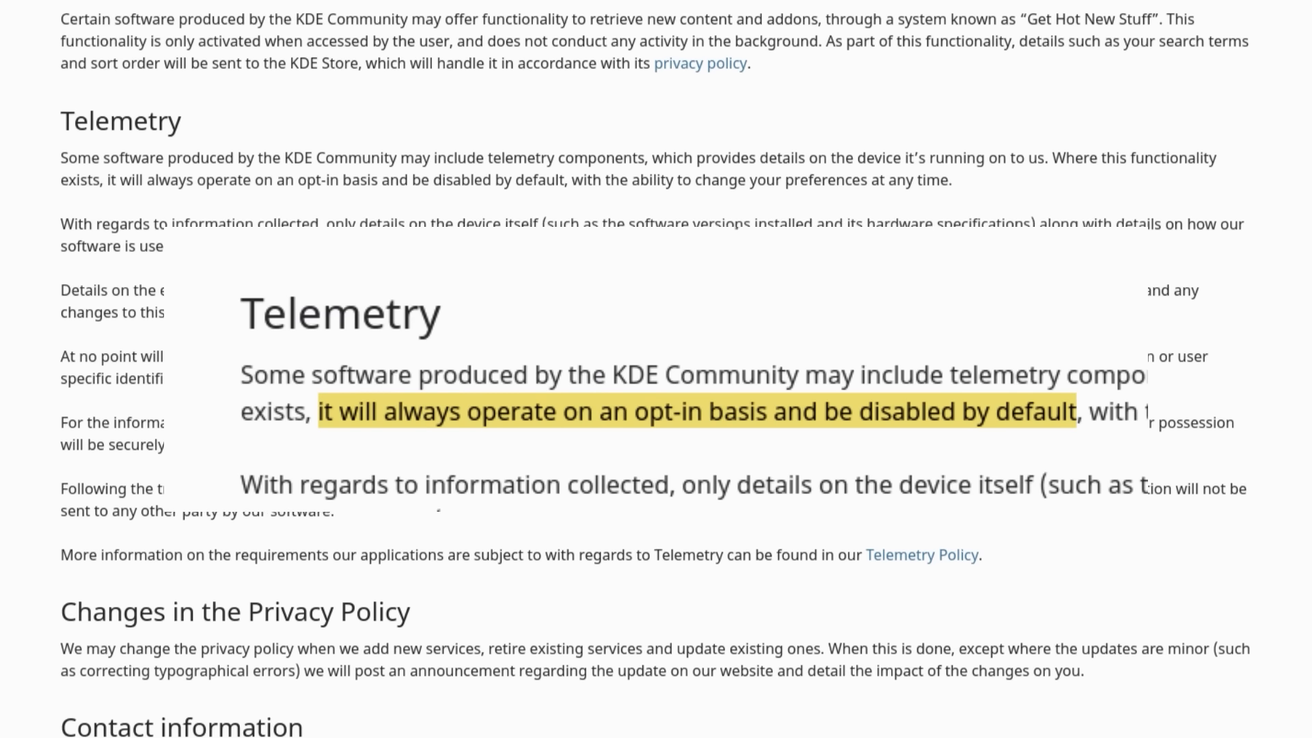
pyautogui.scroll(-3)
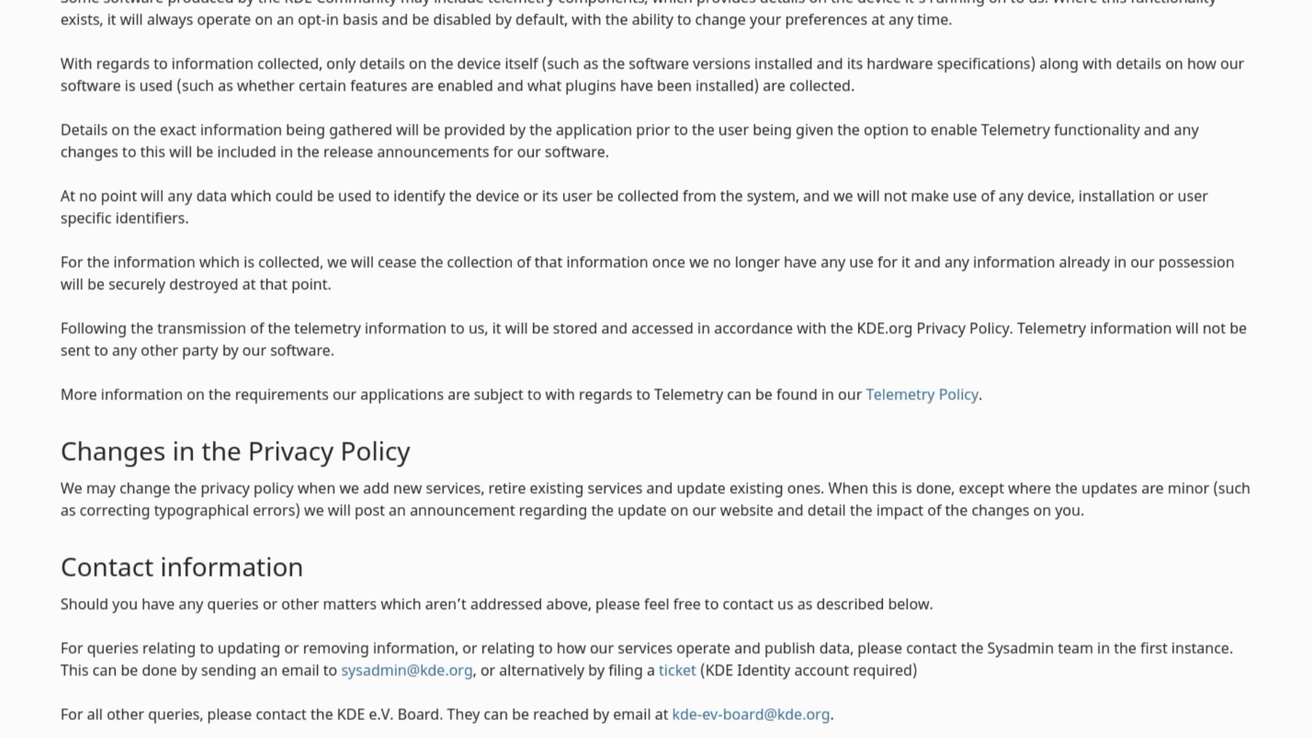
pyautogui.scroll(-3)
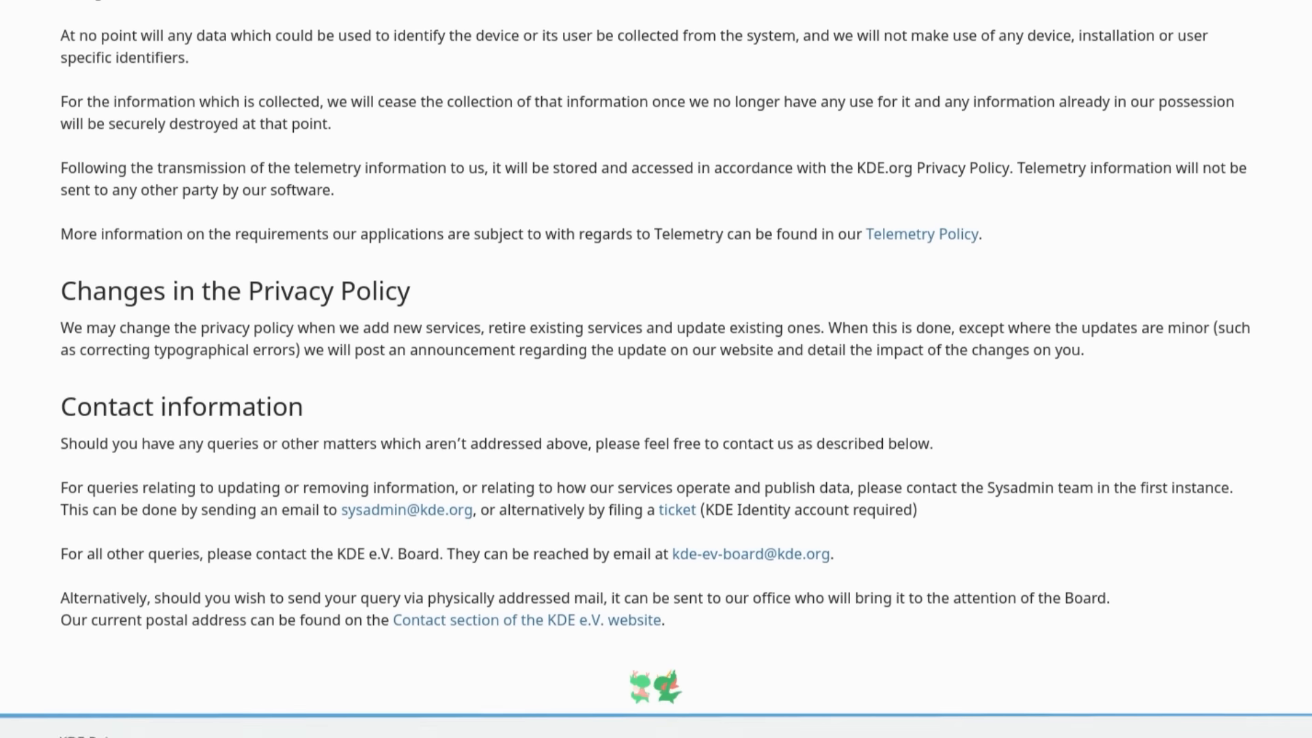
pyautogui.scroll(-3)
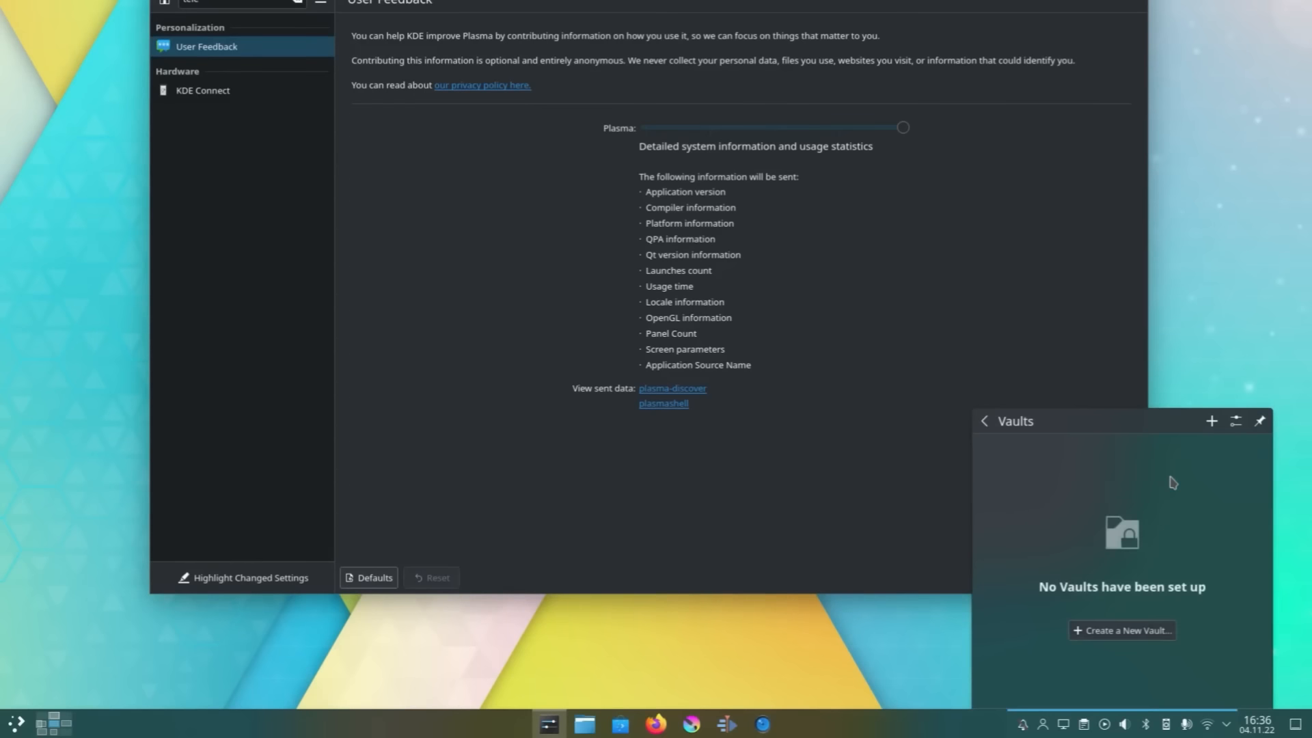
# - Start a new vault named Hello and continue past the CryFS security notice
pyautogui.click(1120, 629)
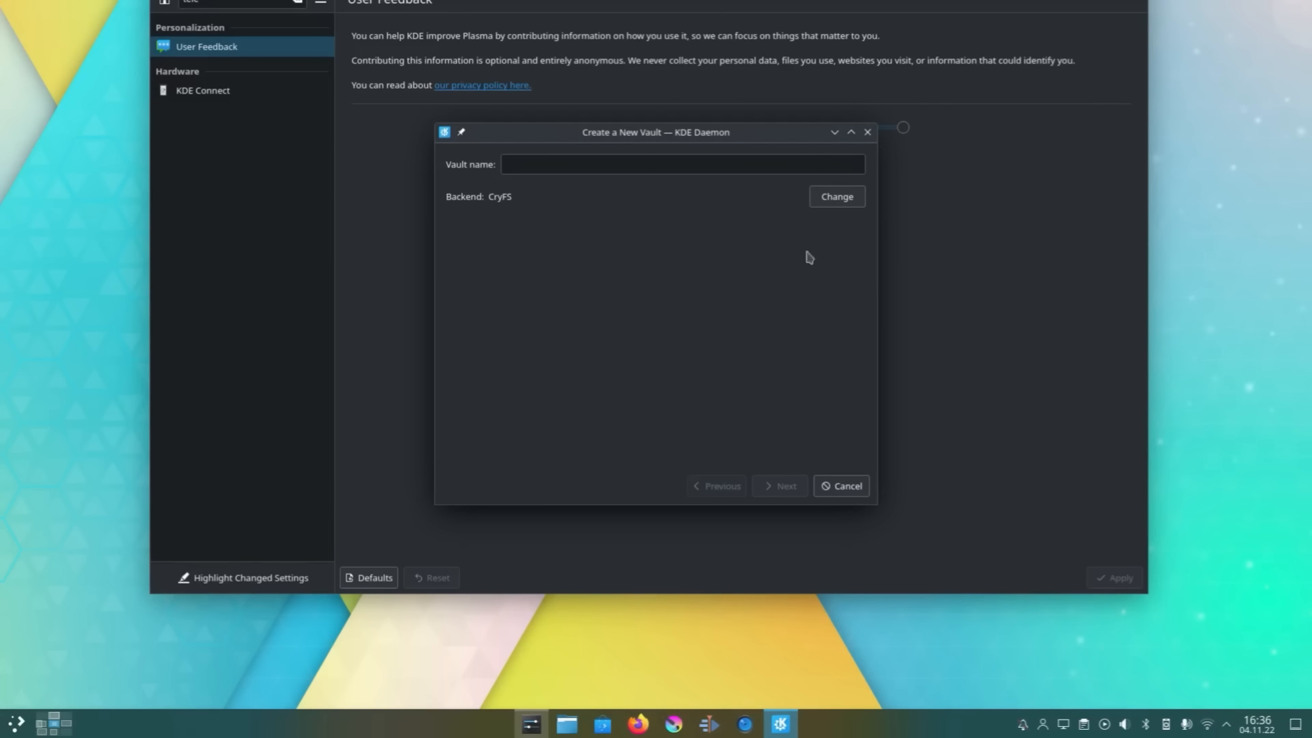
pyautogui.write('Hello')
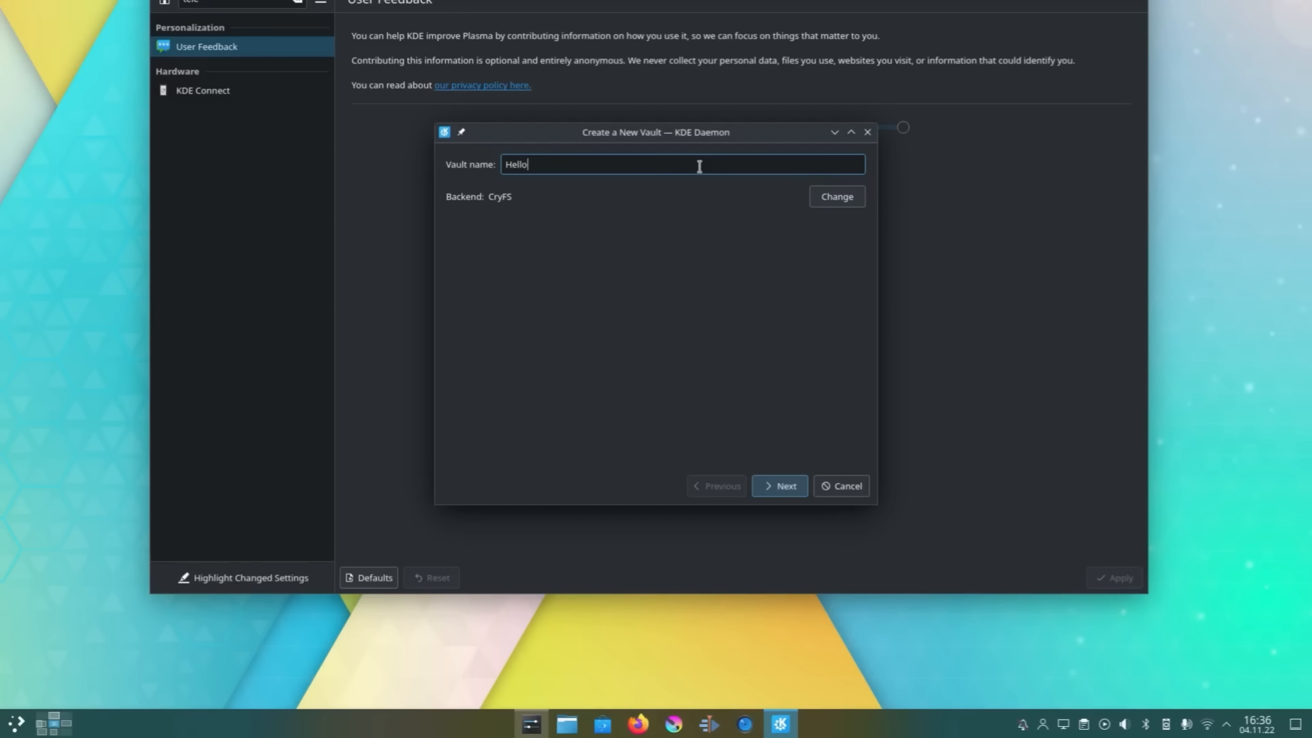
pyautogui.click(778, 485)
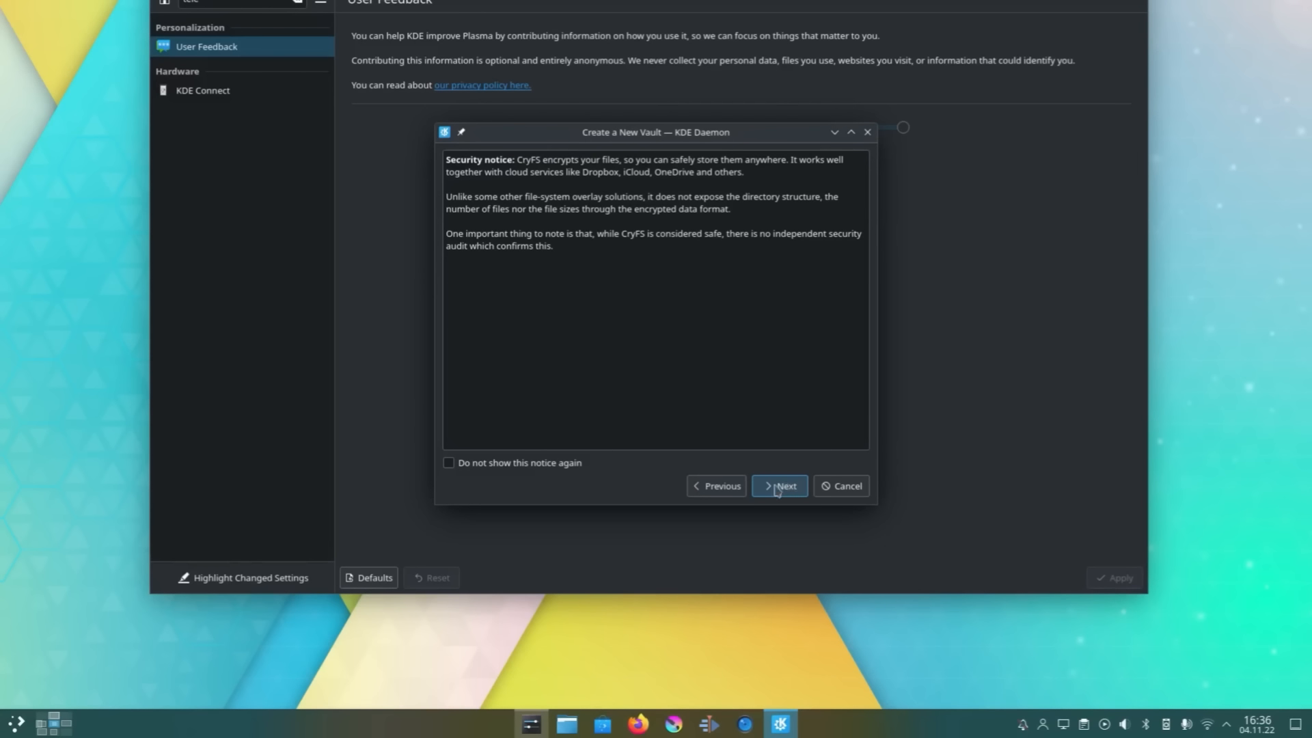
pyautogui.click(779, 486)
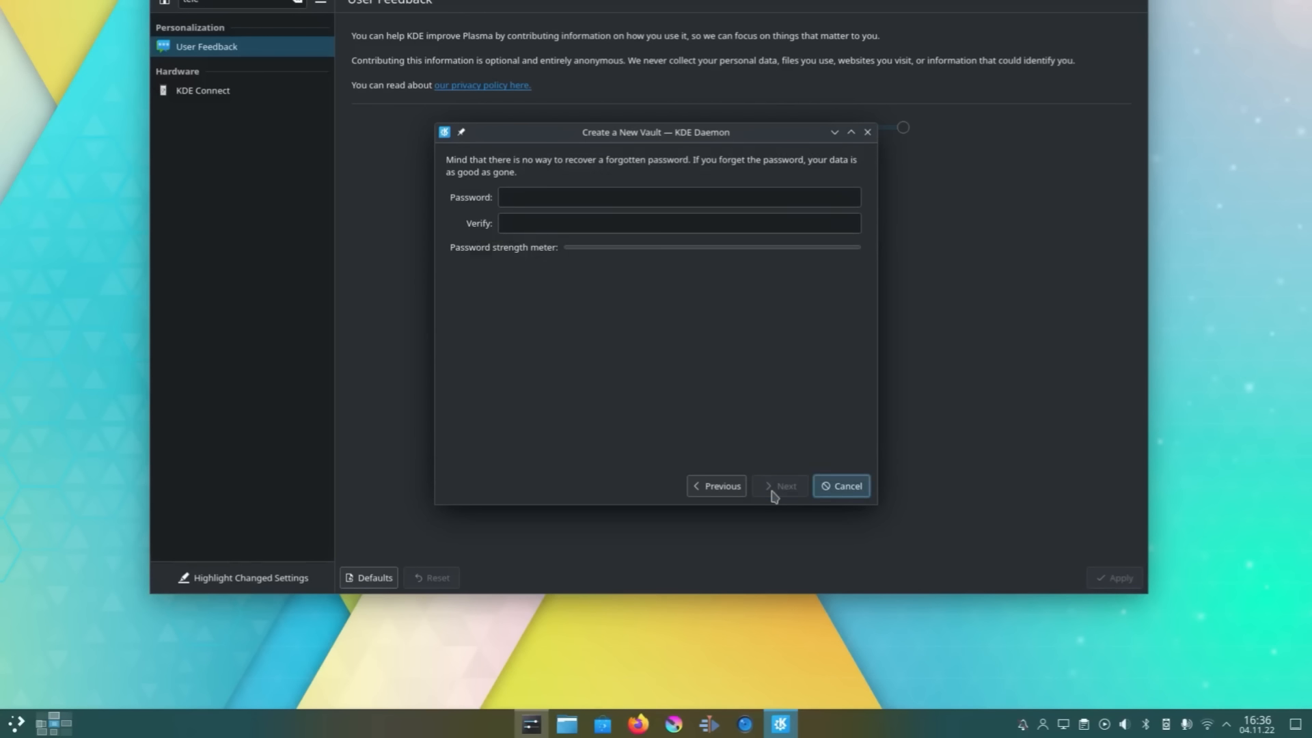
# - Enter the password, keep default location and cipher, create Hello, and expand its details
pyautogui.click(677, 197)
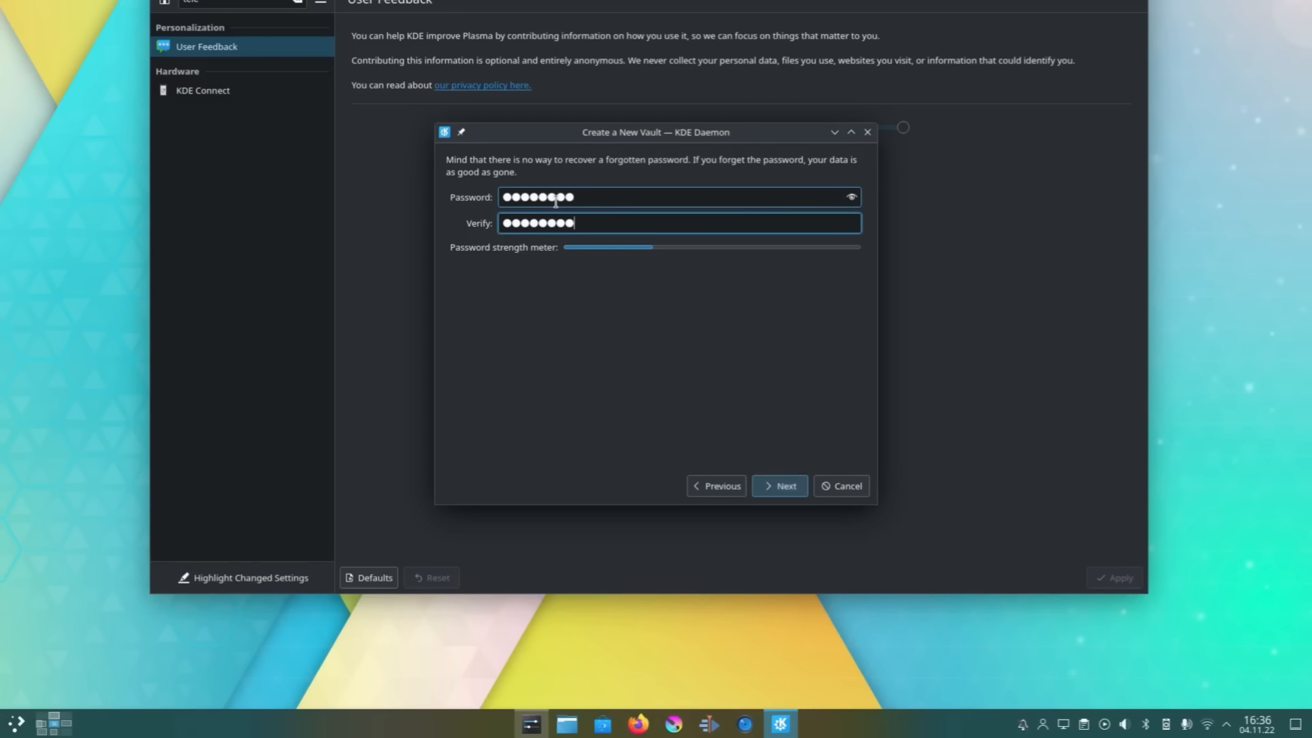
pyautogui.click(778, 486)
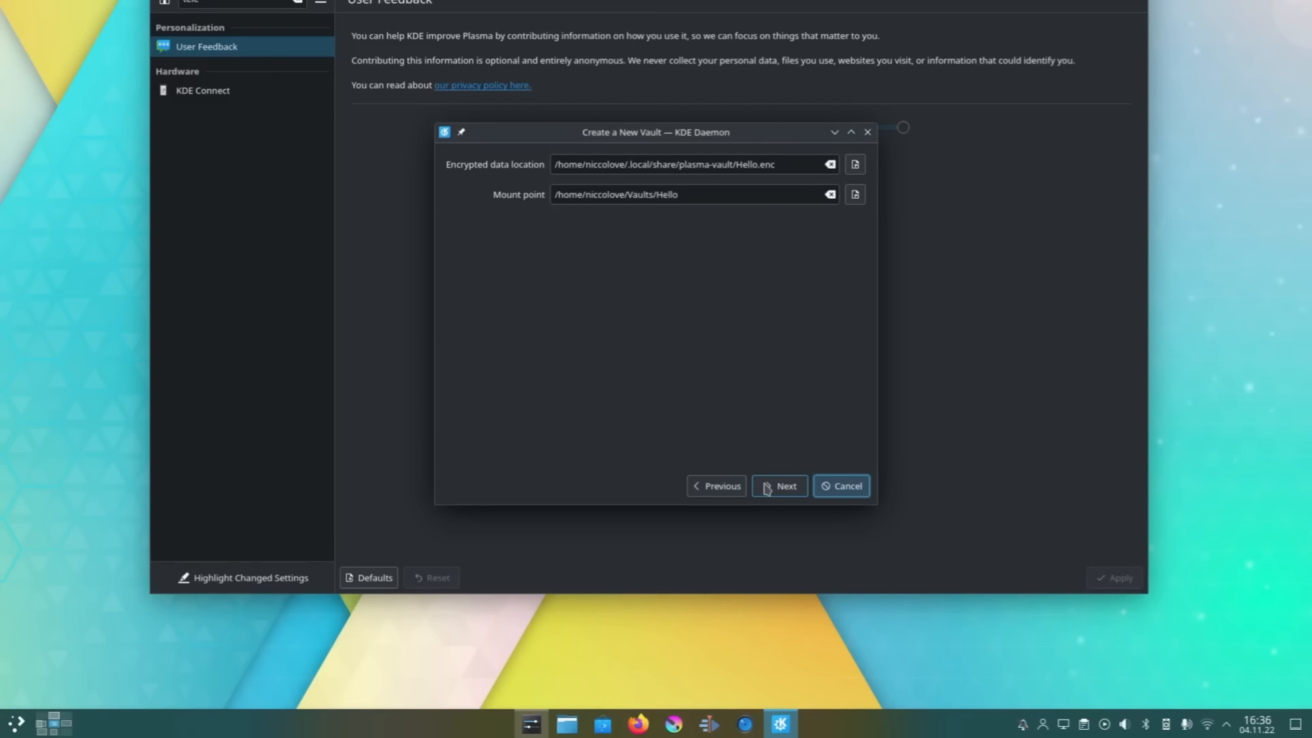
pyautogui.click(785, 485)
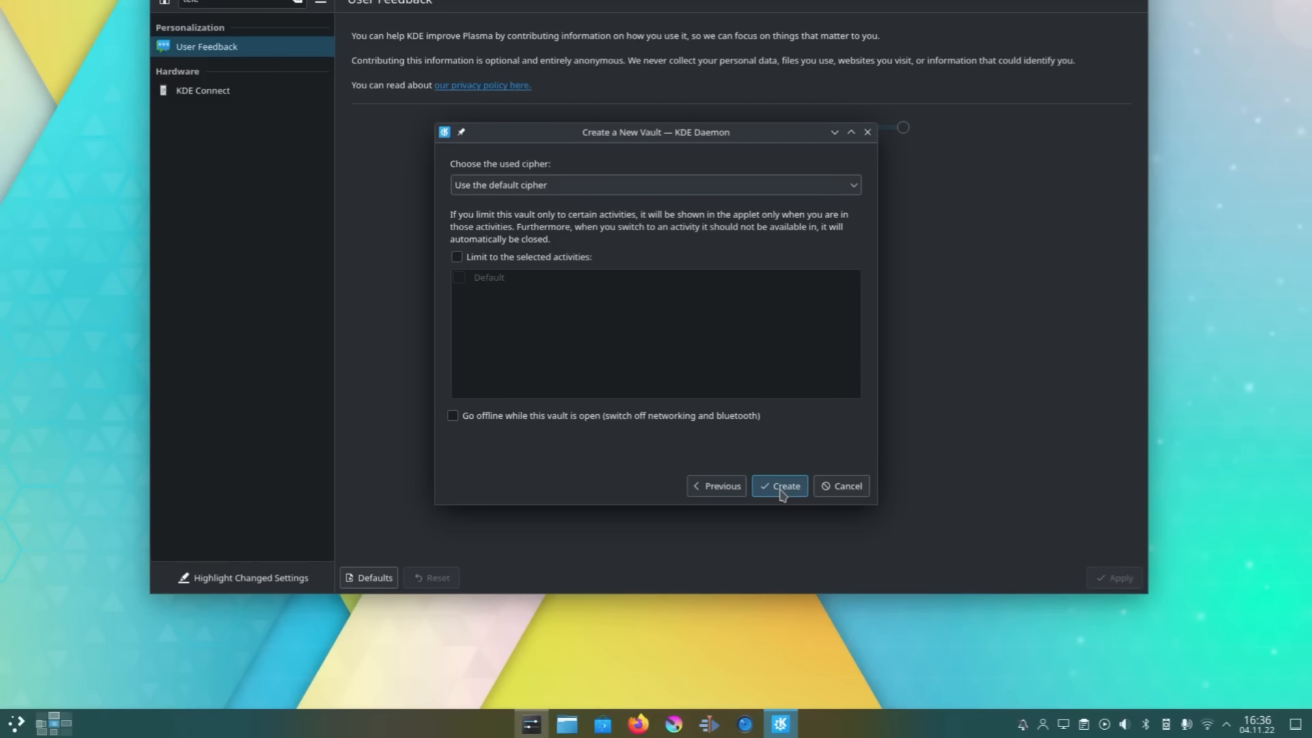
pyautogui.click(779, 485)
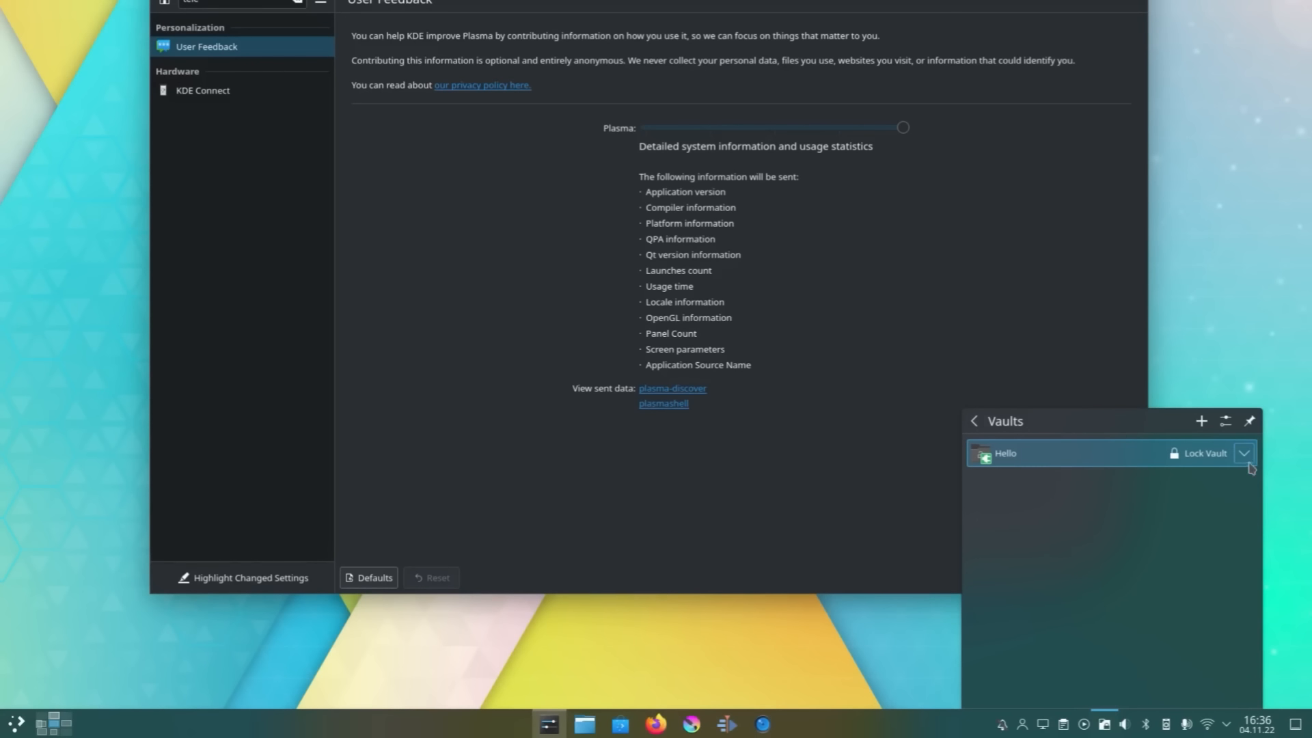
pyautogui.click(1244, 452)
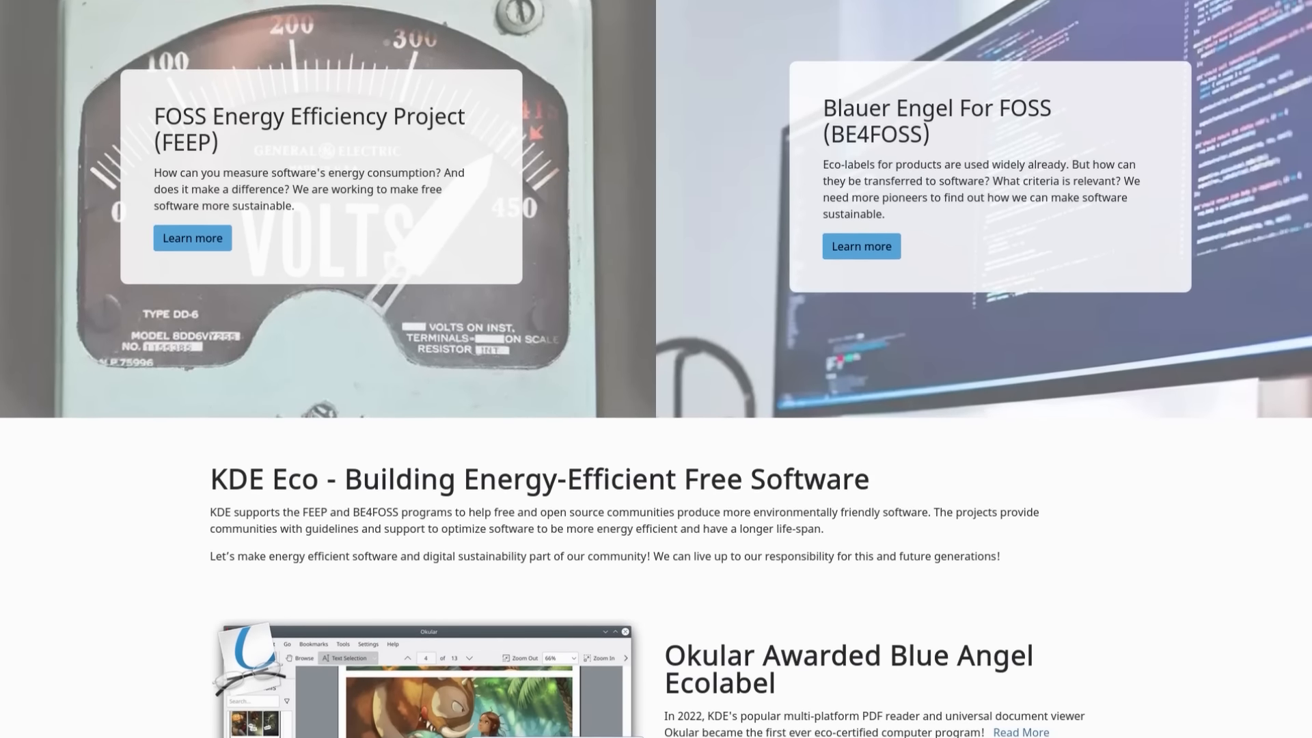
pyautogui.scroll(-3)
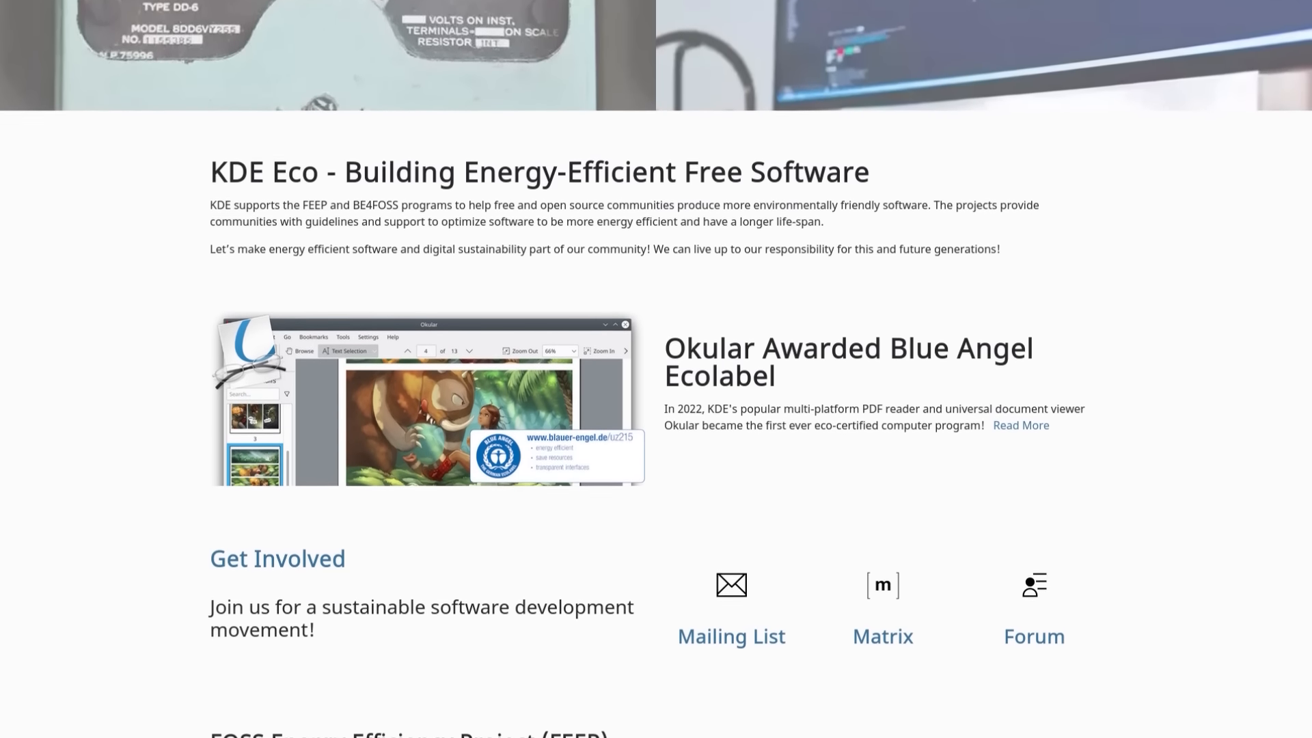
pyautogui.scroll(-3)
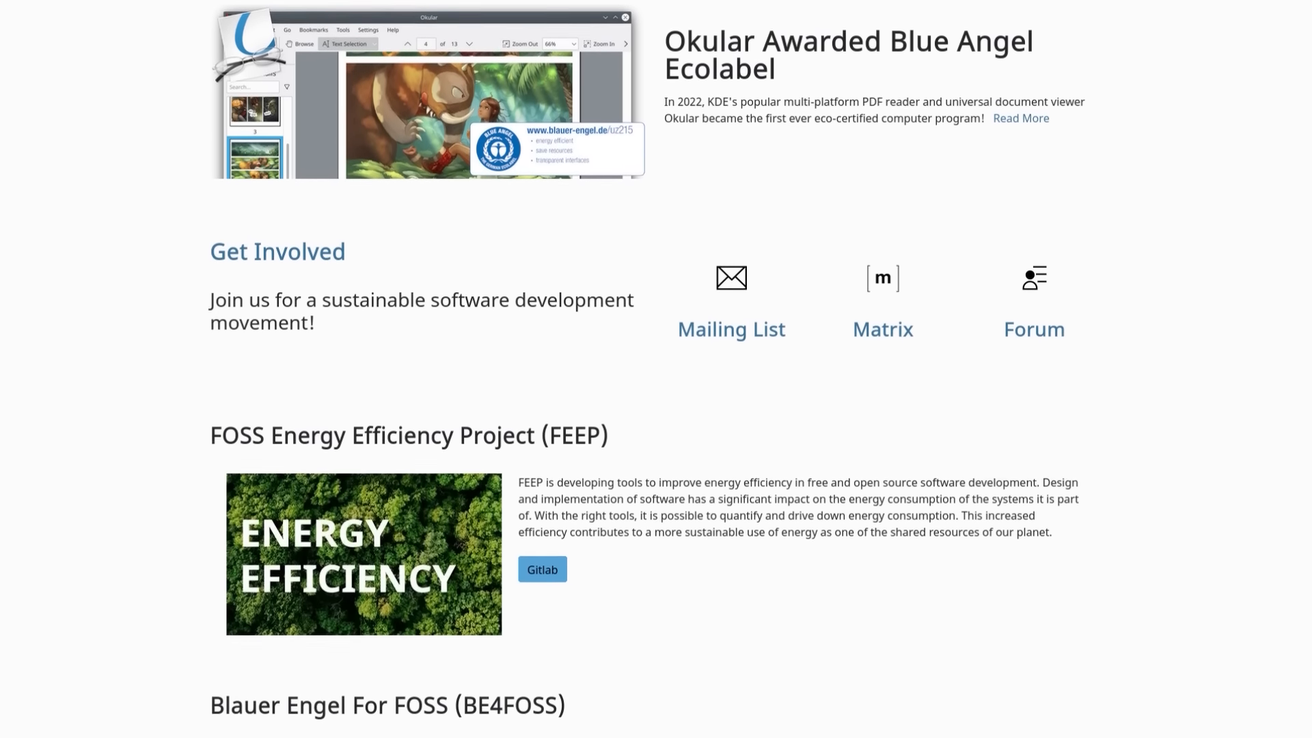
pyautogui.scroll(-3)
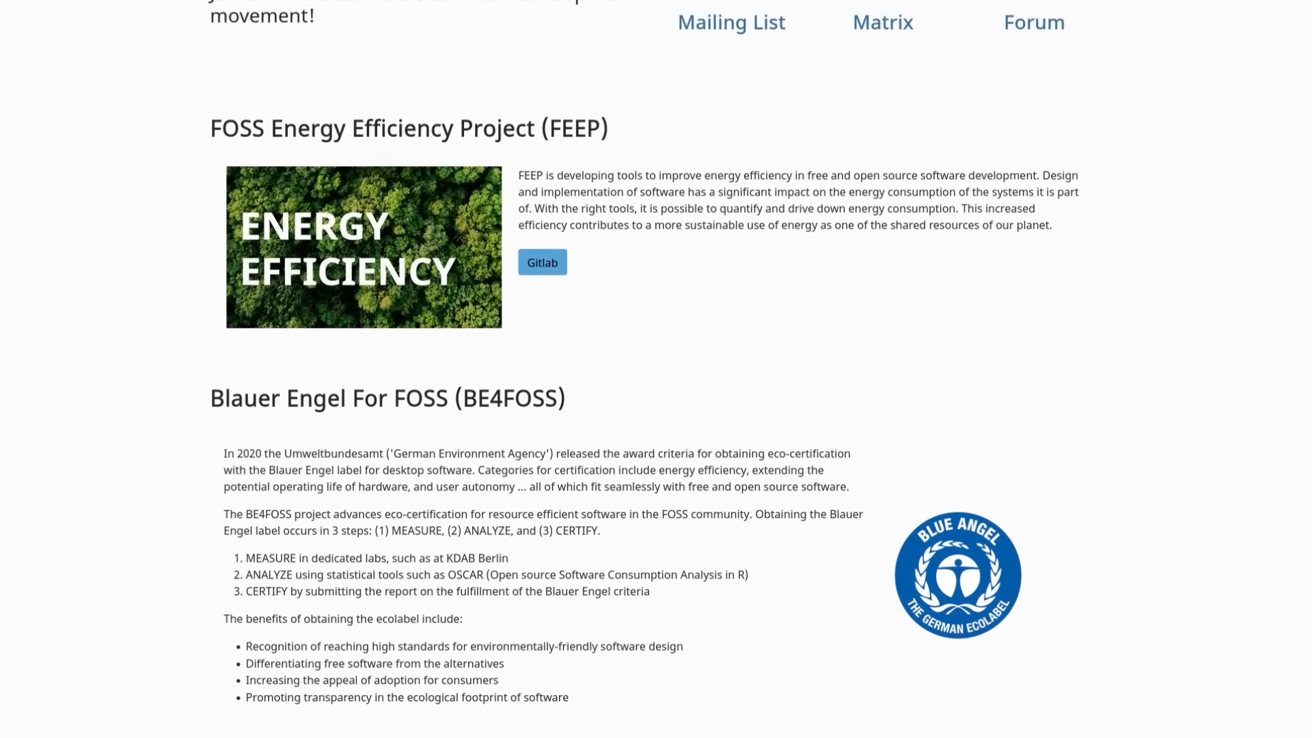
pyautogui.scroll(-3)
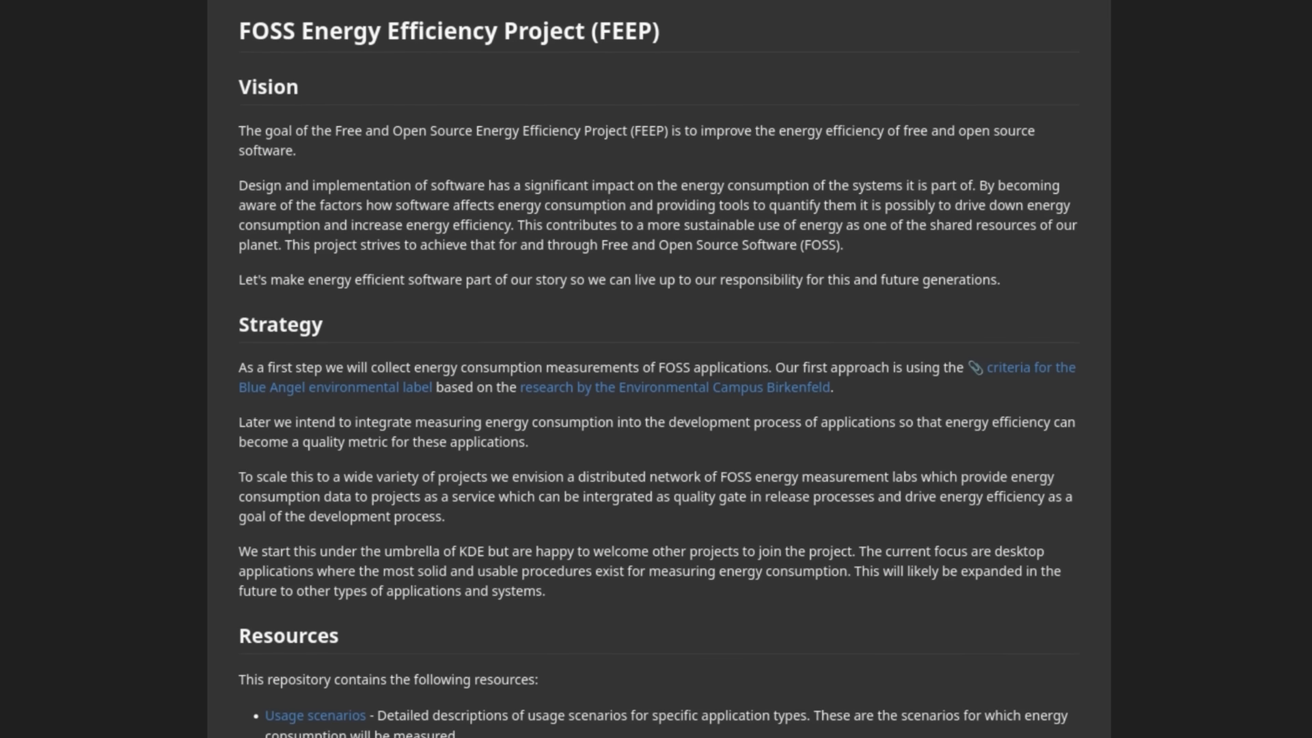
pyautogui.scroll(-3)
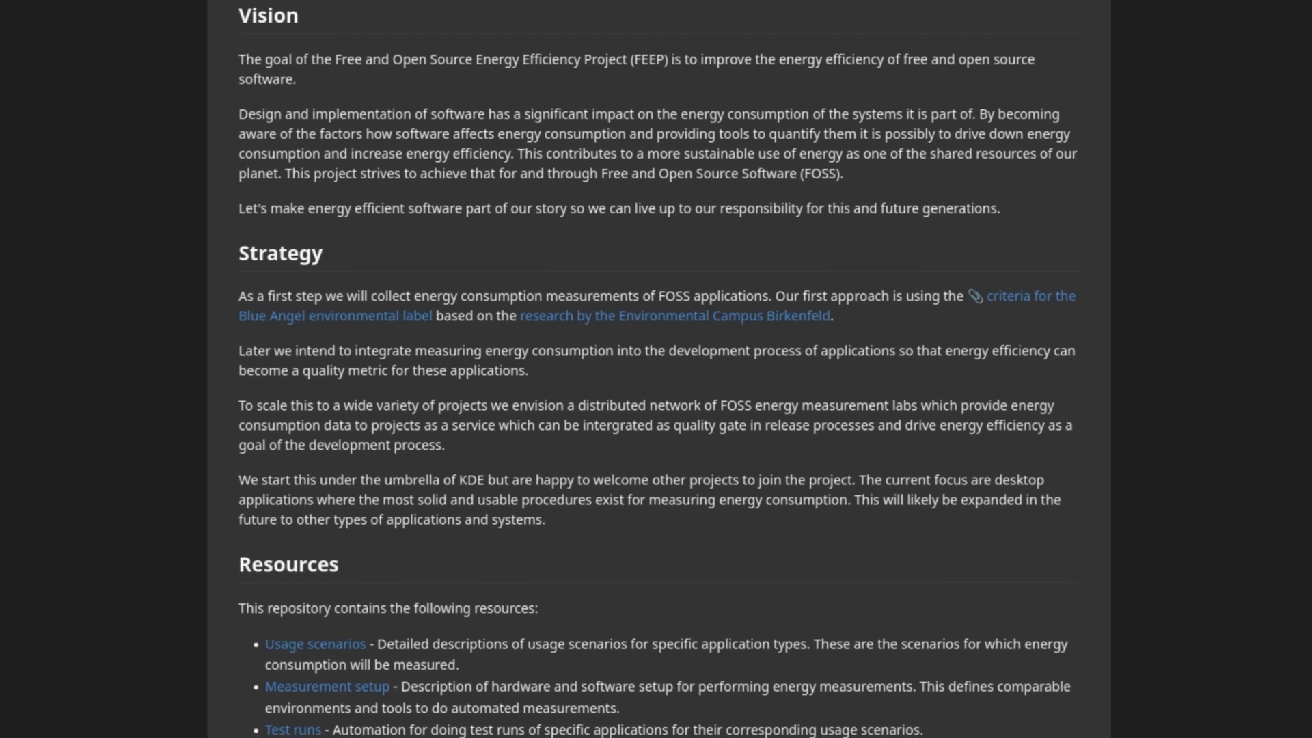
pyautogui.scroll(-3)
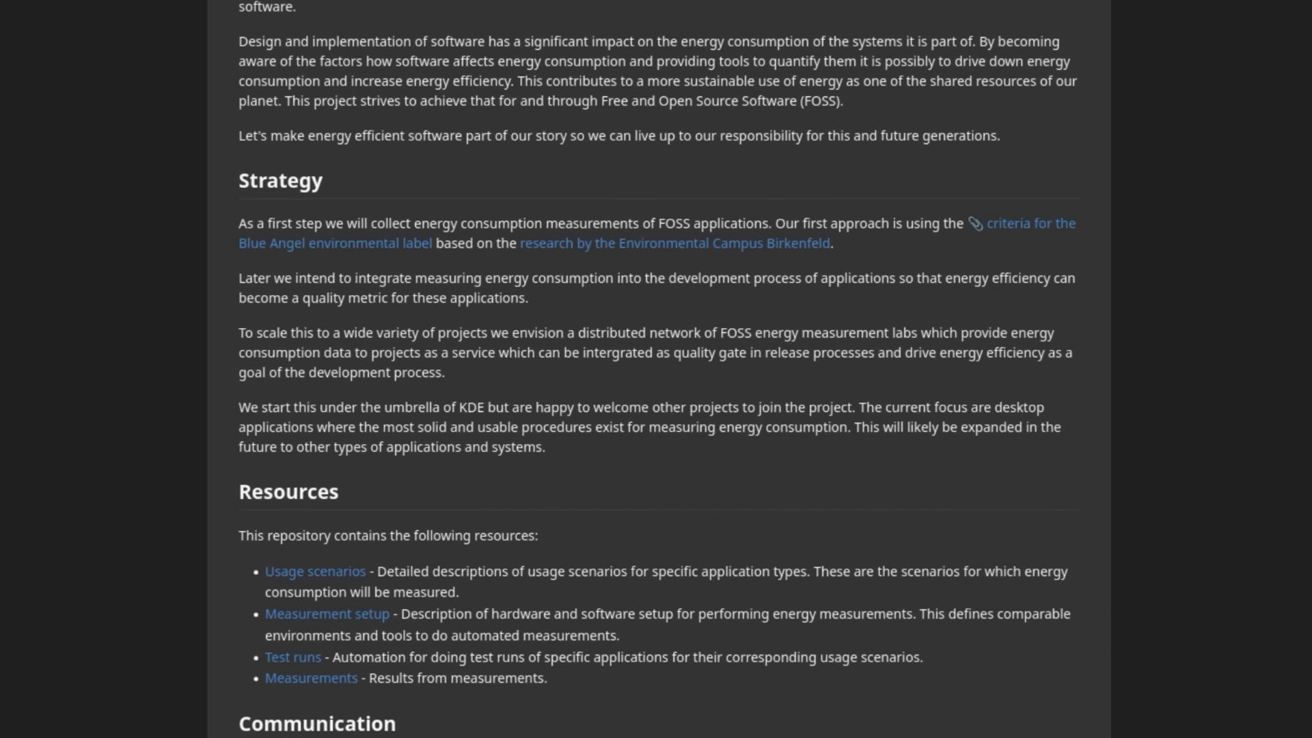
pyautogui.scroll(-3)
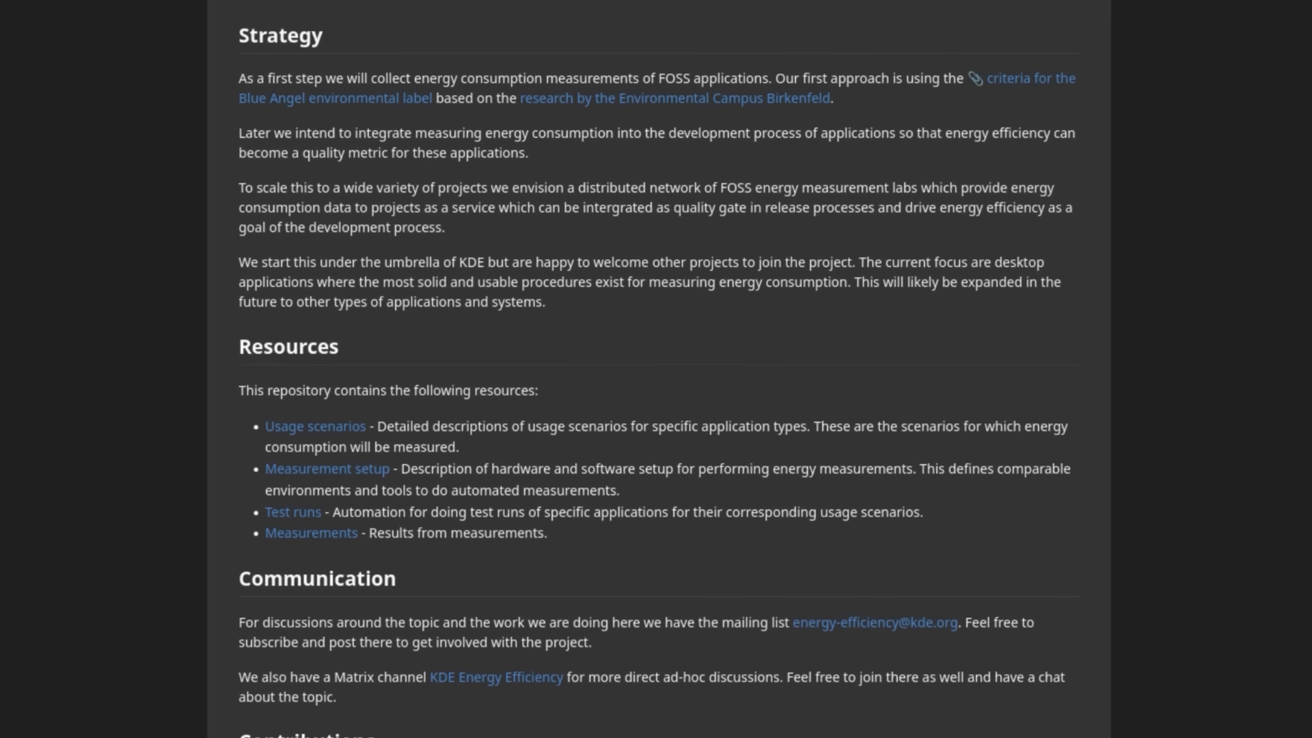
pyautogui.scroll(-3)
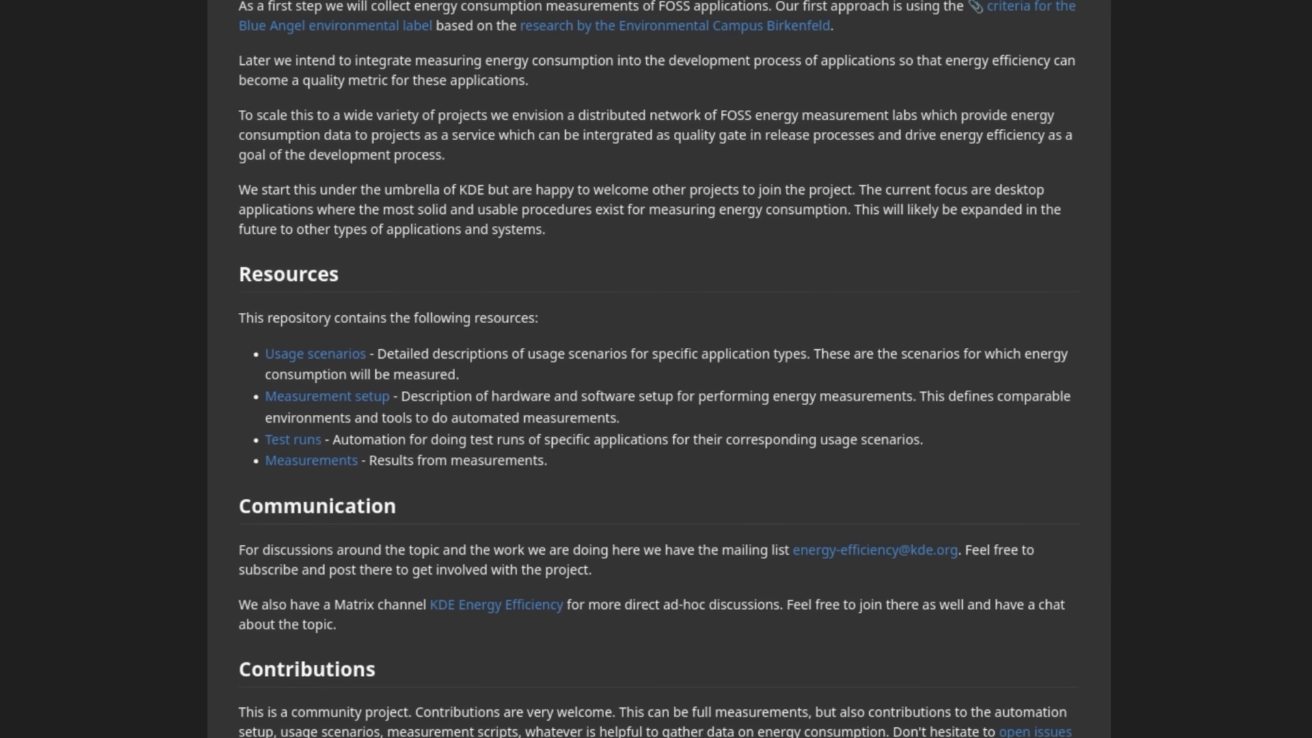
pyautogui.scroll(-3)
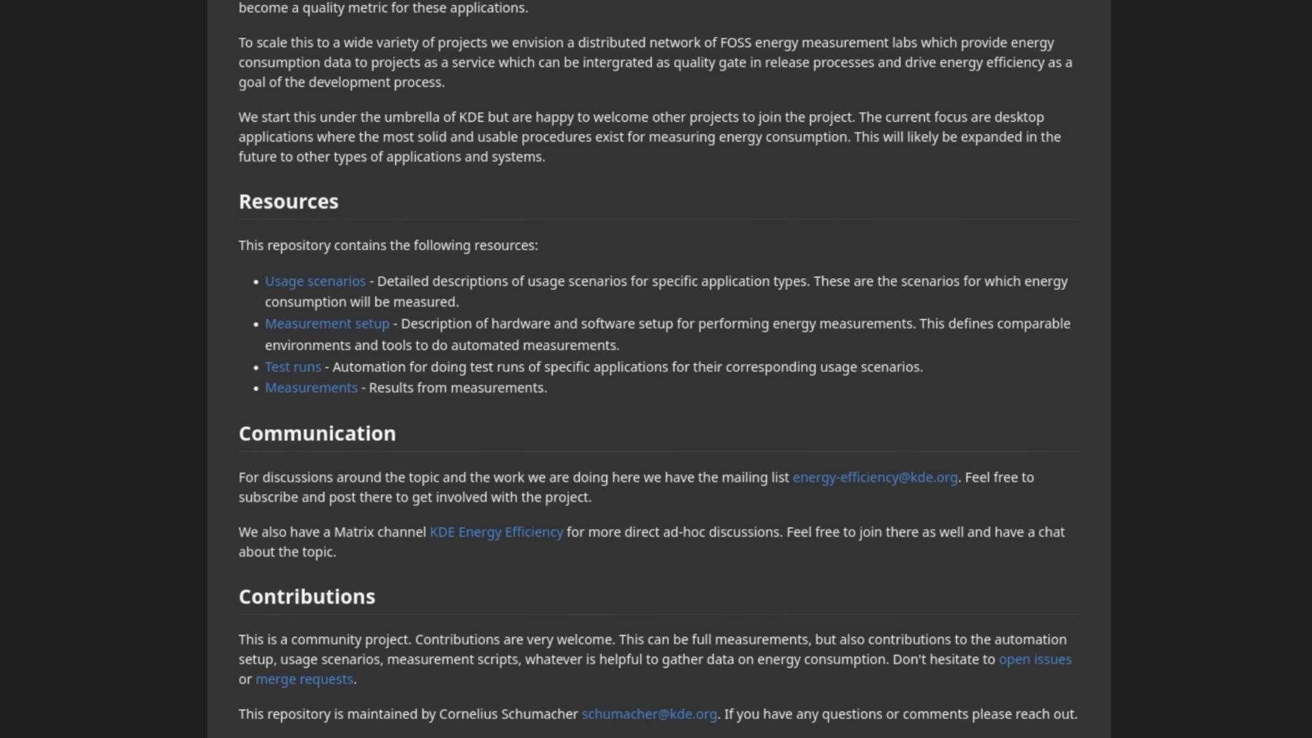
pyautogui.scroll(-3)
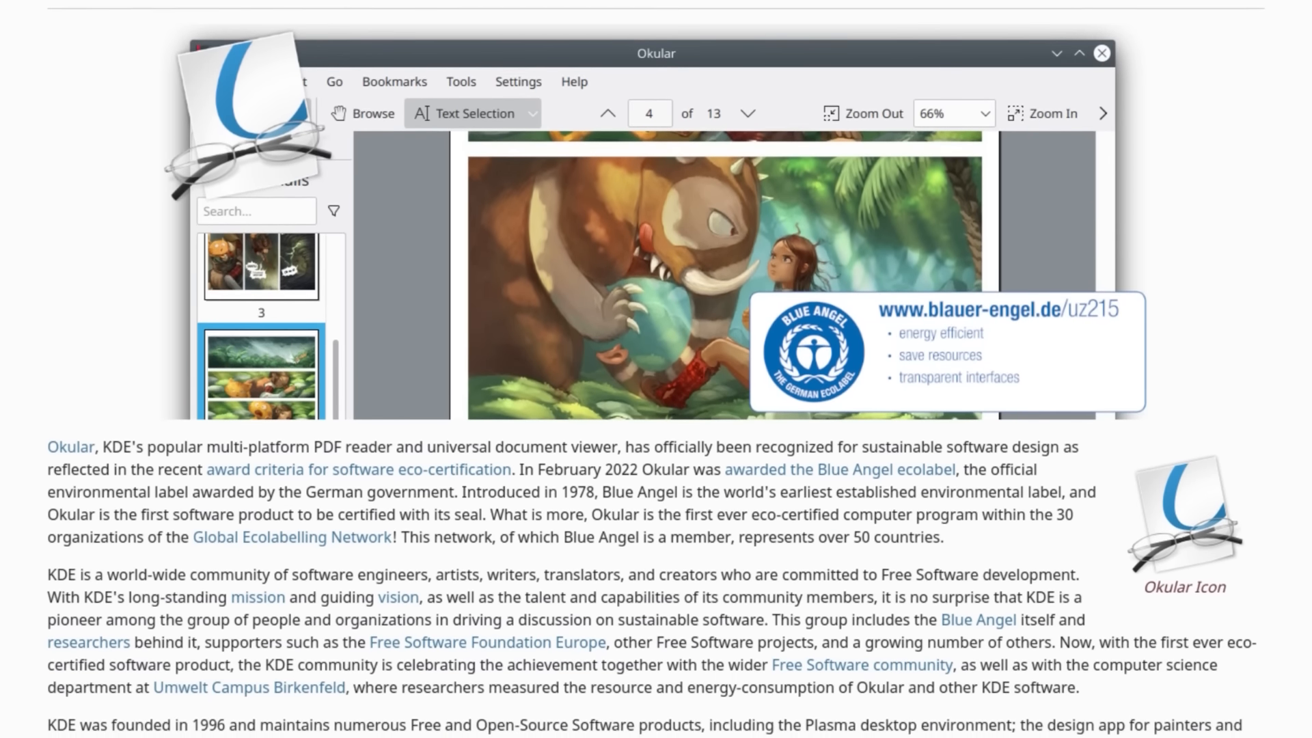
pyautogui.scroll(-3)
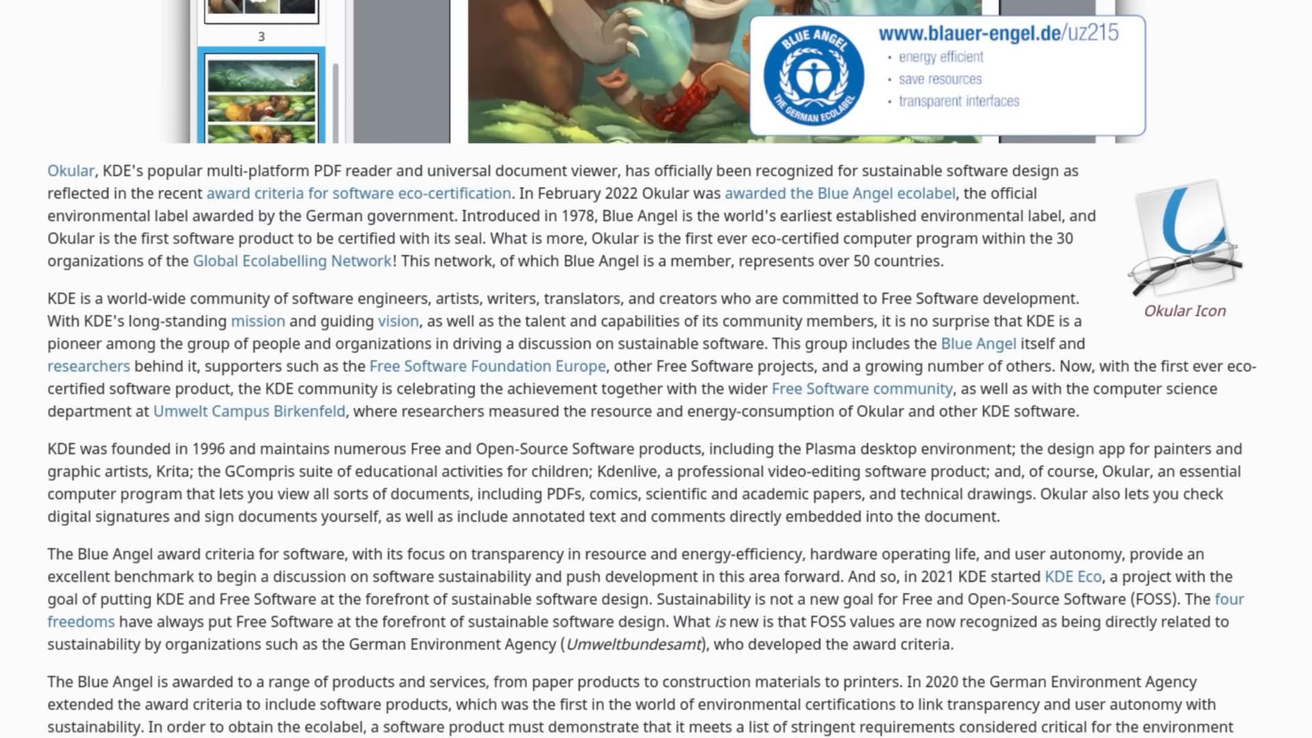
pyautogui.scroll(-3)
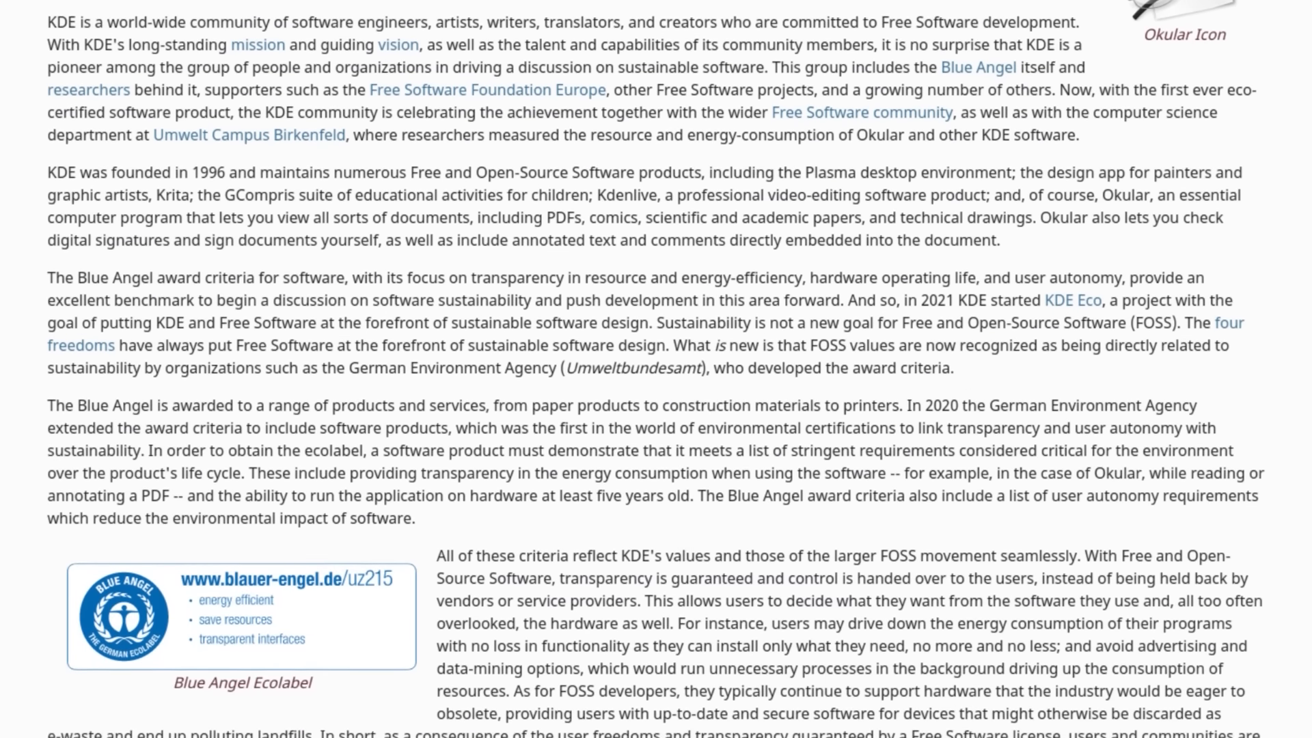
pyautogui.scroll(-3)
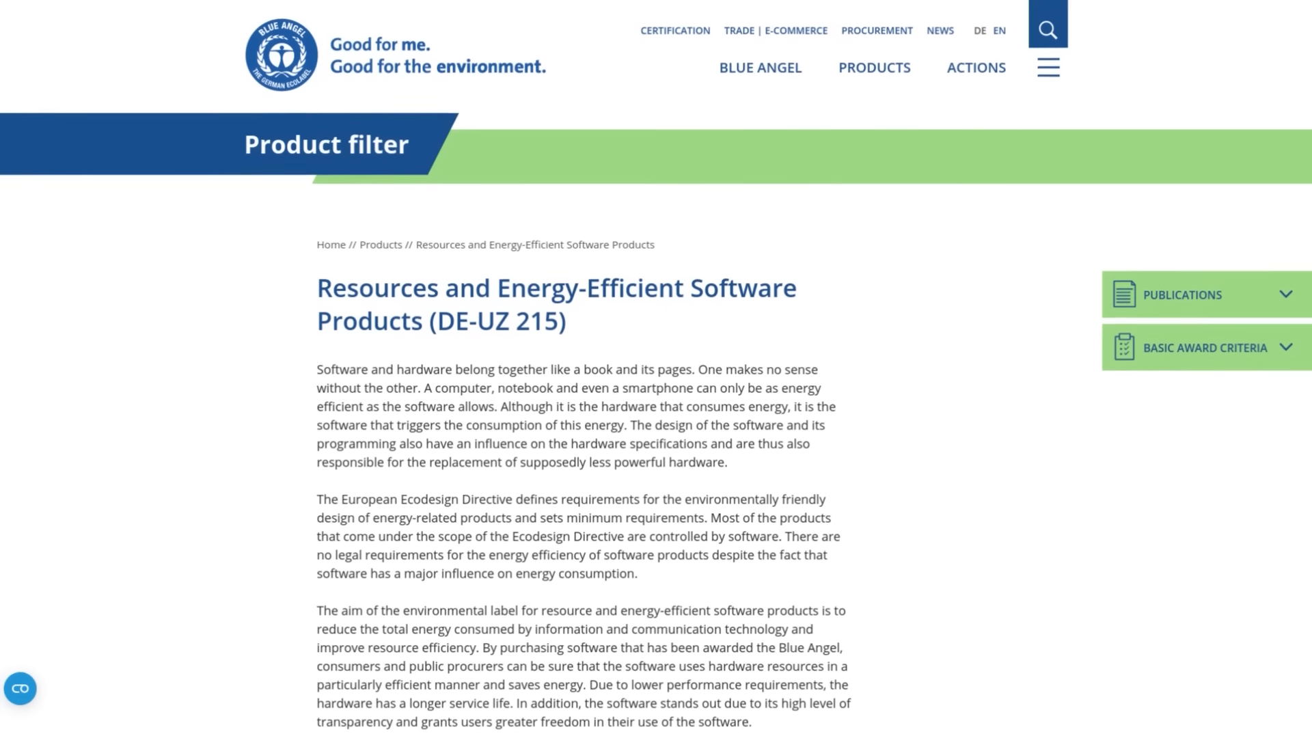
pyautogui.scroll(-3)
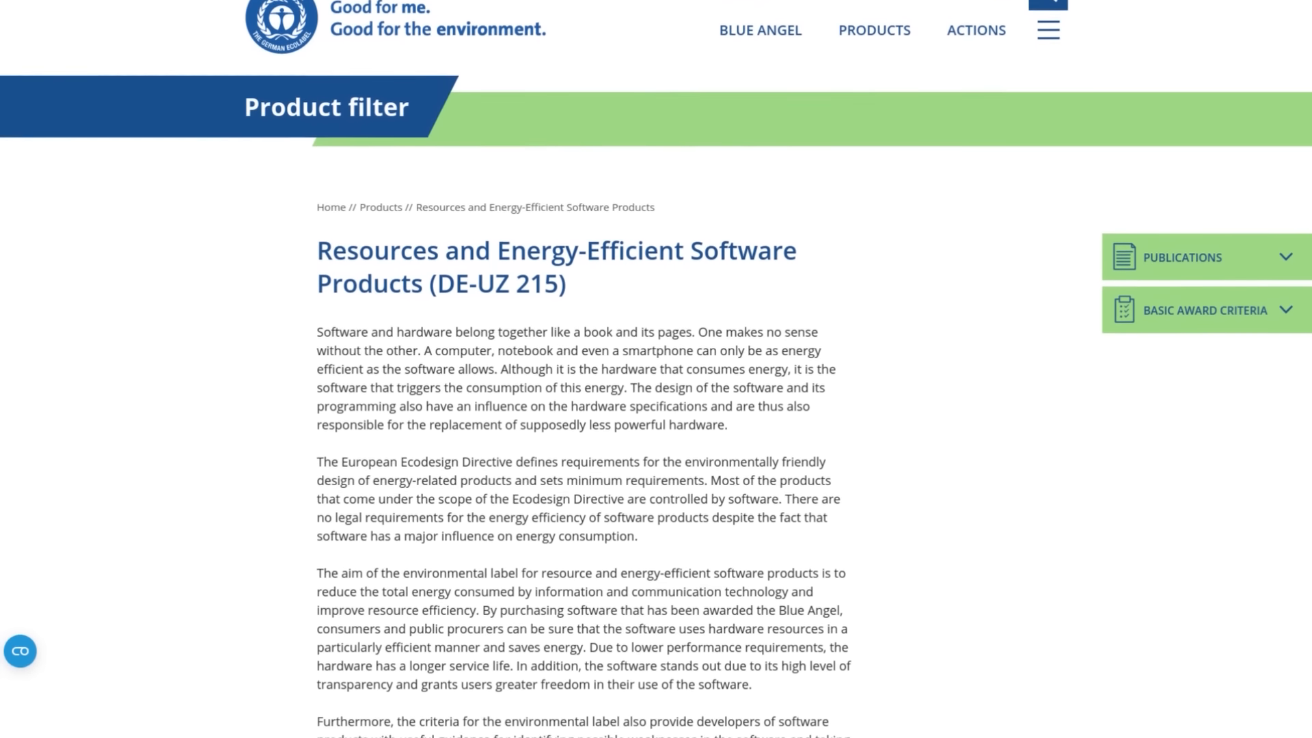
pyautogui.scroll(-3)
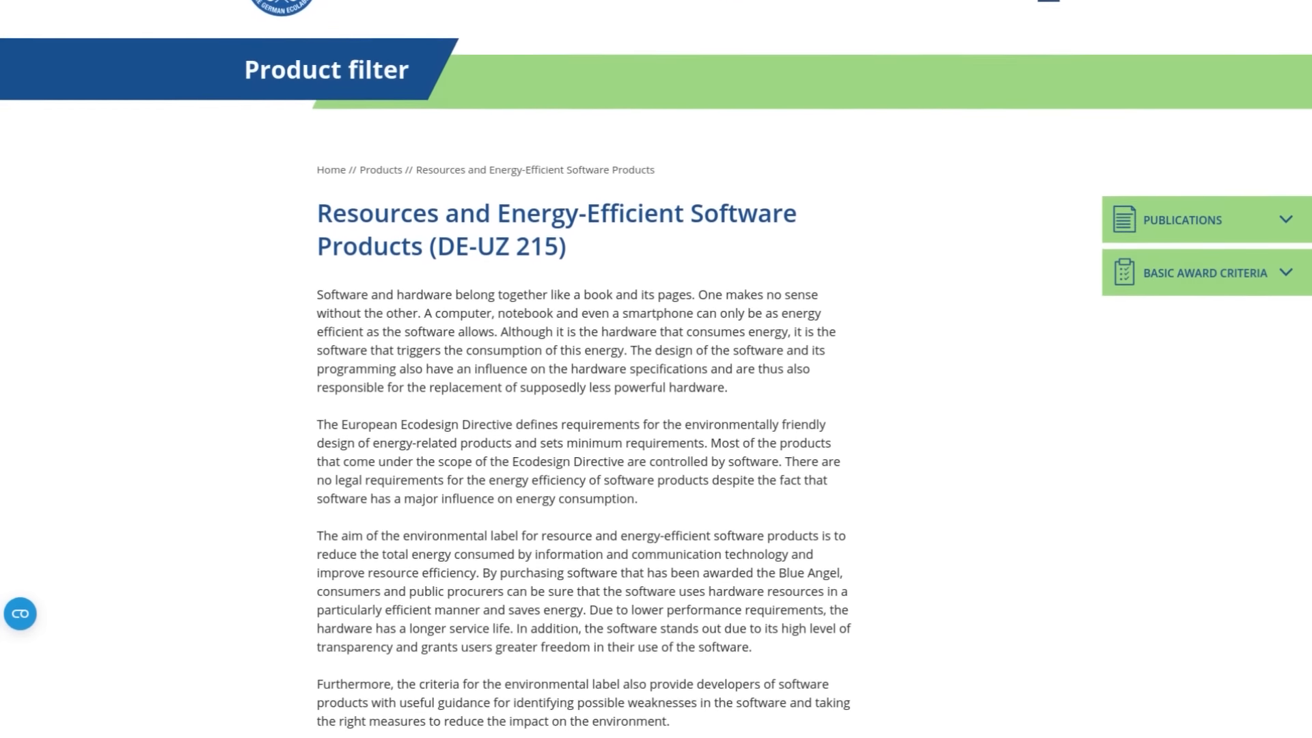
pyautogui.scroll(-3)
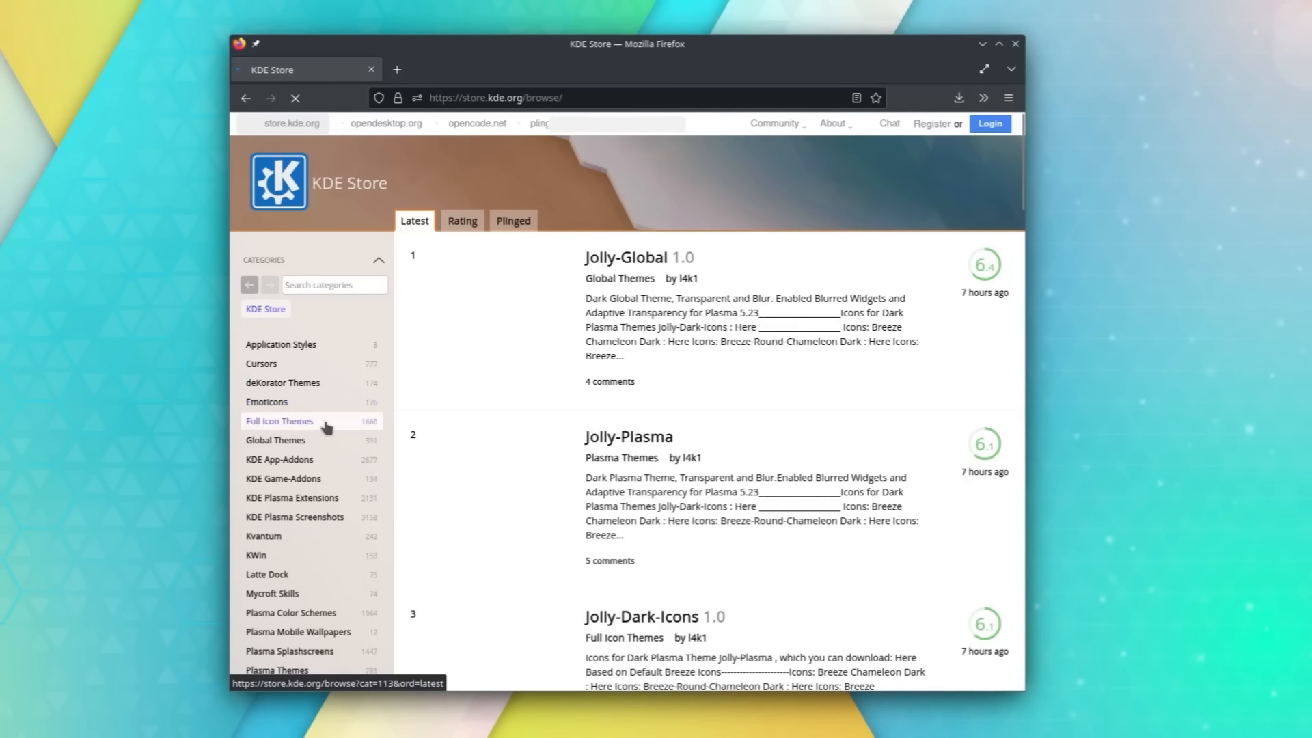
# - Scroll the store.kde.org category sidebar and open the Plasma Themes listing
pyautogui.scroll(-3)
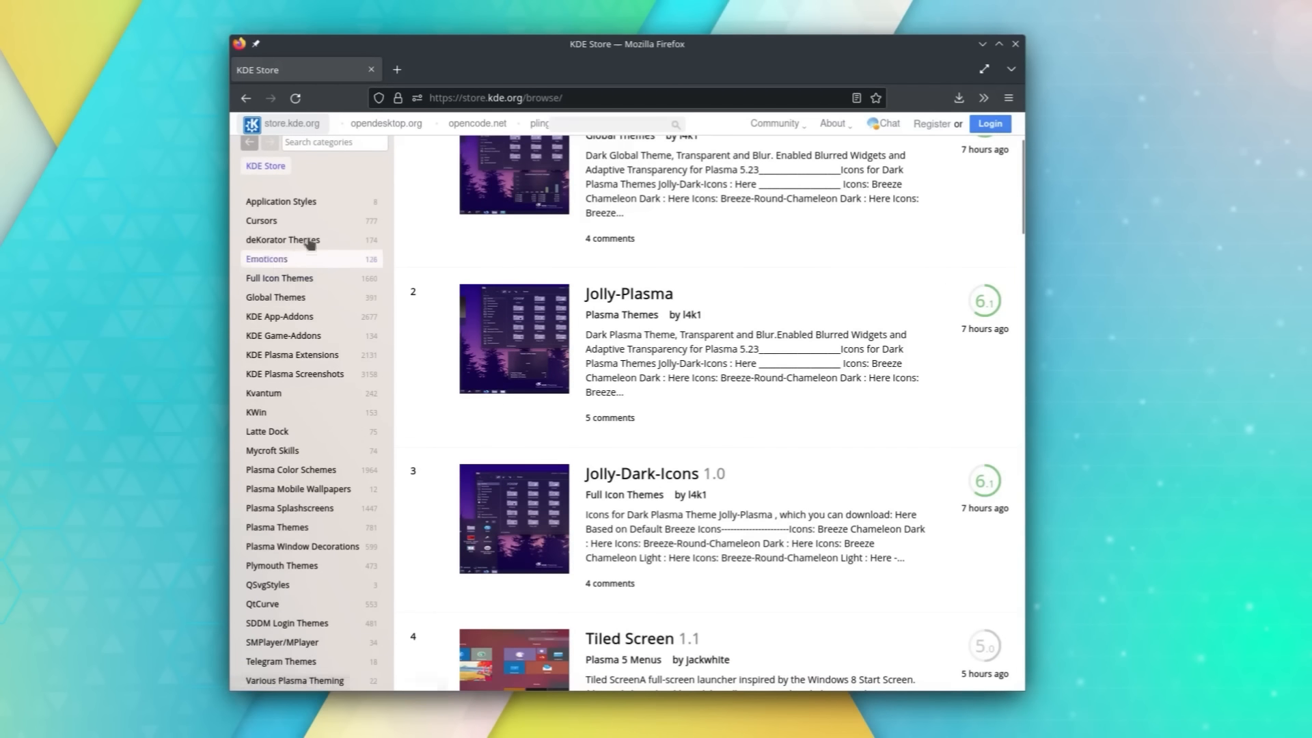
pyautogui.scroll(-3)
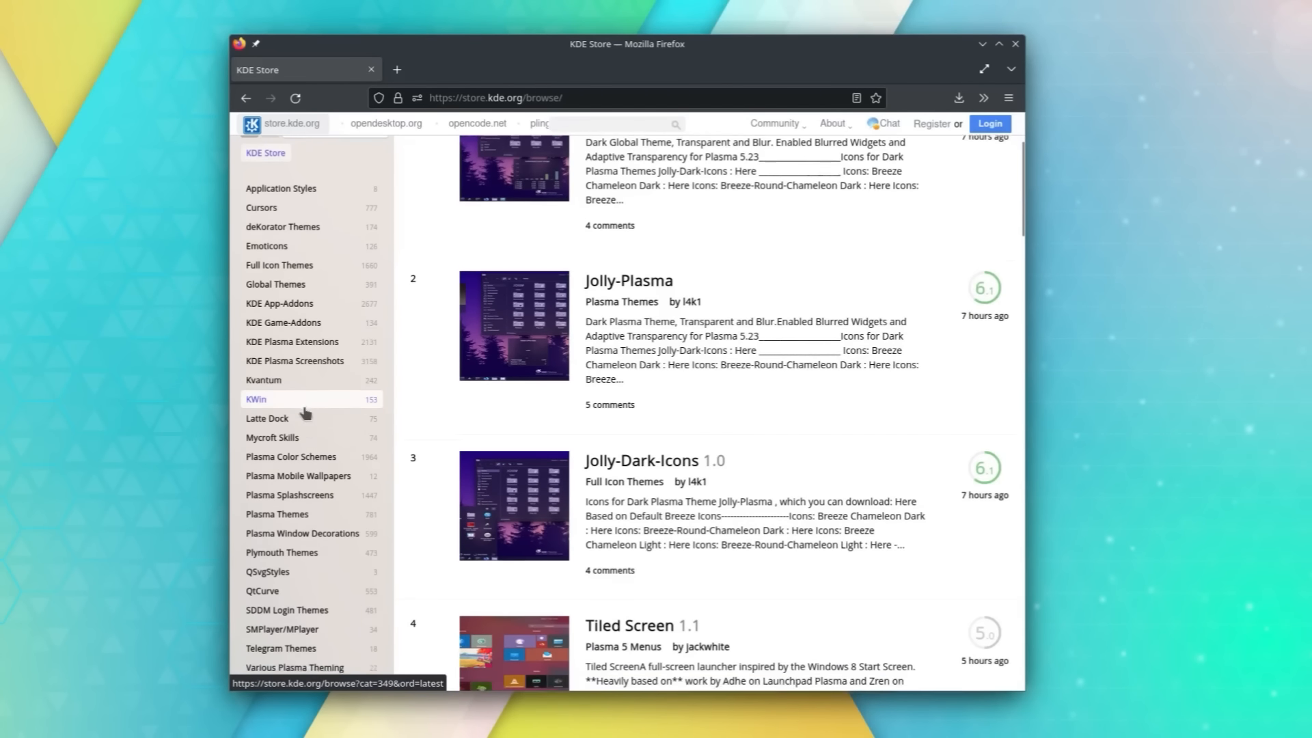
pyautogui.scroll(-3)
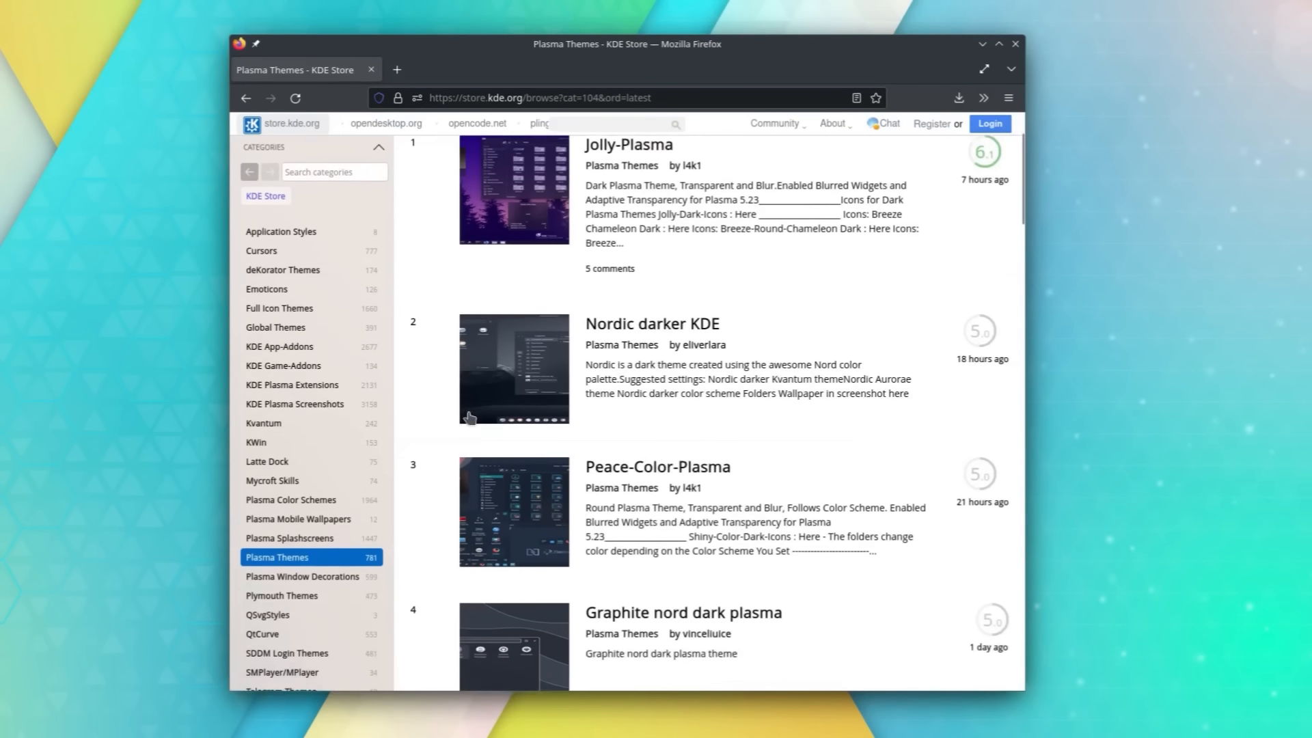
pyautogui.click(290, 474)
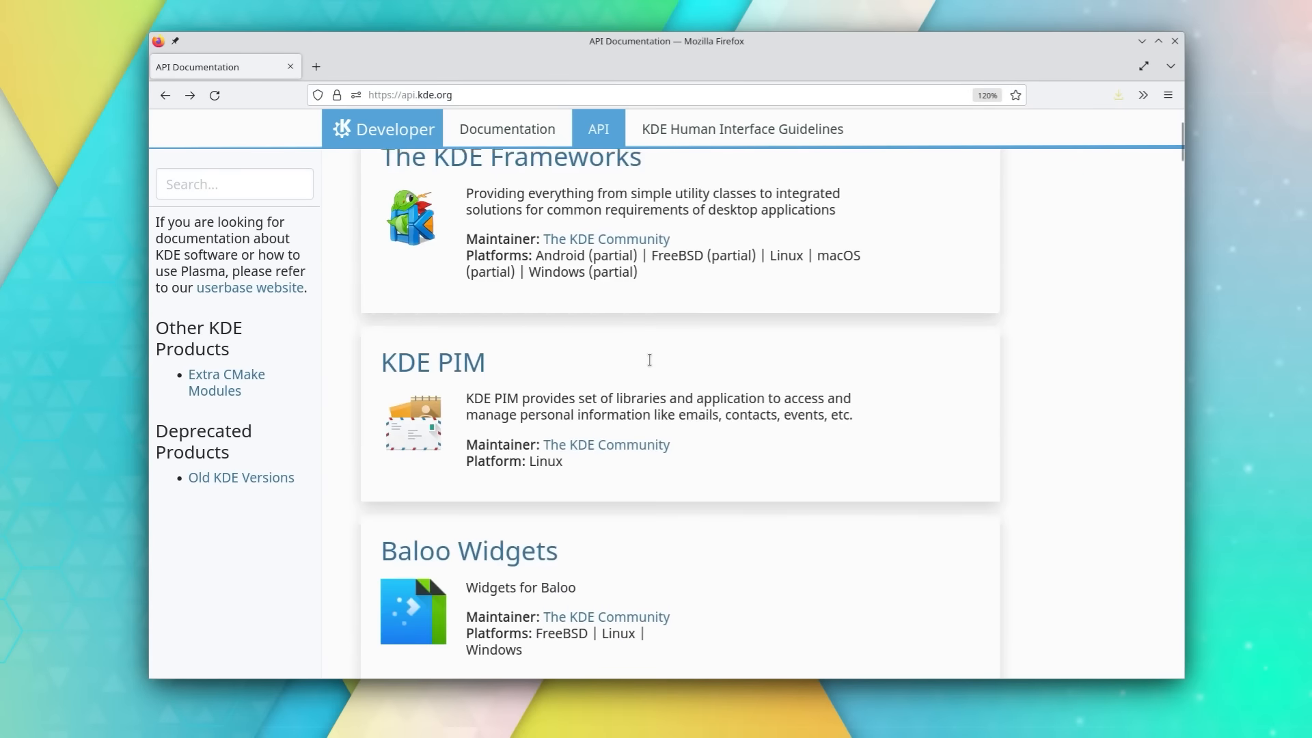
# - Scroll down the KDE Frameworks page on api.kde.org to see the listed framework libraries
pyautogui.scroll(-3)
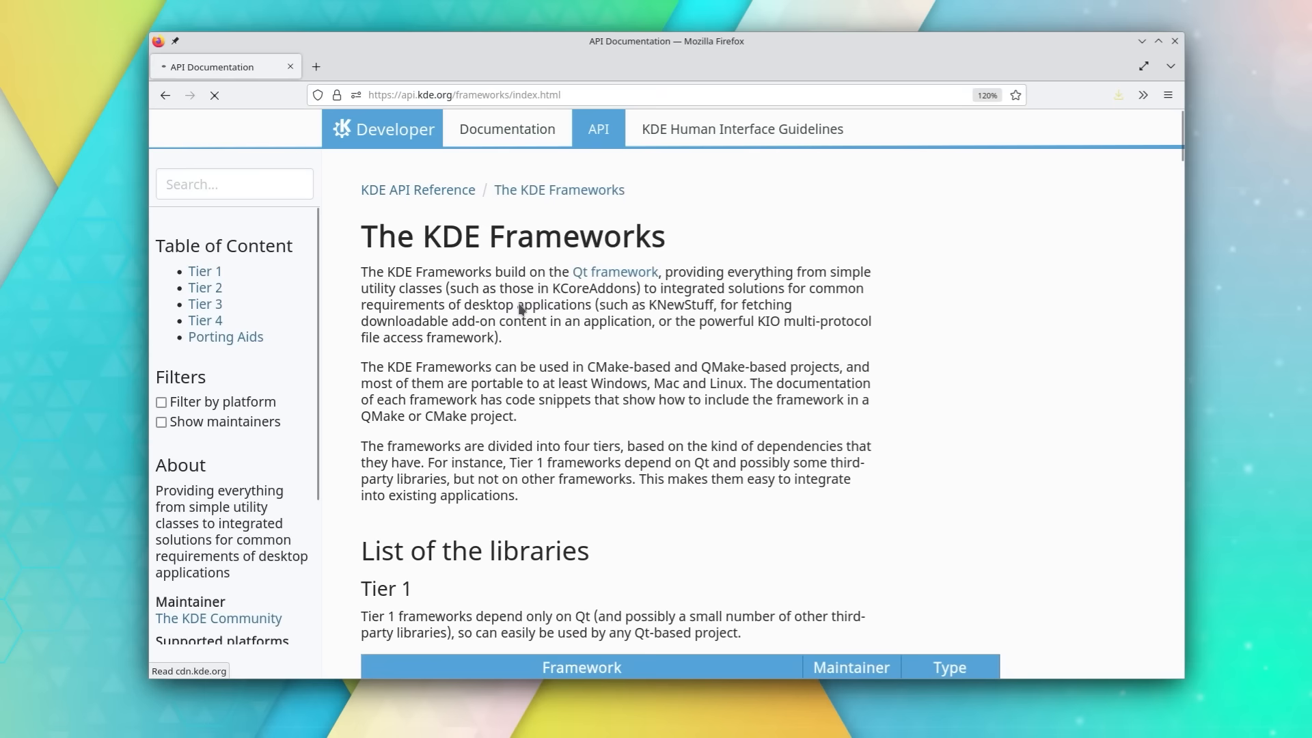
pyautogui.scroll(-3)
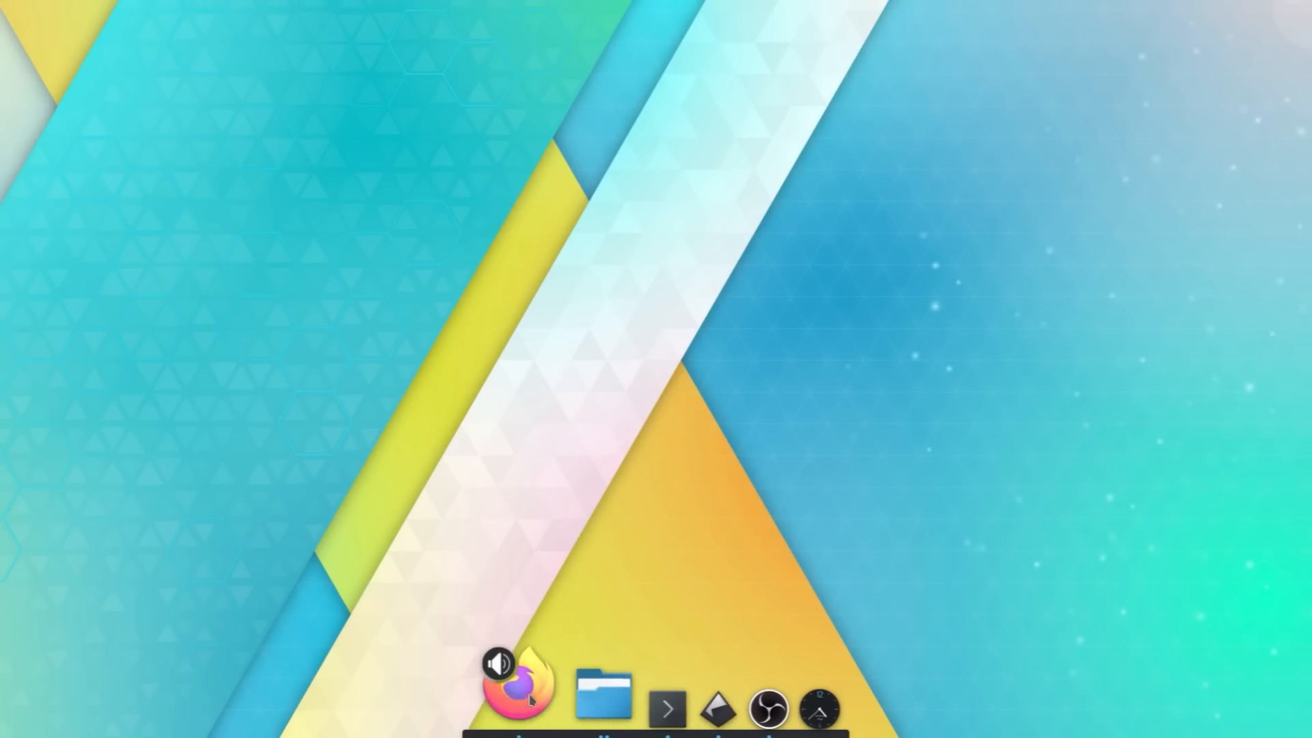
# - Close Latte Dock's layout editing settings and show Yin & Yang's theme plugins list
pyautogui.rightClick(818, 709)
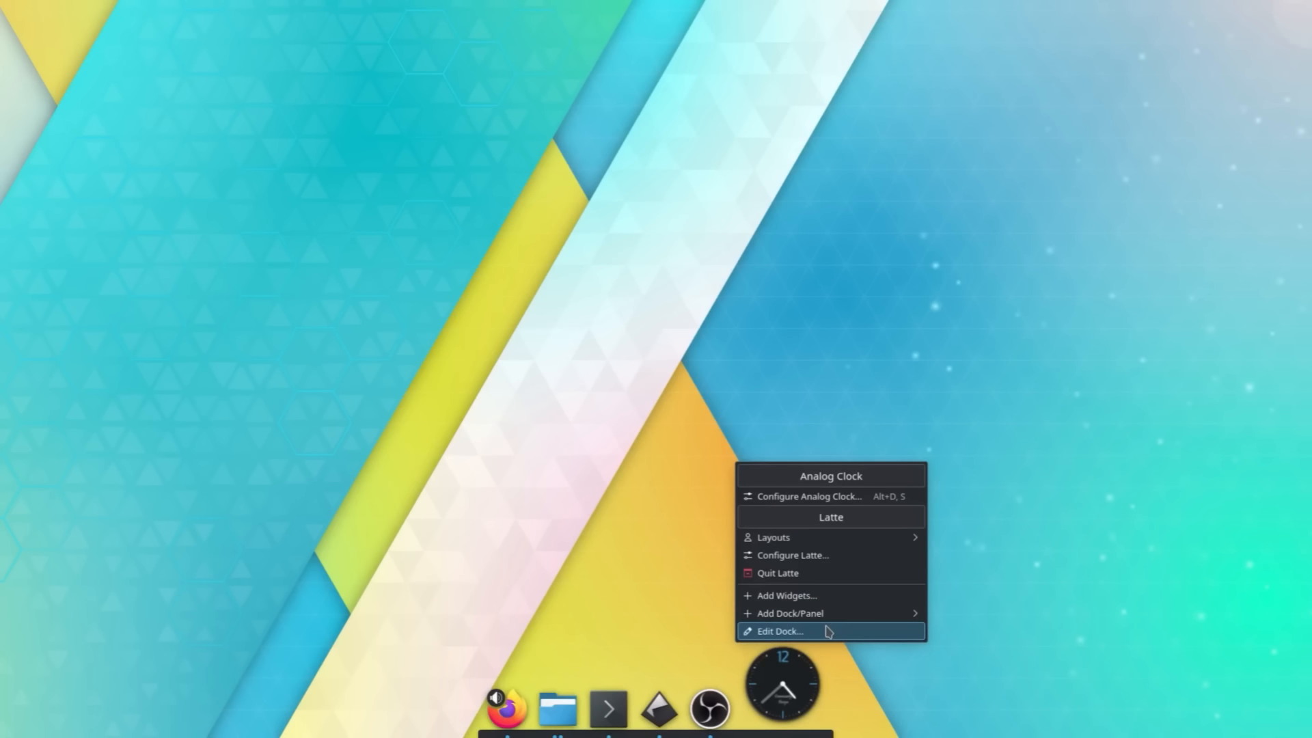
pyautogui.click(778, 631)
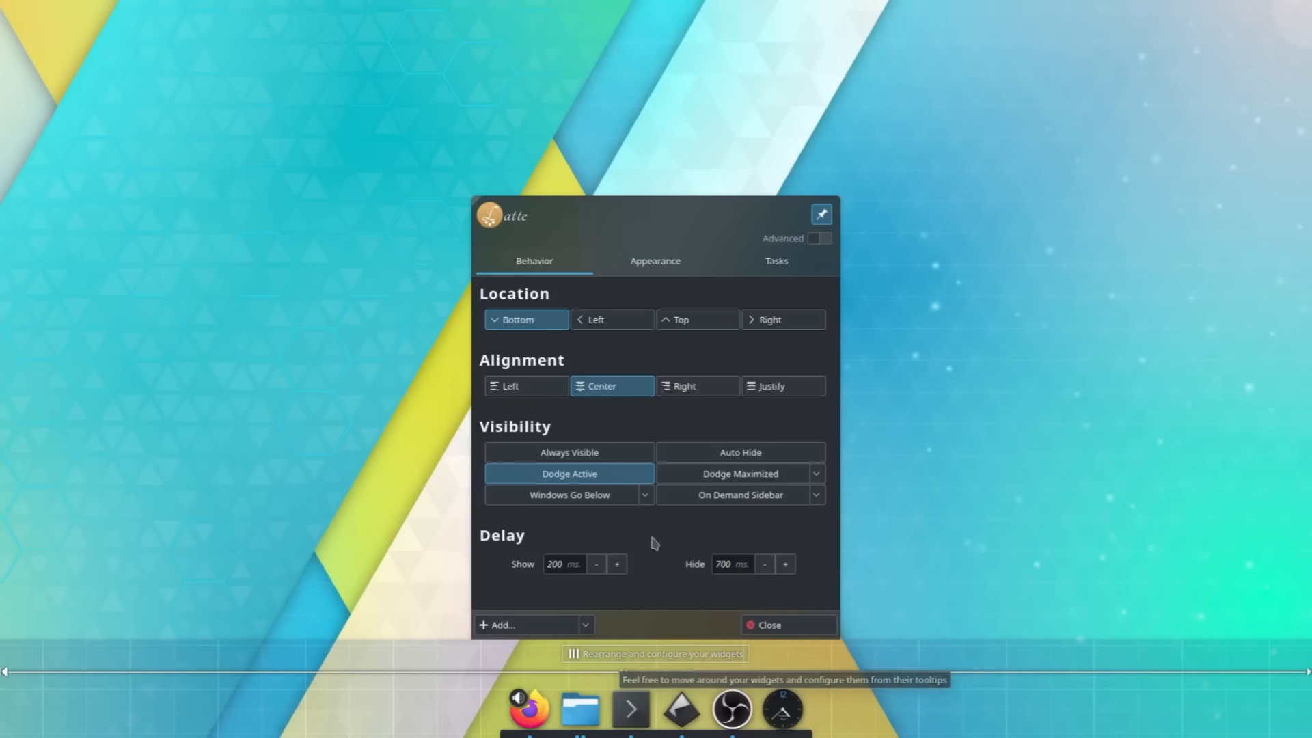
pyautogui.click(775, 260)
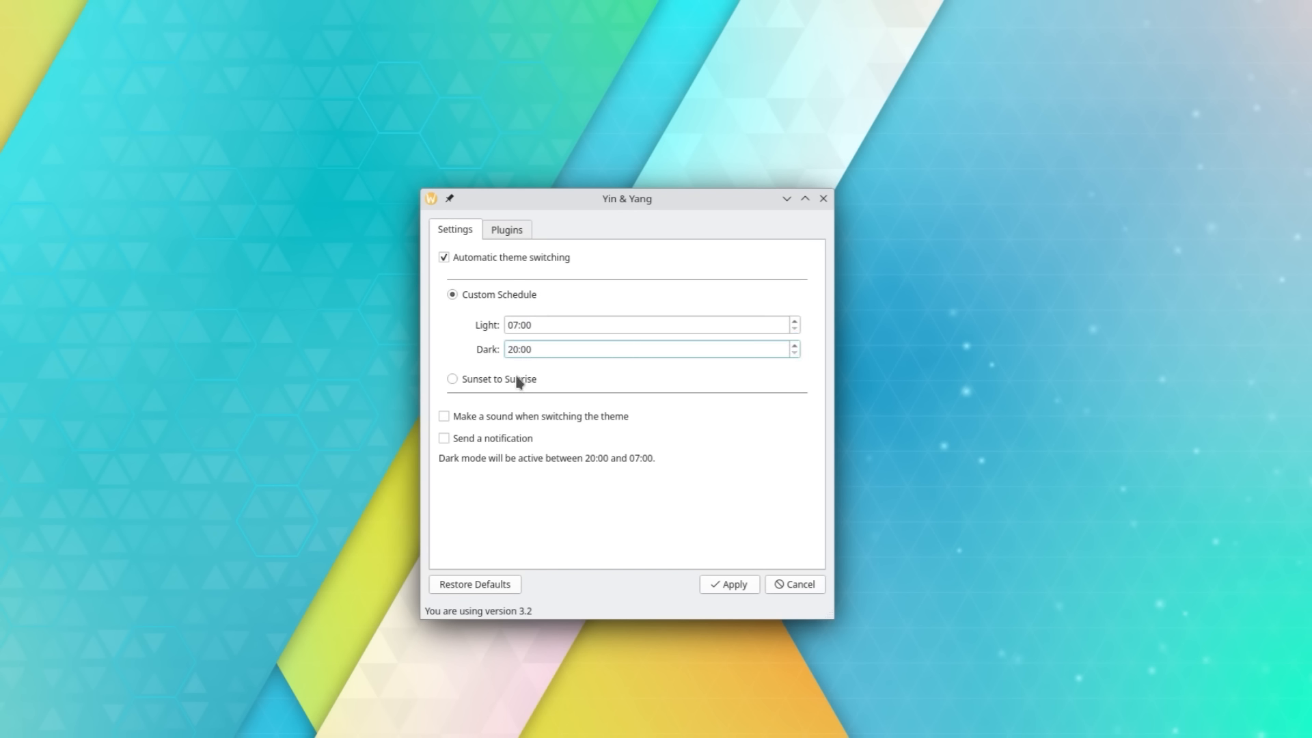
pyautogui.click(506, 230)
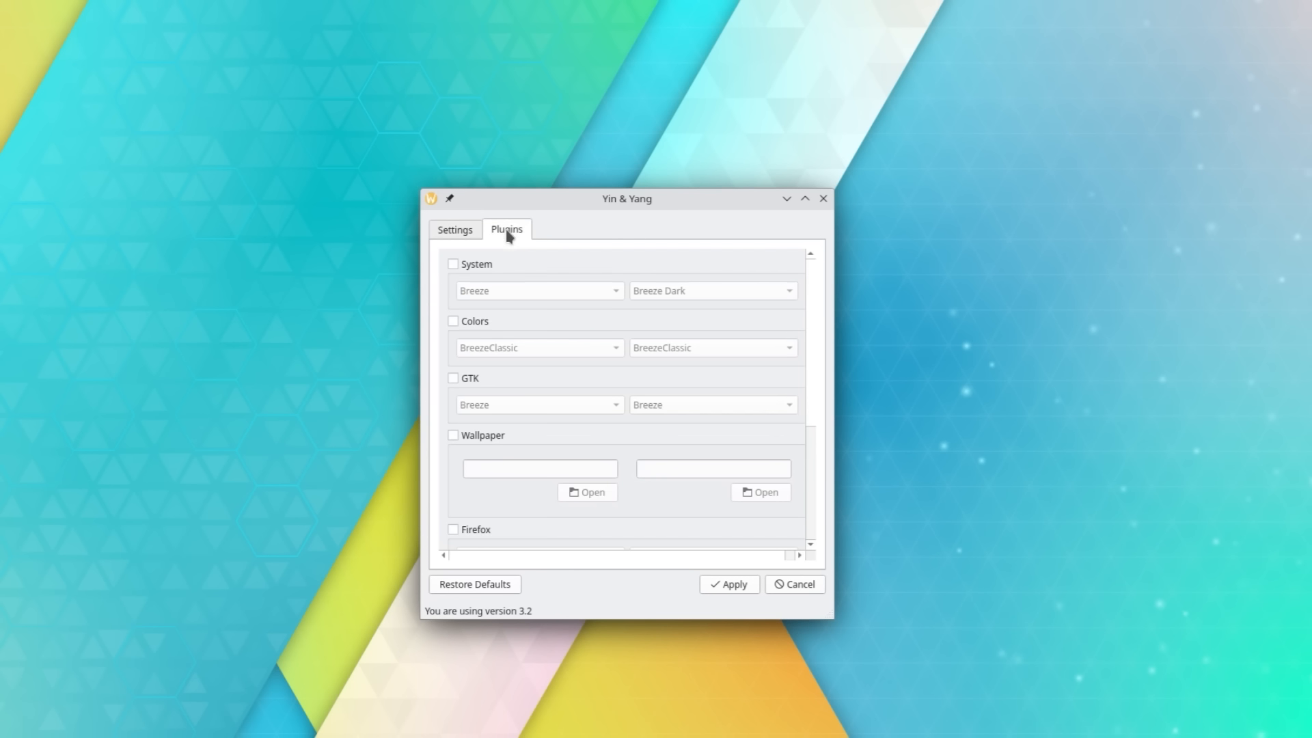
pyautogui.click(539, 290)
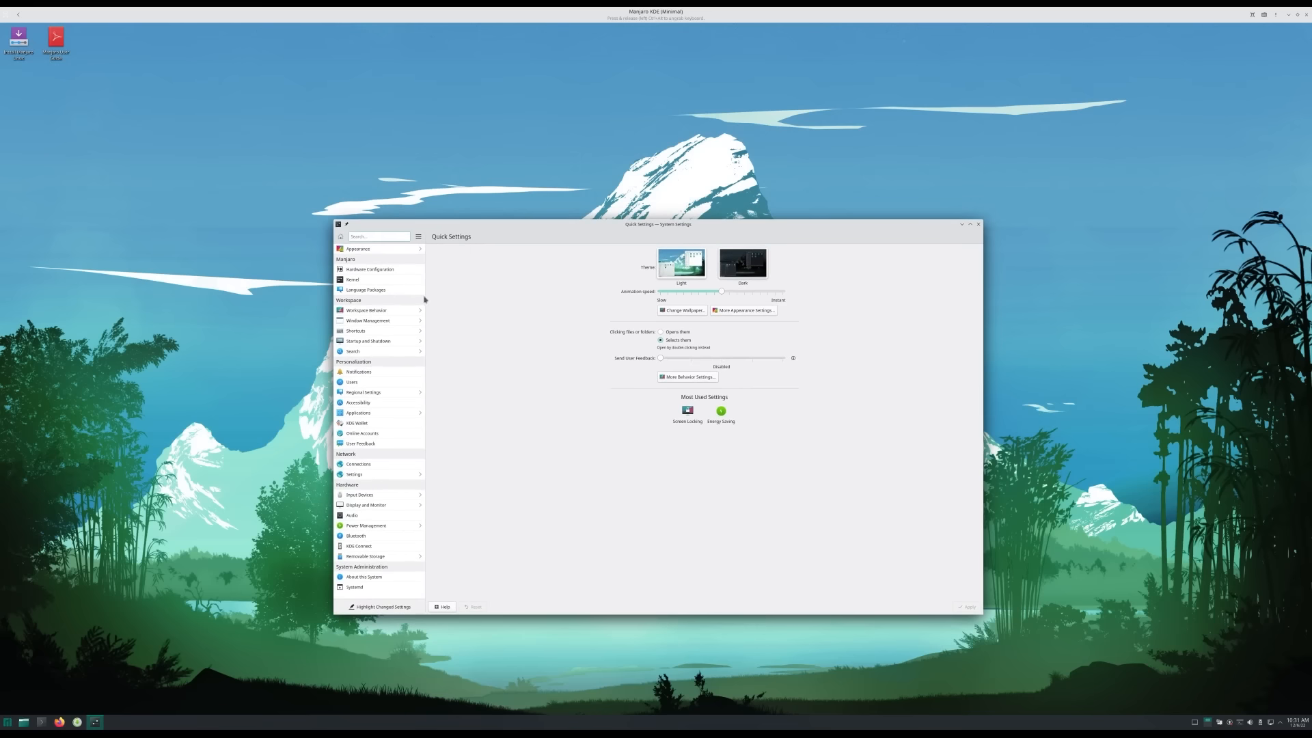
# - Select Hardware Configuration under Manjaro to list the display controller drivers
pyautogui.click(368, 269)
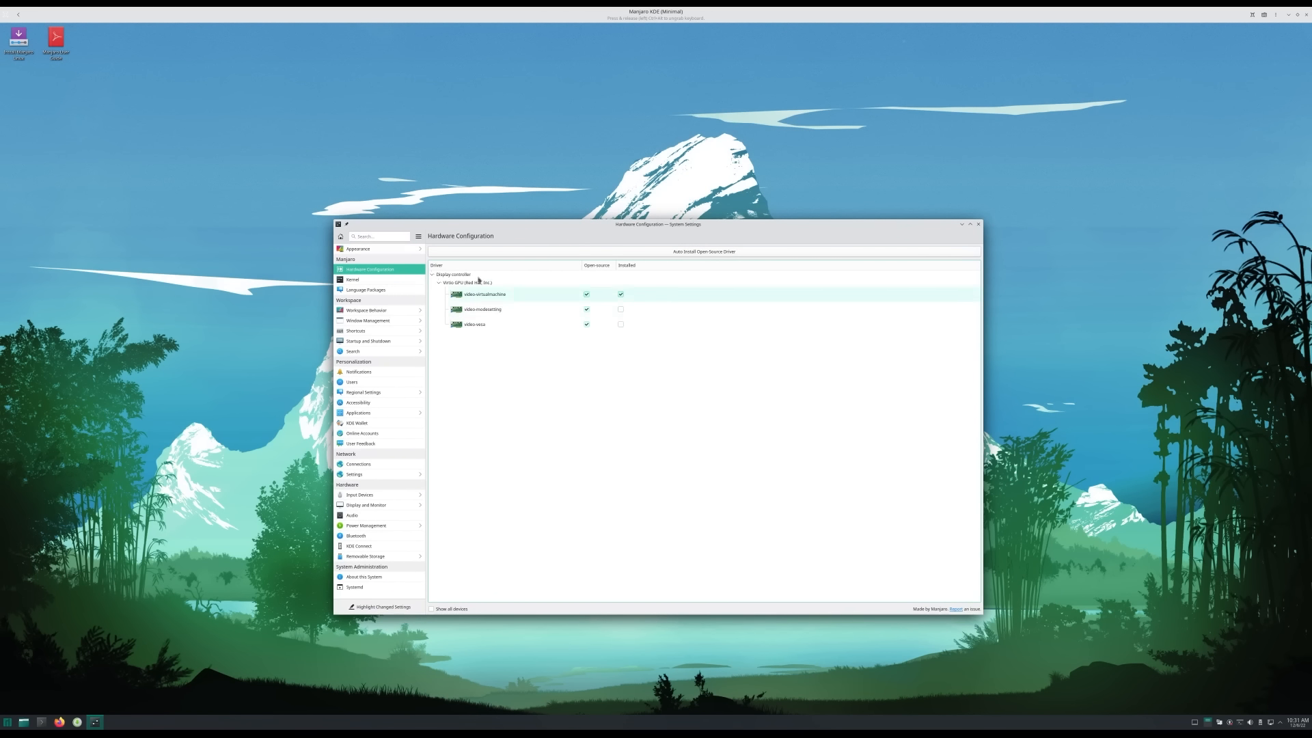
pyautogui.click(352, 280)
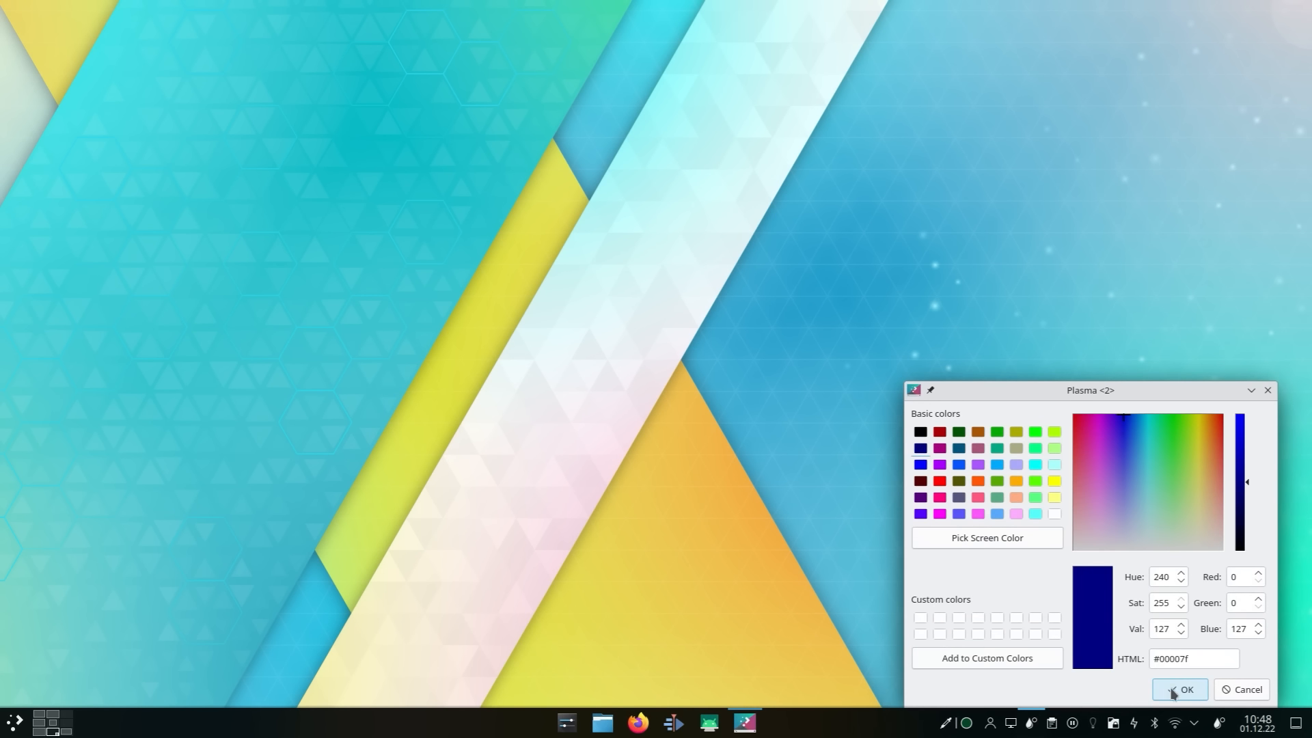
# - Confirm accent colour #00007f and drag the Popups opacity slider down to 38%
pyautogui.click(1180, 689)
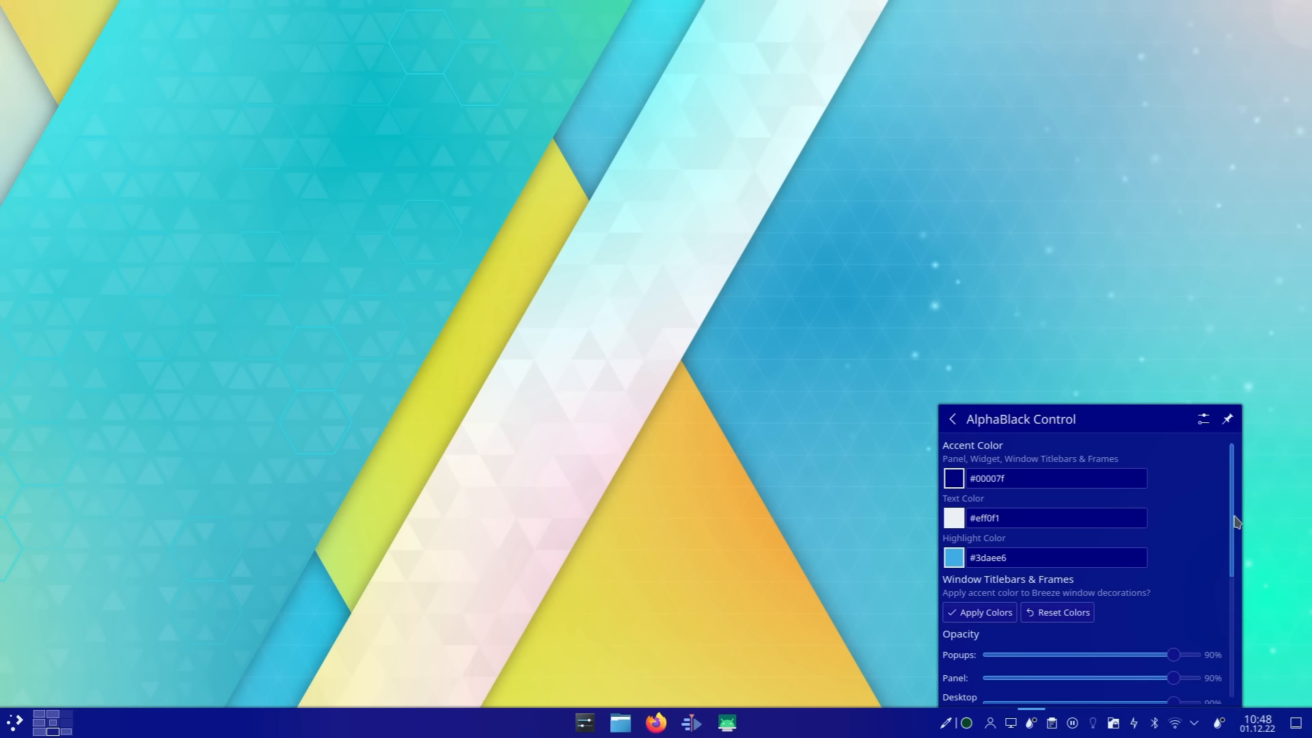
pyautogui.scroll(-3)
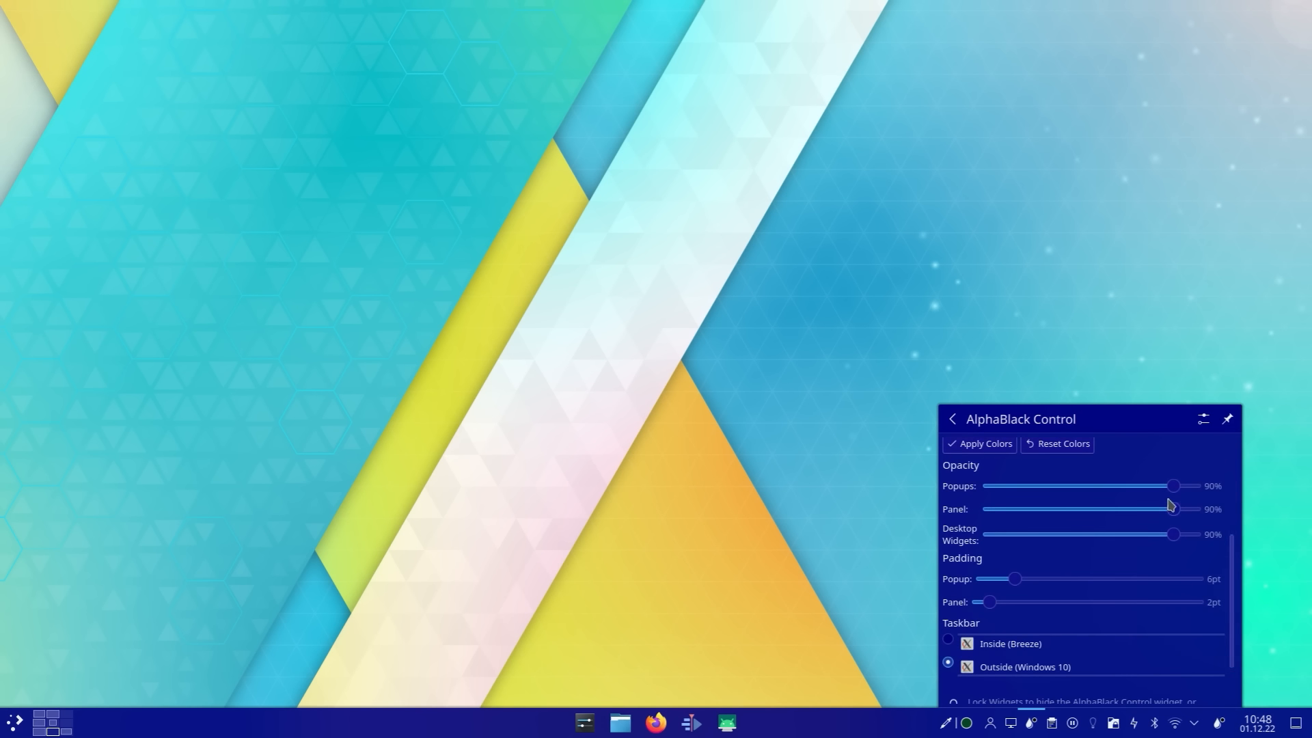
pyautogui.moveTo(1173, 485); pyautogui.dragTo(1066, 485)
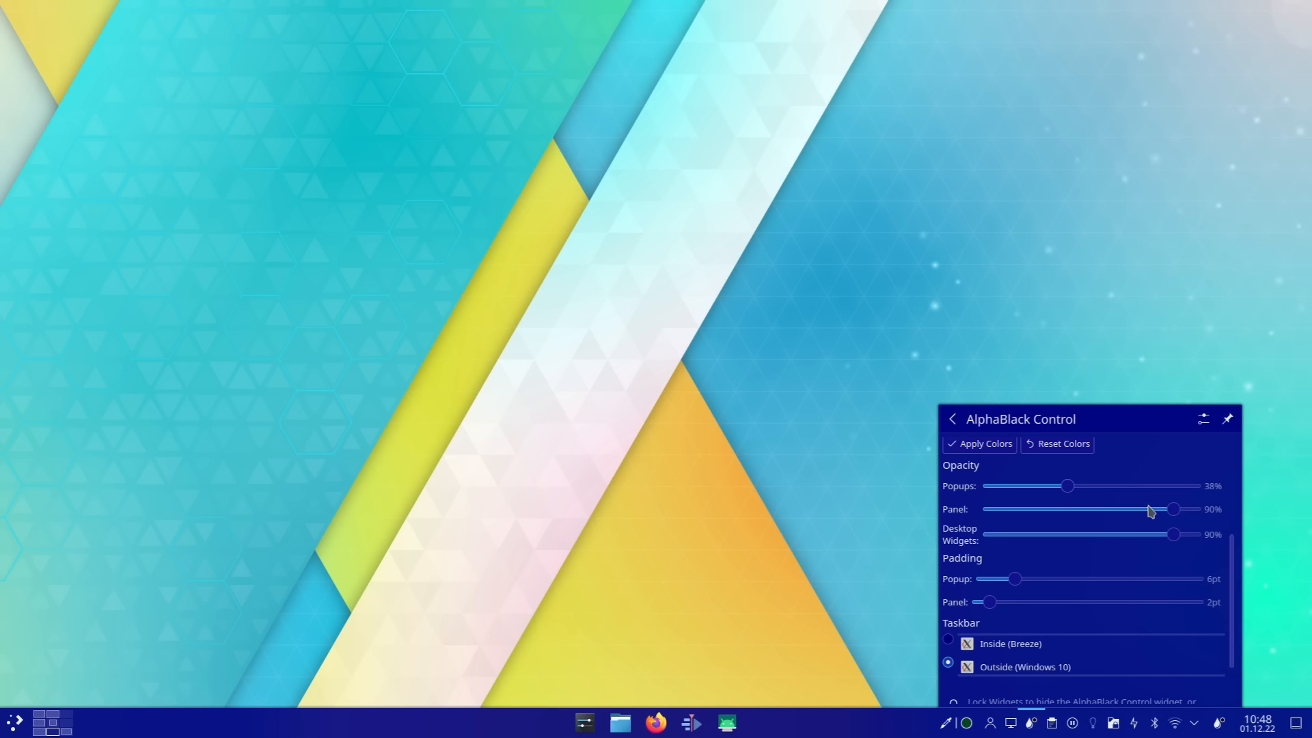
pyautogui.moveTo(1171, 508); pyautogui.dragTo(1004, 509)
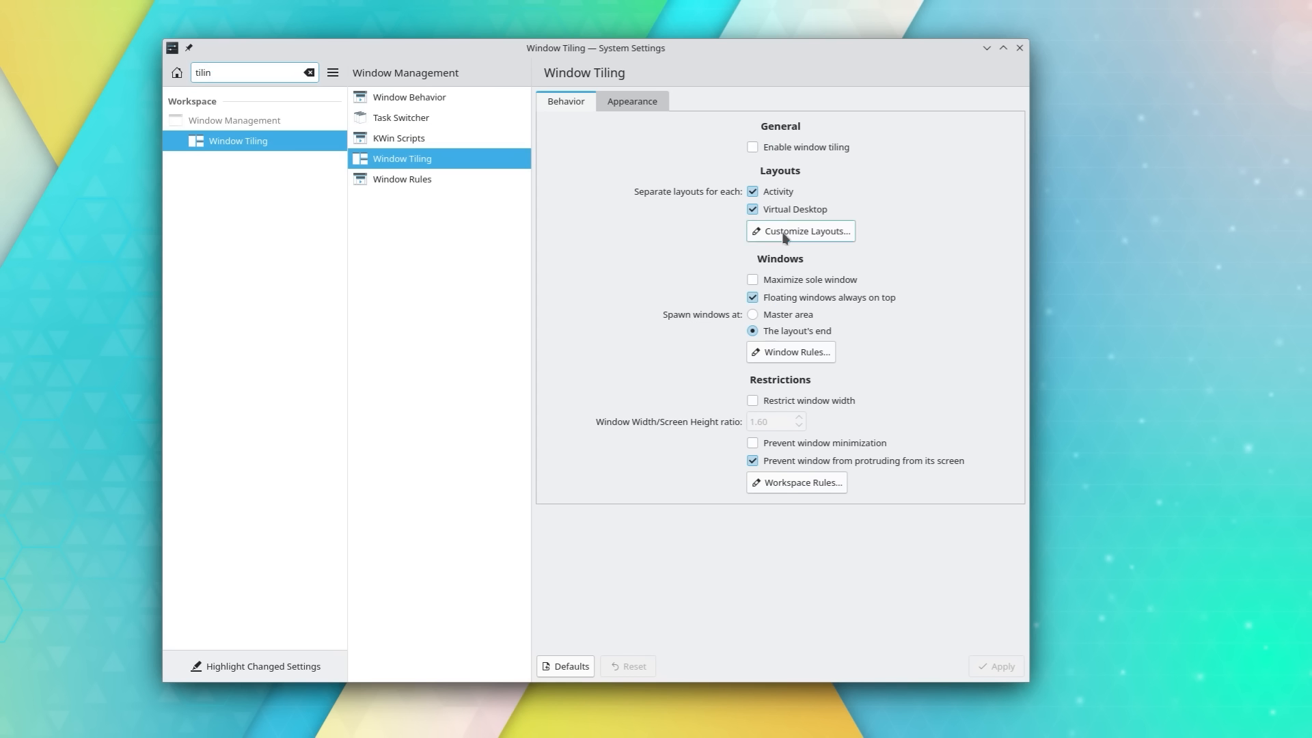
# - View Window Tiling's Appearance gap settings, then return to the main settings category list
pyautogui.click(800, 231)
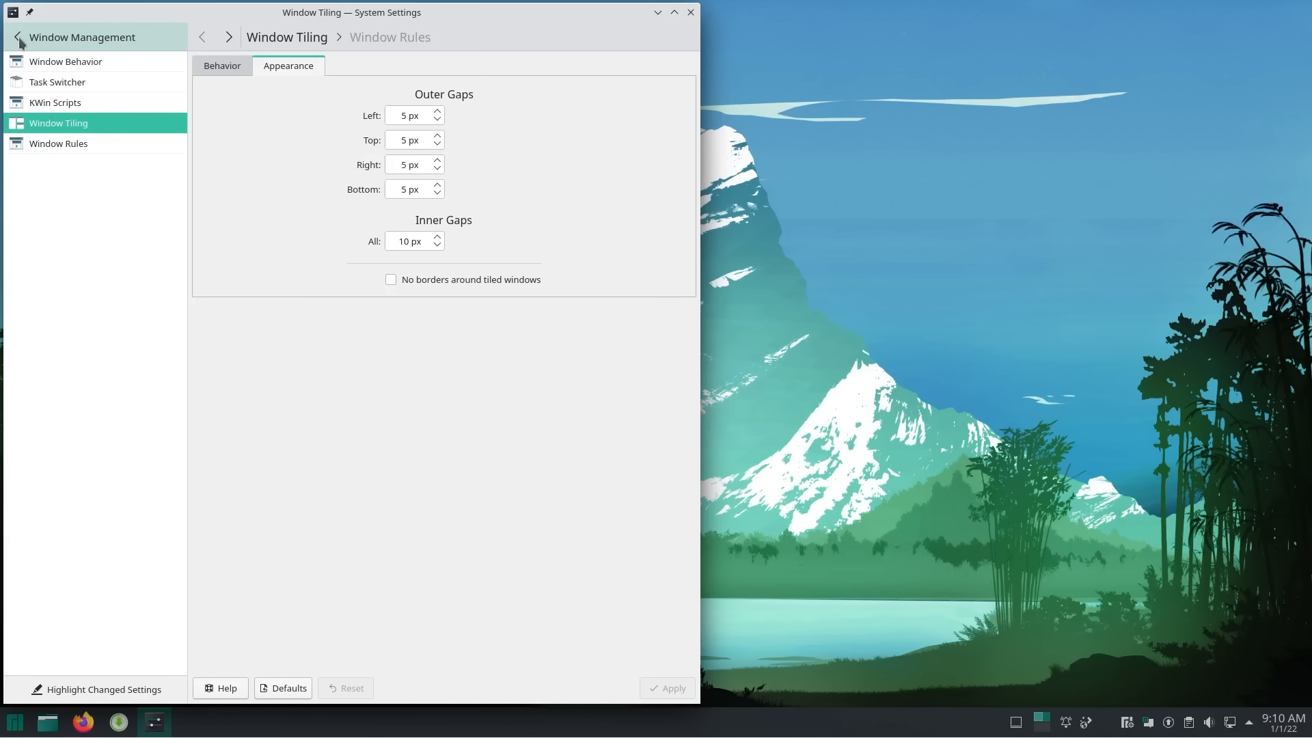
pyautogui.click(18, 42)
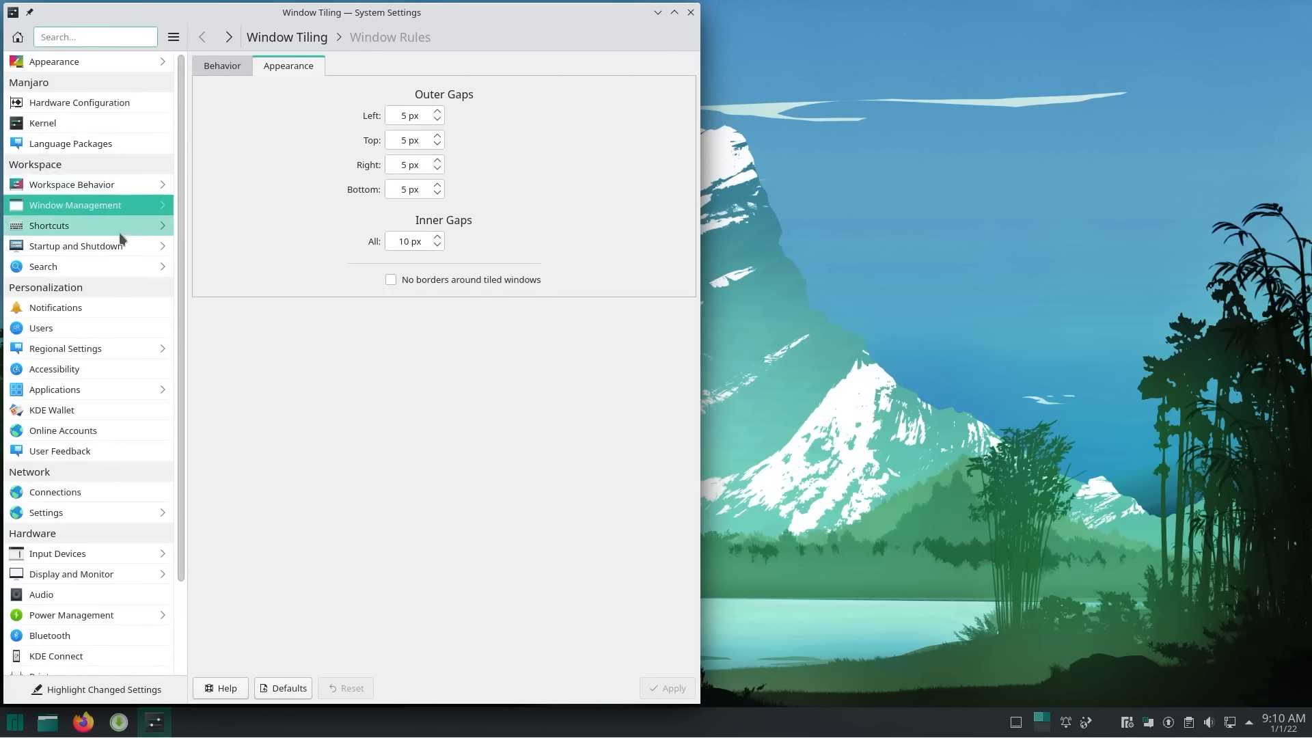
pyautogui.click(49, 224)
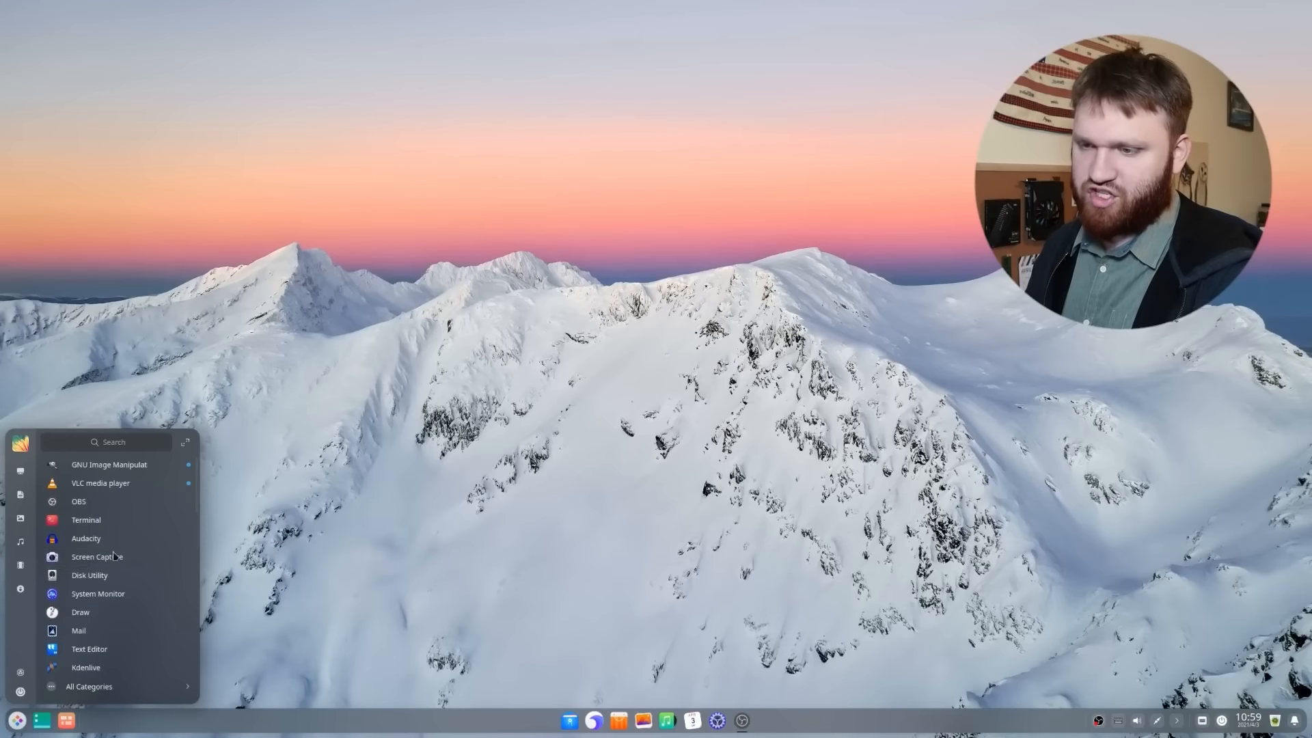
pyautogui.moveTo(86, 537)
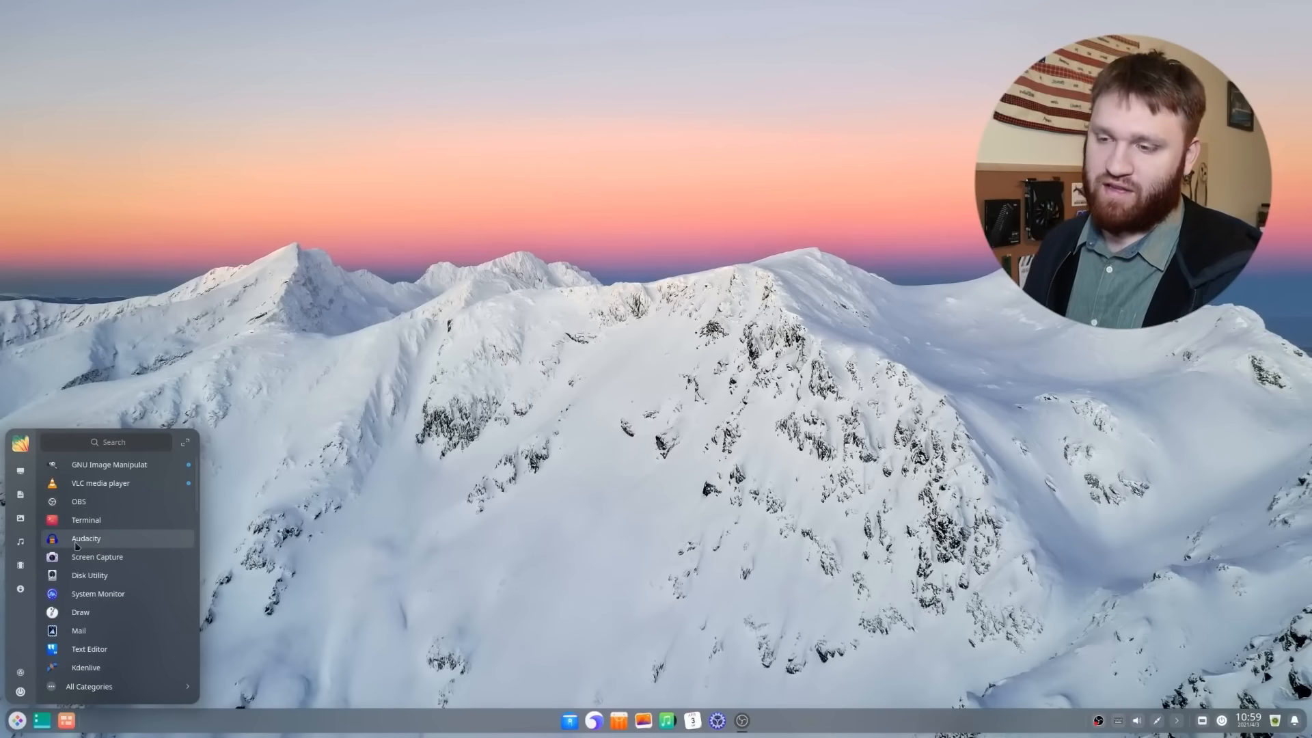
# - Open the Deepin dock's application launcher showing the installed apps
pyautogui.click(85, 519)
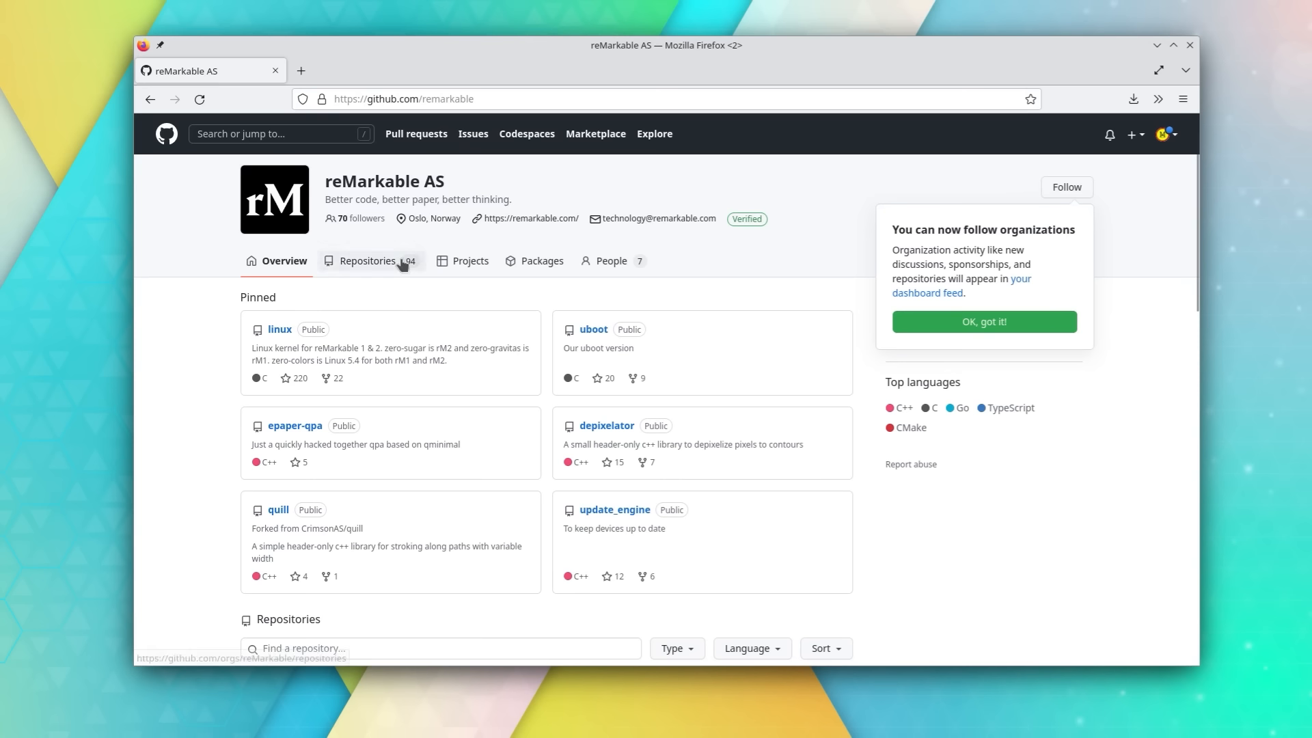
# - Search reMarkable's repositories for 'karchive' and view the karchive fork of KDE/karchive
pyautogui.click(369, 260)
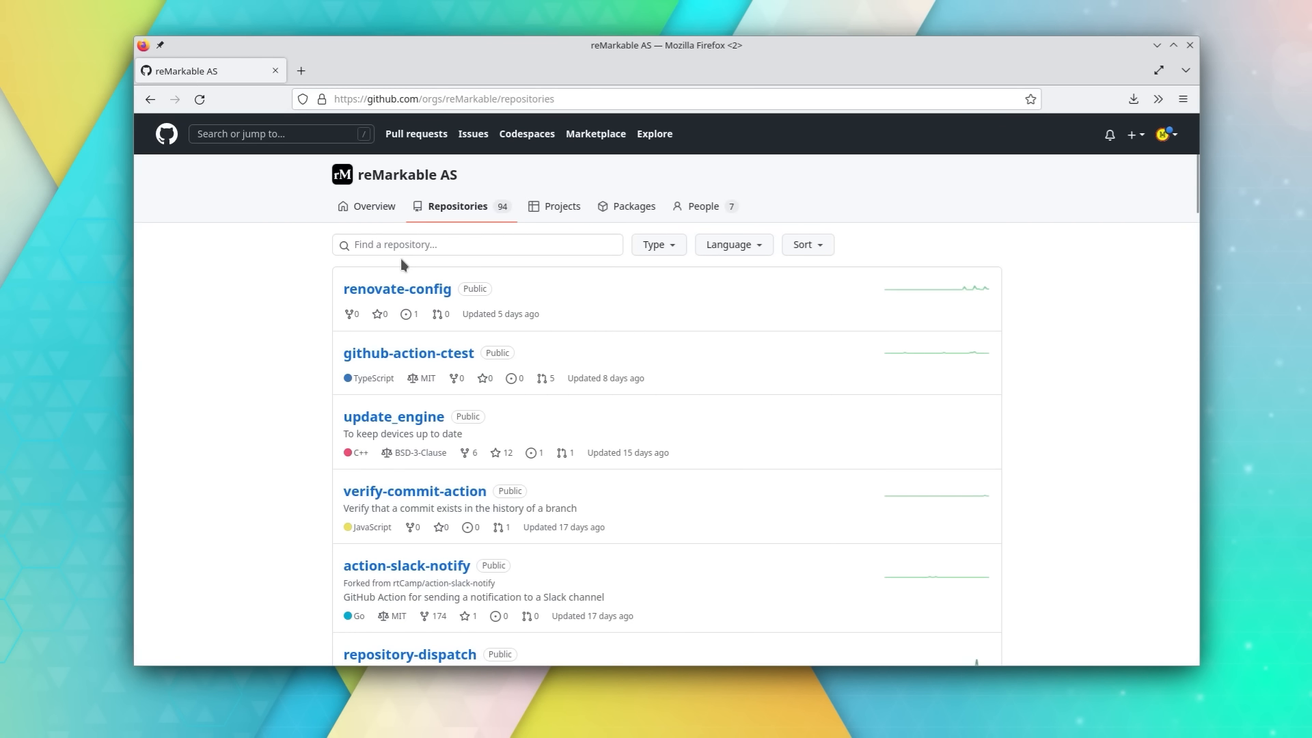
pyautogui.write('k')
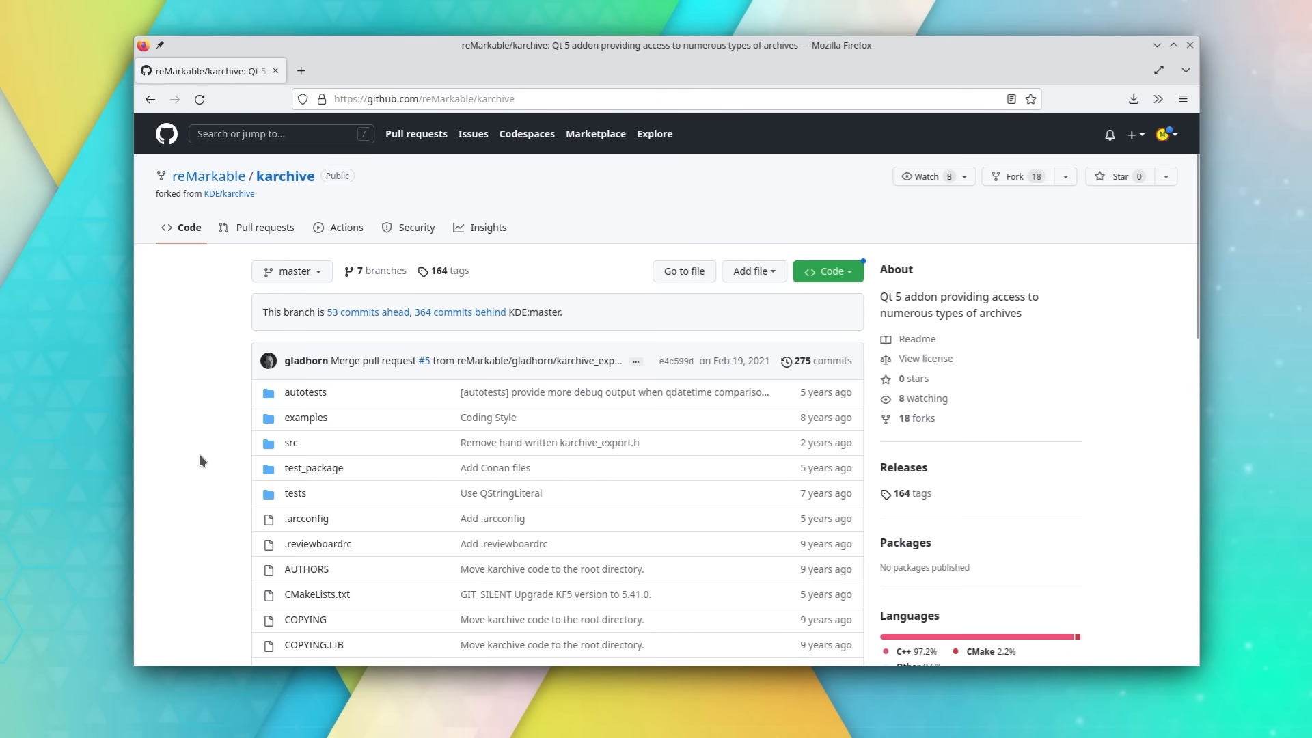
pyautogui.scroll(-3)
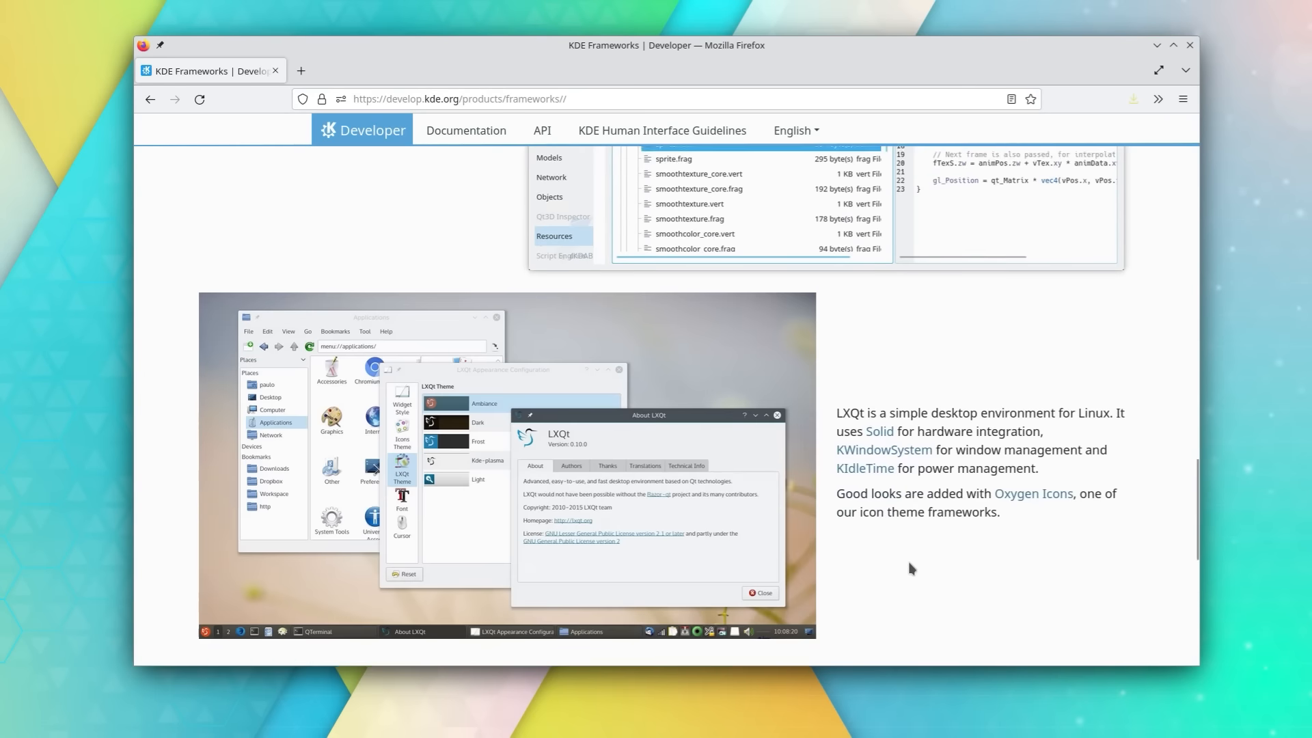
# - Scroll the KDE Developer pages down to the Design page's Cuttlefish section
pyautogui.scroll(-3)
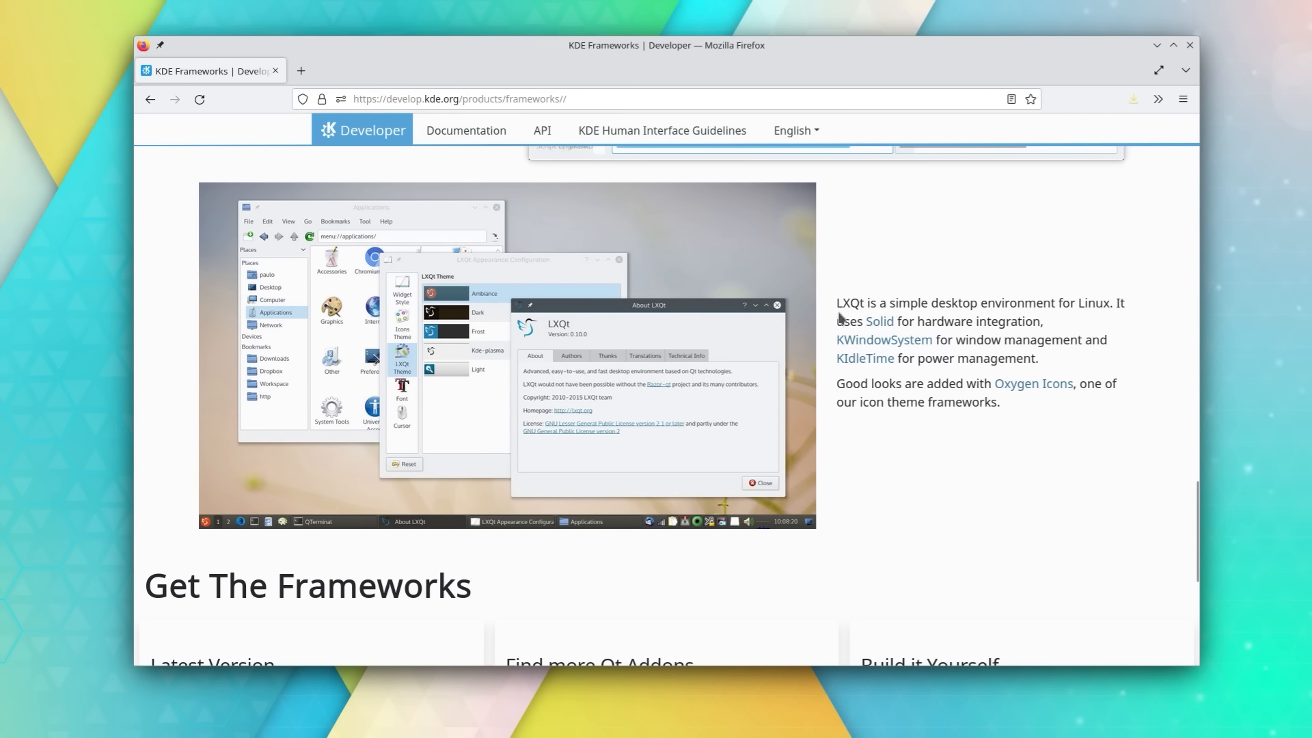
pyautogui.moveTo(837, 302); pyautogui.dragTo(900, 402)
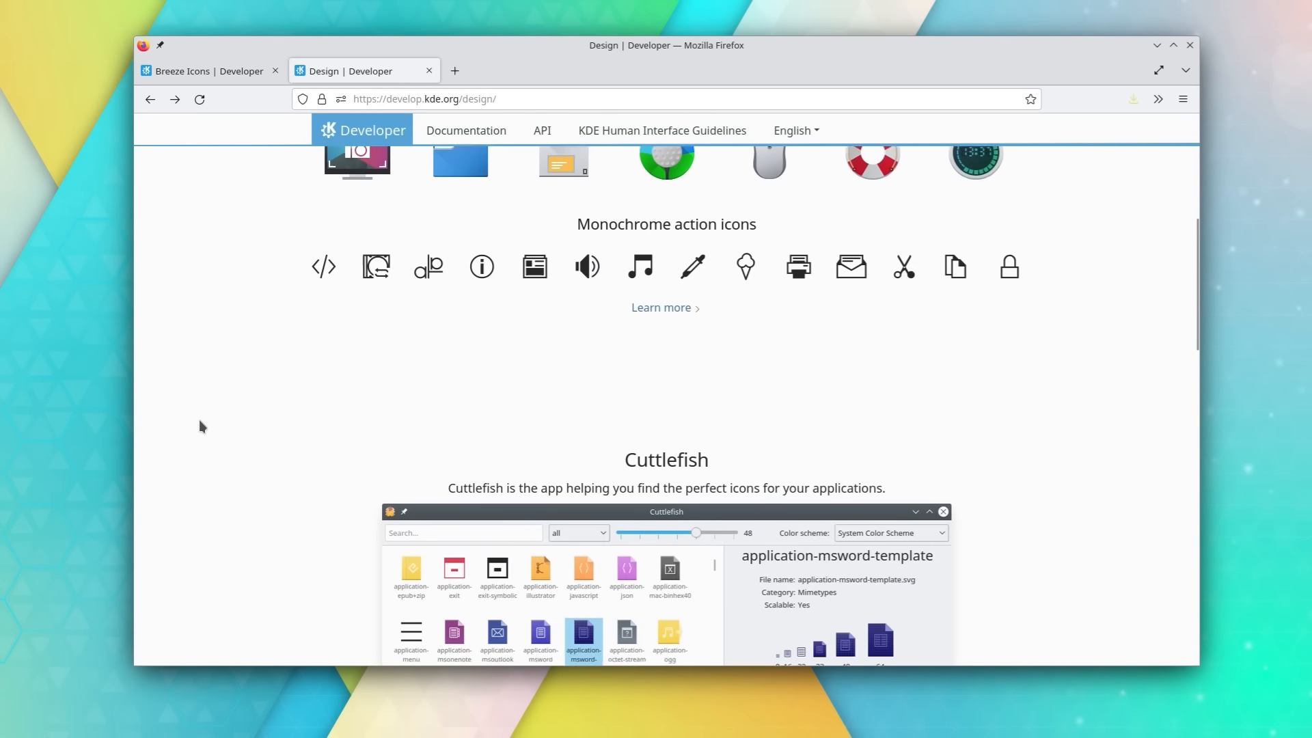
pyautogui.scroll(3)
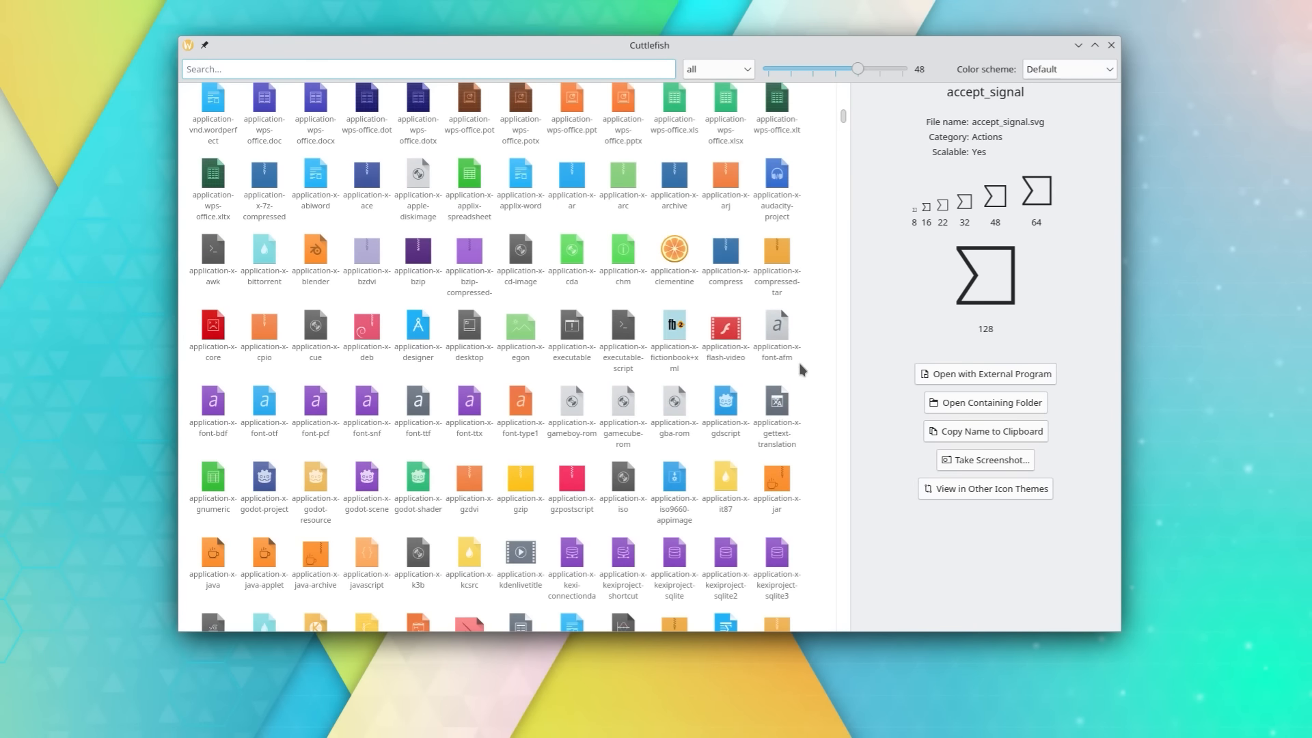
# - Scroll Cuttlefish's icon grid to the umbrello and user icons, then set icon size to 22
pyautogui.scroll(-3)
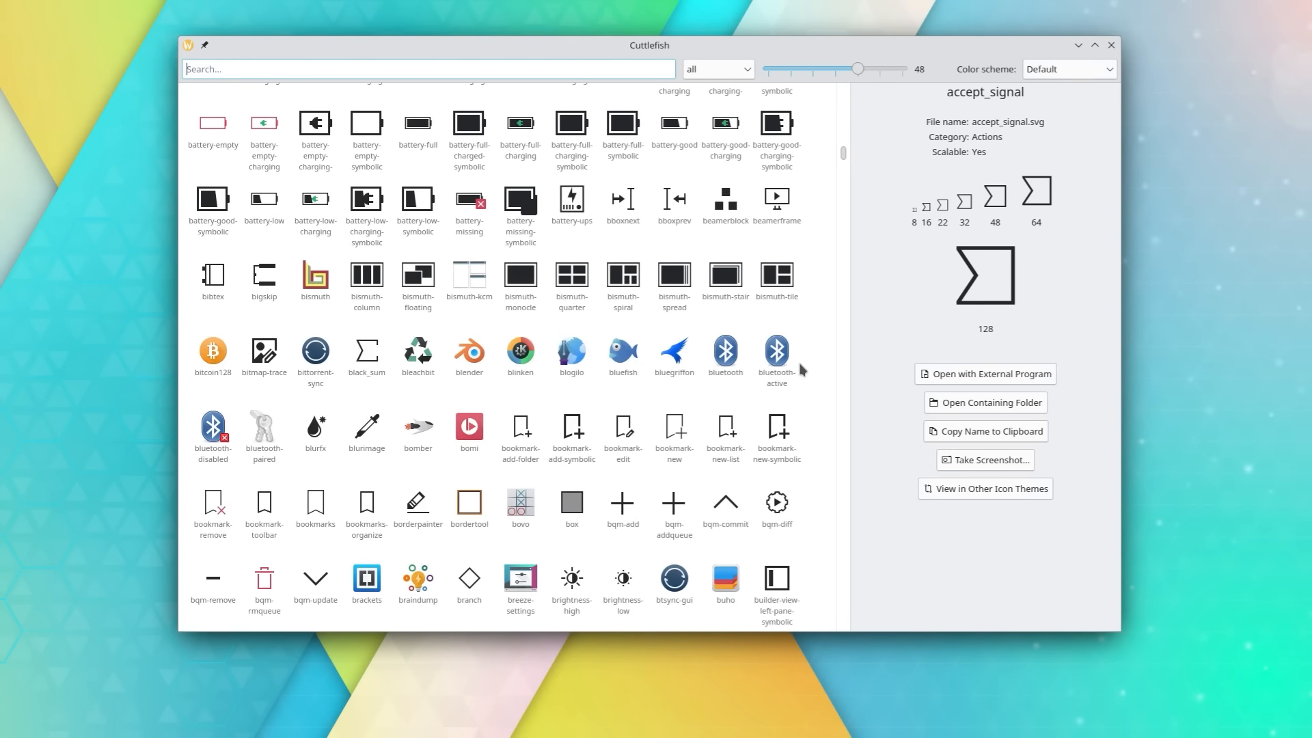
pyautogui.scroll(-3)
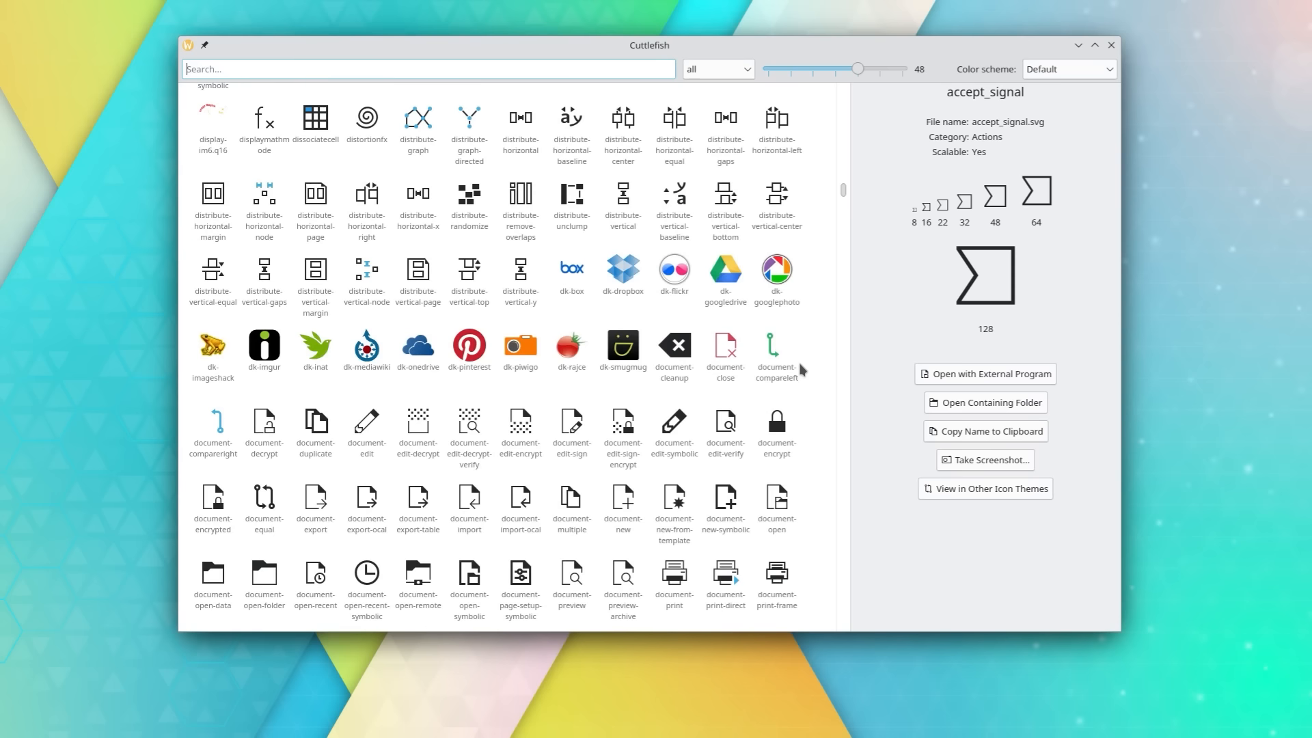
pyautogui.scroll(-3)
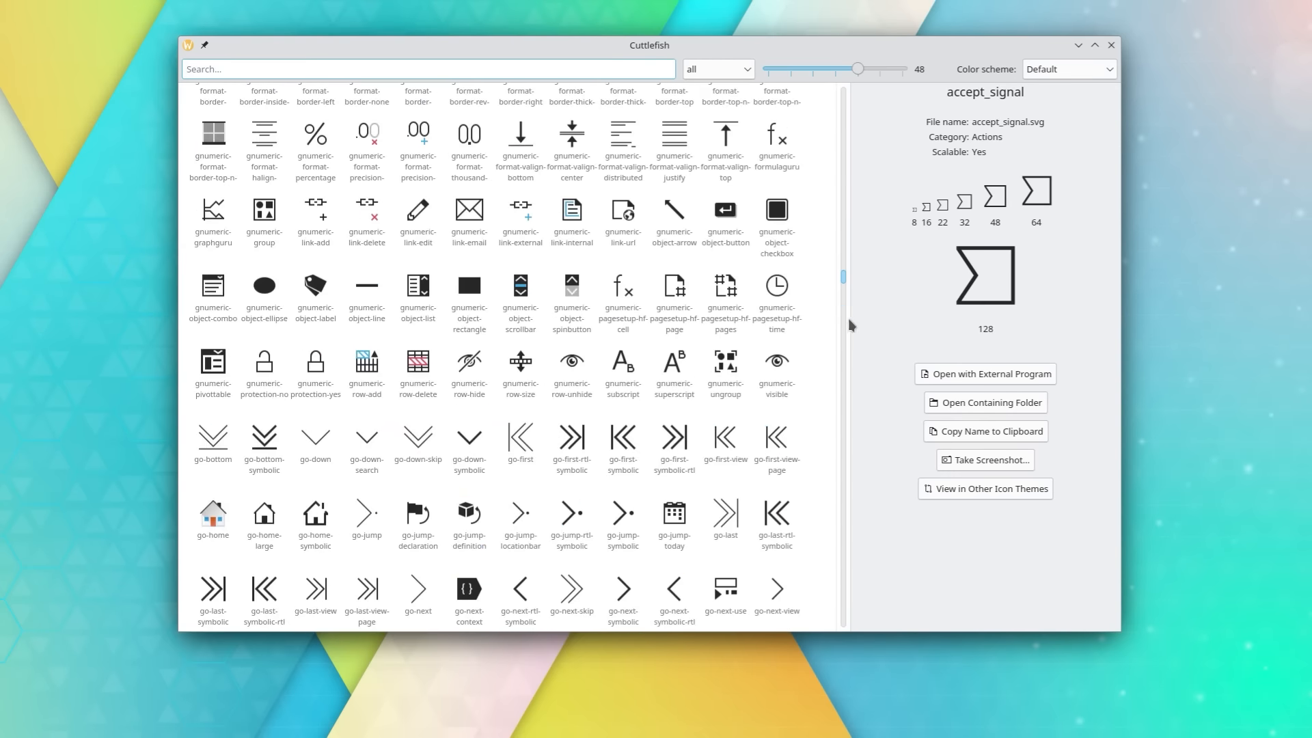
pyautogui.scroll(-3)
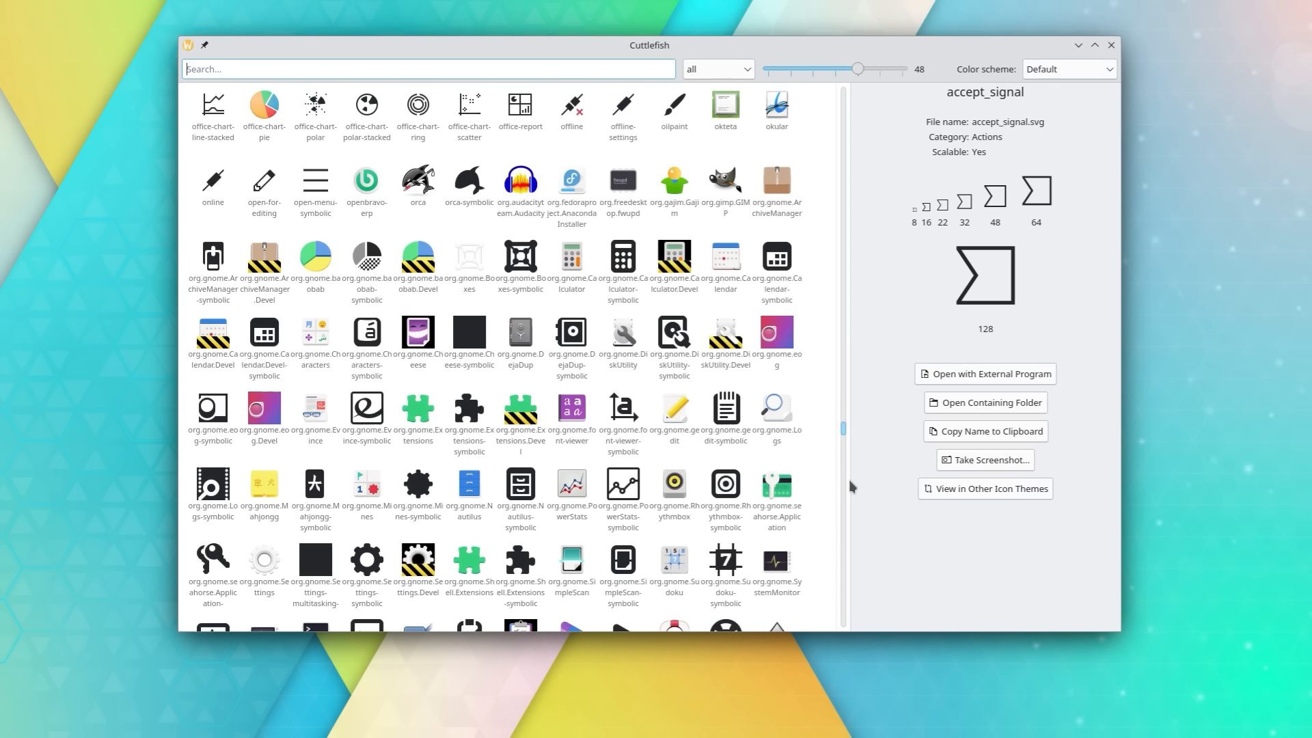
pyautogui.scroll(-3)
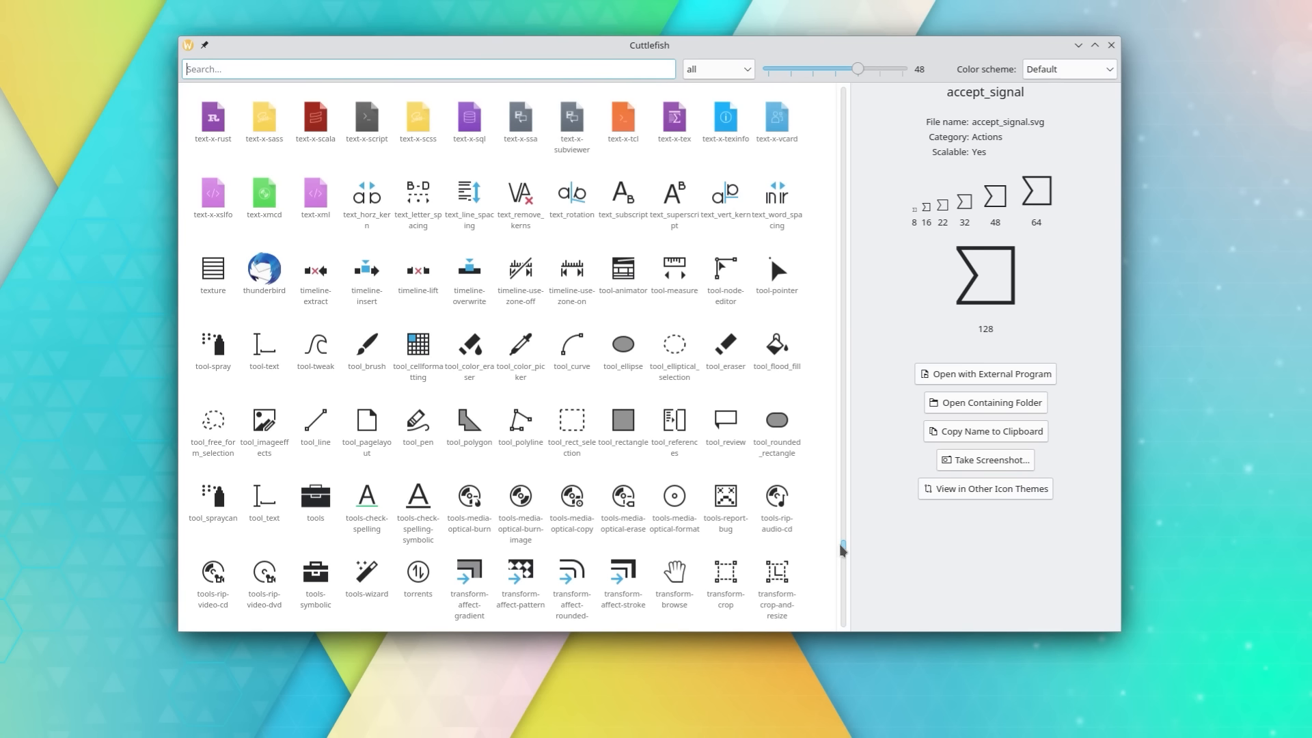
pyautogui.moveTo(856, 69); pyautogui.dragTo(809, 68)
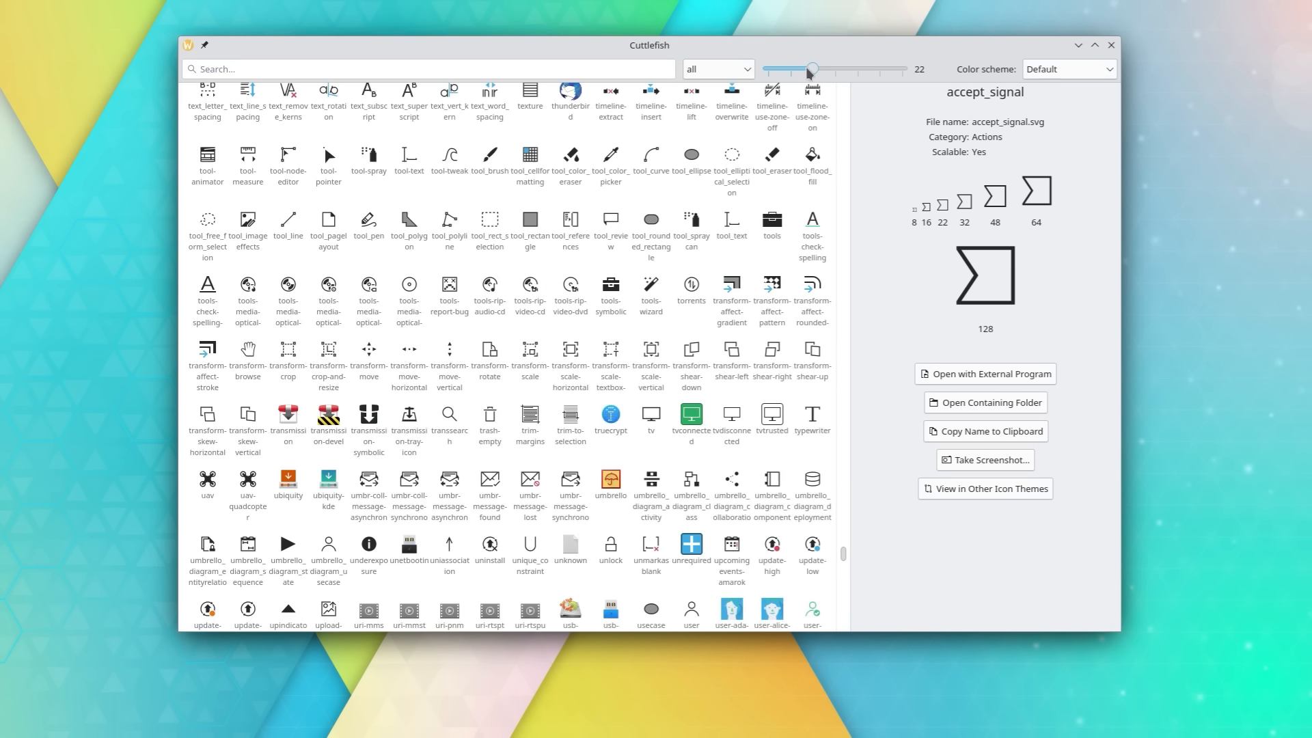